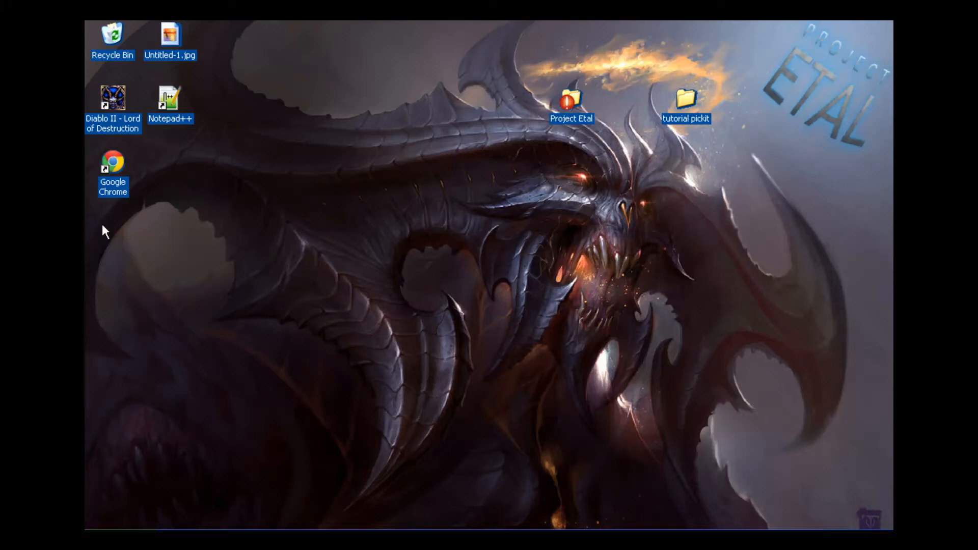
{"action": "mouse_move", "coordinate": [458, 248]}
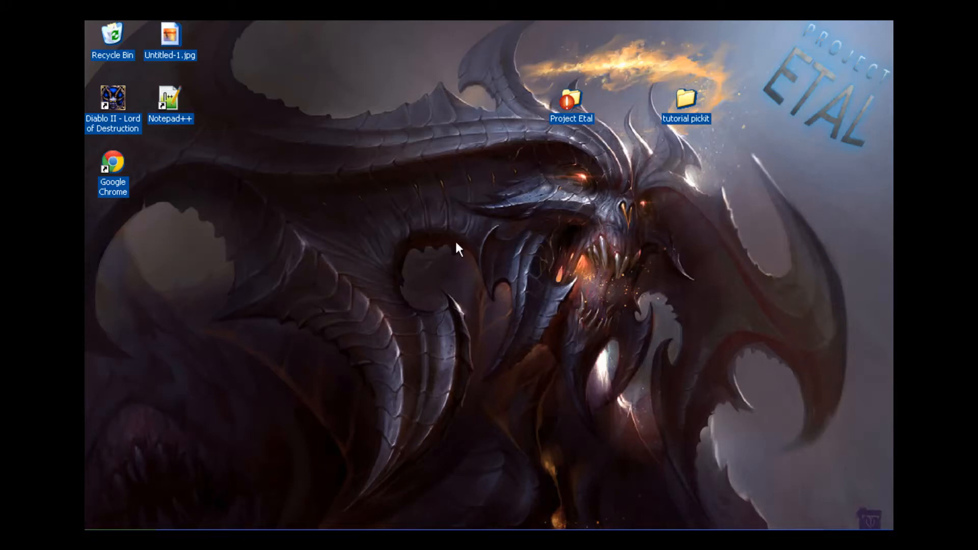
{"action": "mouse_move", "coordinate": [487, 219]}
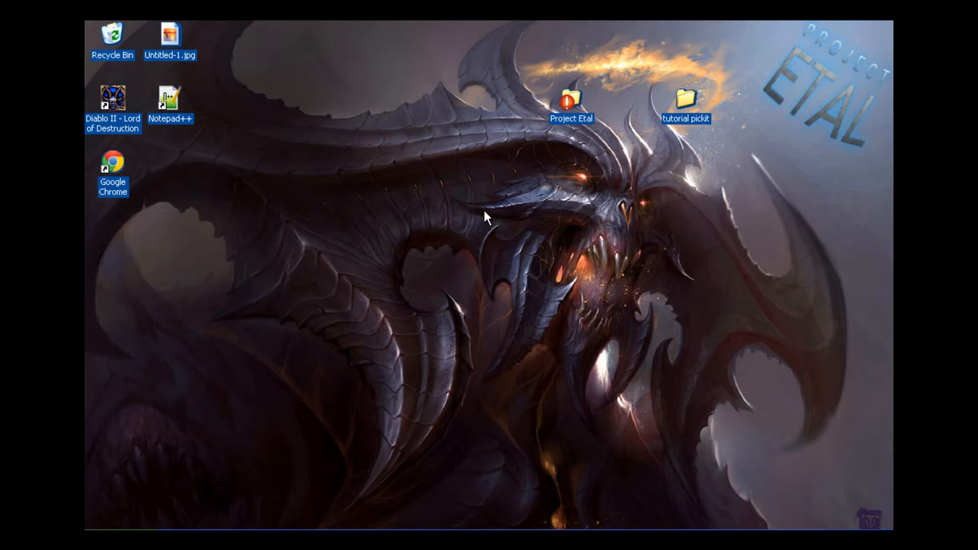
{"action": "mouse_move", "coordinate": [609, 111]}
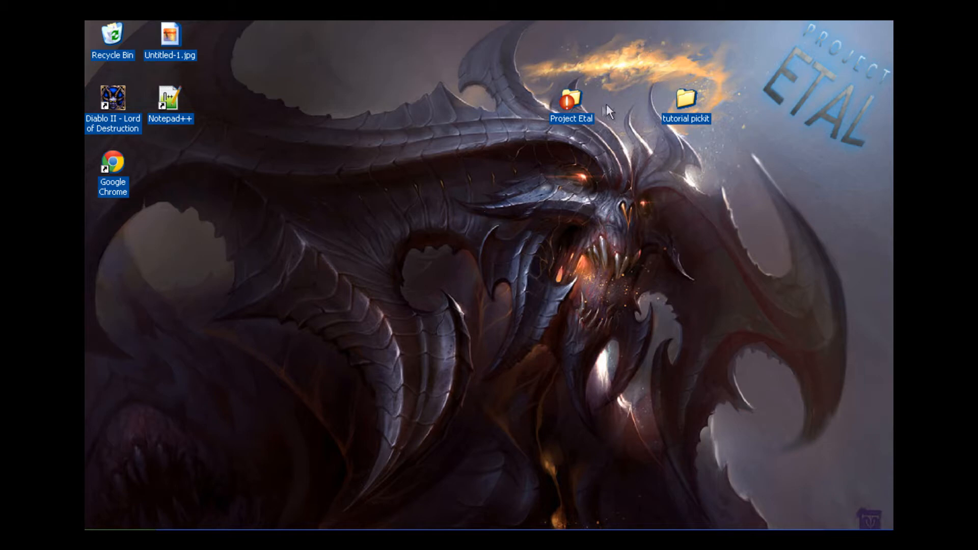
{"action": "mouse_move", "coordinate": [613, 91]}
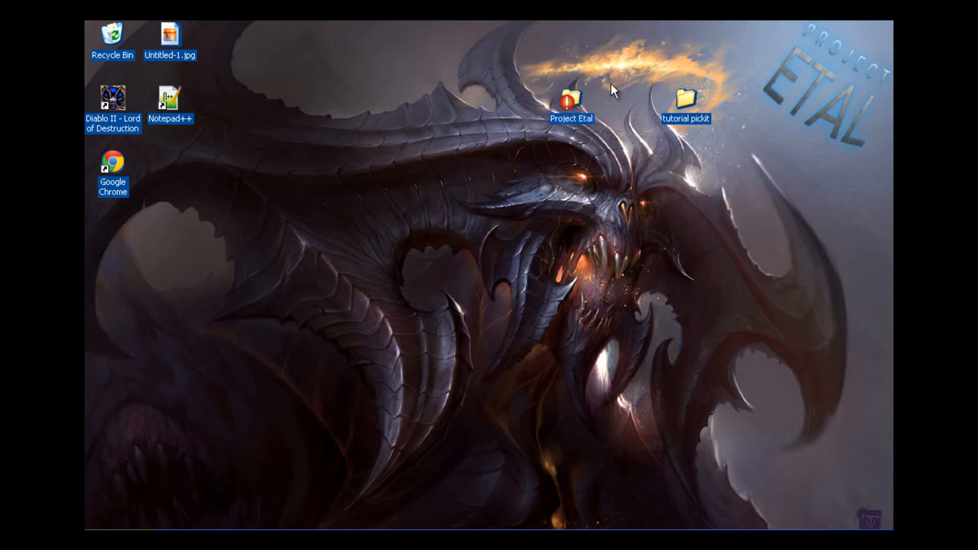
- Browse Project Etal > D2NT > scripts > libs > common and bring up the context menu for NTItemAlias.ntl
{"action": "double_click", "coordinate": [571, 100]}
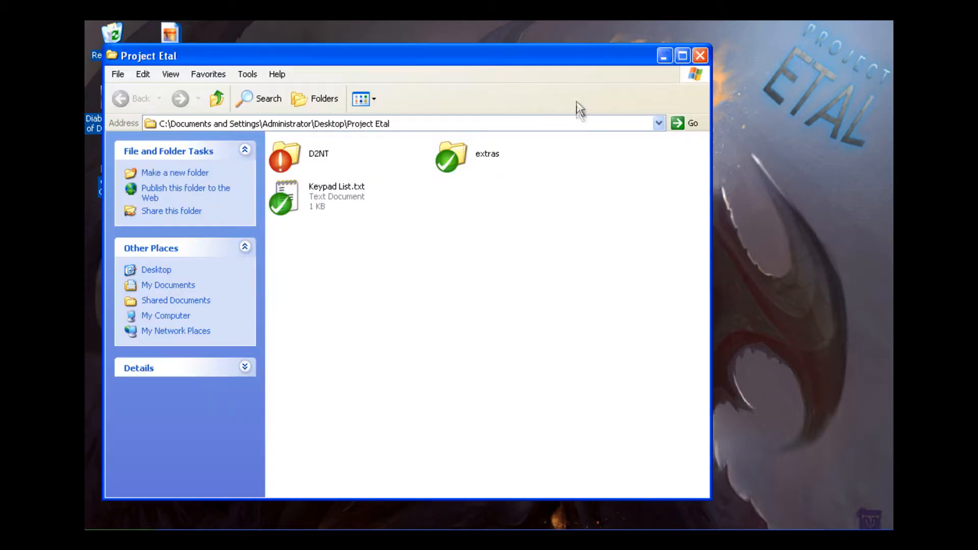
{"action": "mouse_move", "coordinate": [303, 156]}
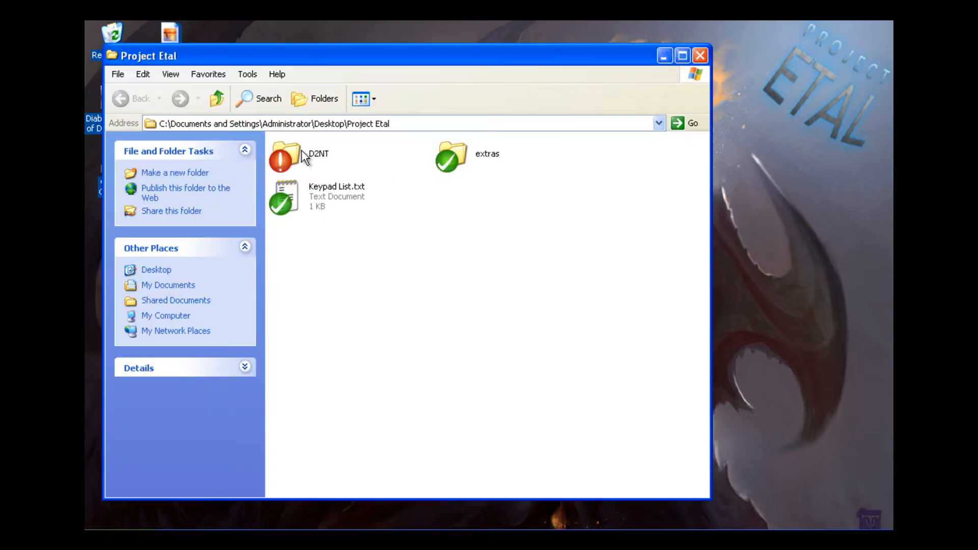
{"action": "mouse_move", "coordinate": [88, 144]}
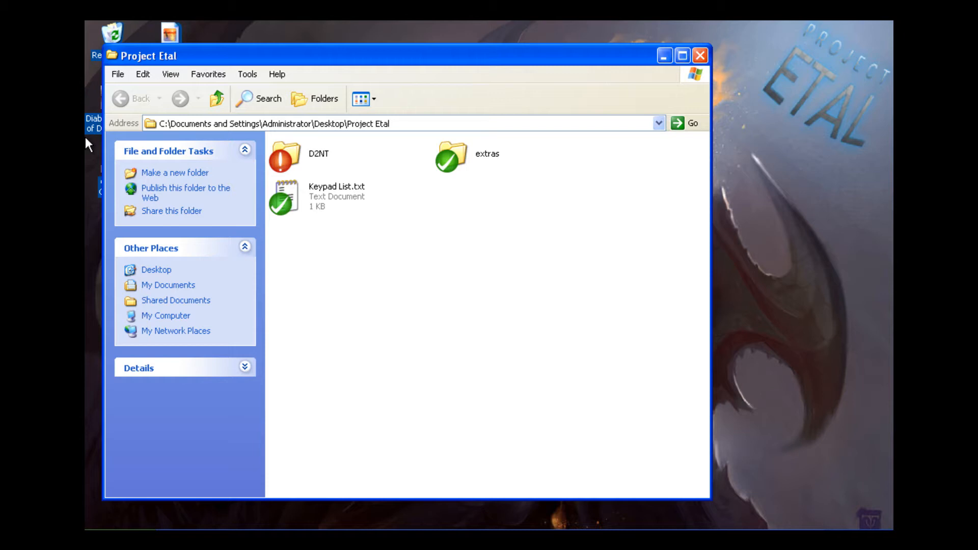
{"action": "mouse_move", "coordinate": [435, 287]}
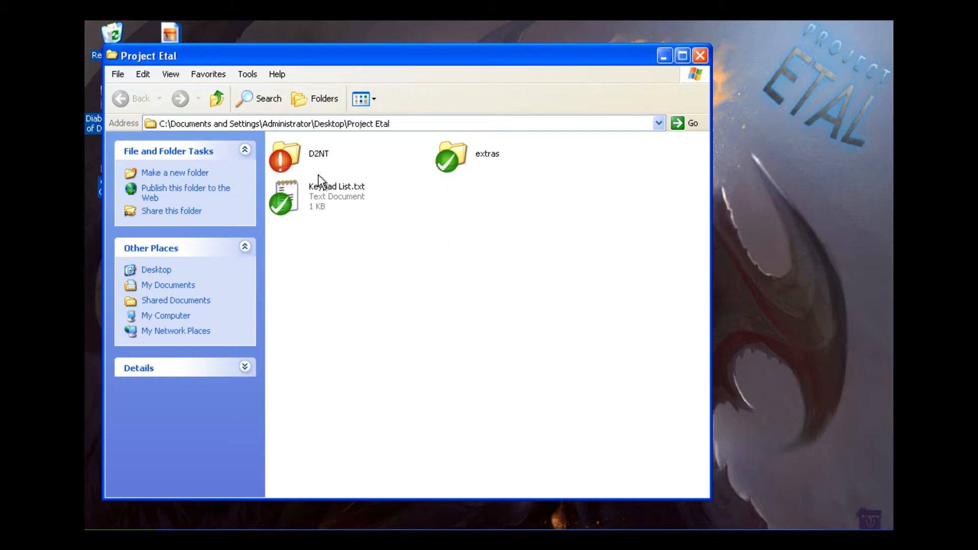
{"action": "mouse_move", "coordinate": [312, 155]}
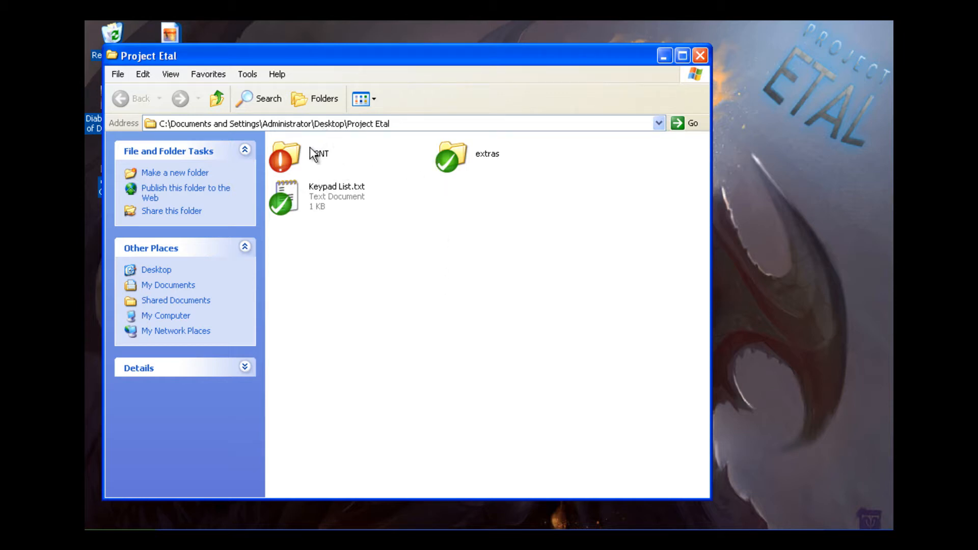
{"action": "double_click", "coordinate": [285, 152]}
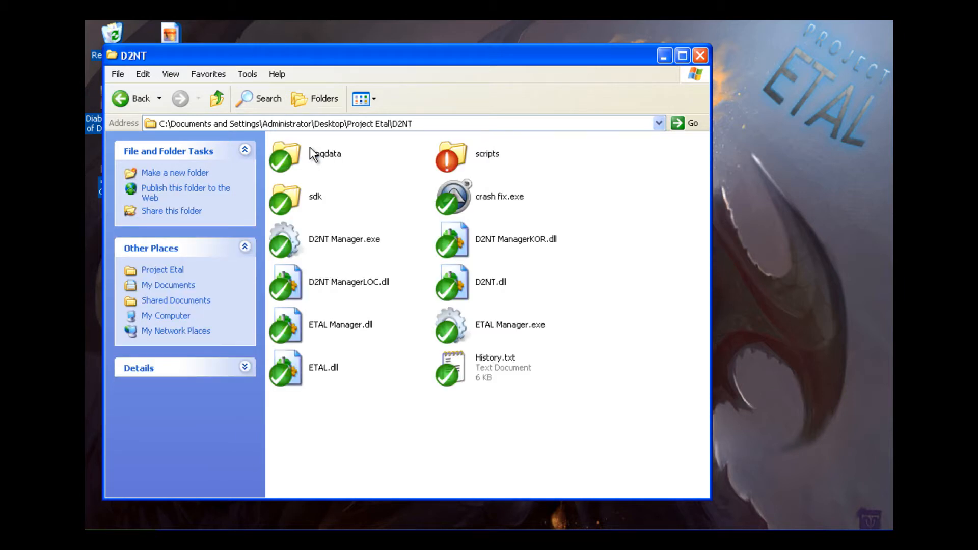
{"action": "mouse_move", "coordinate": [458, 152]}
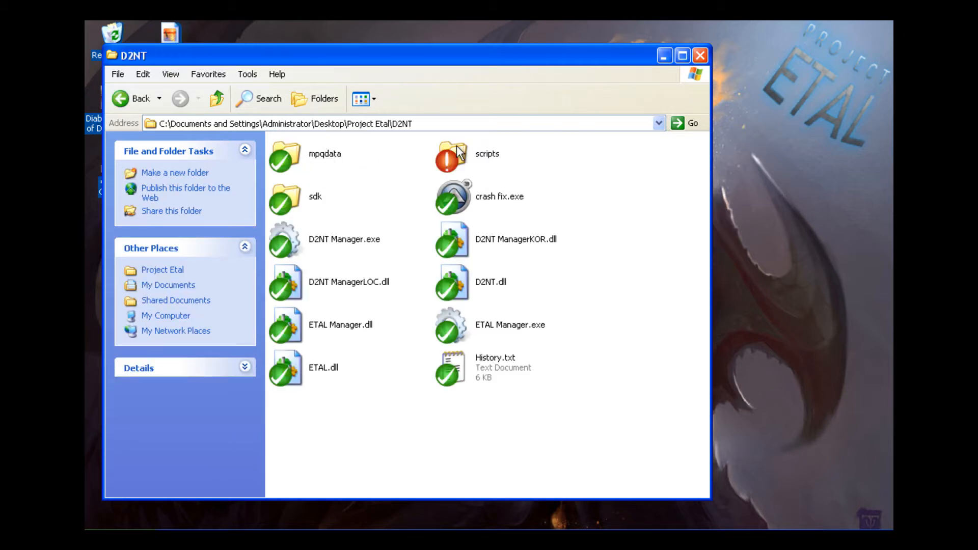
{"action": "double_click", "coordinate": [451, 156]}
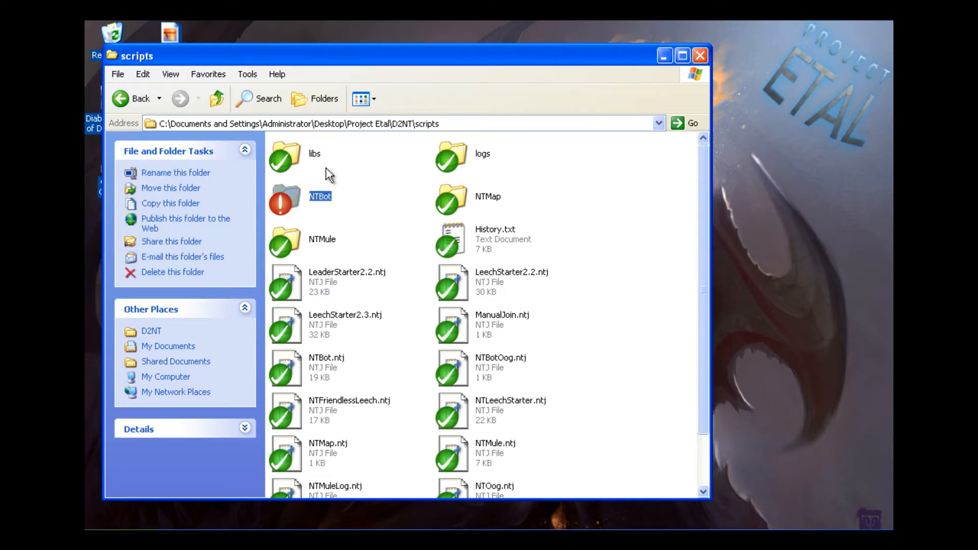
{"action": "double_click", "coordinate": [287, 158]}
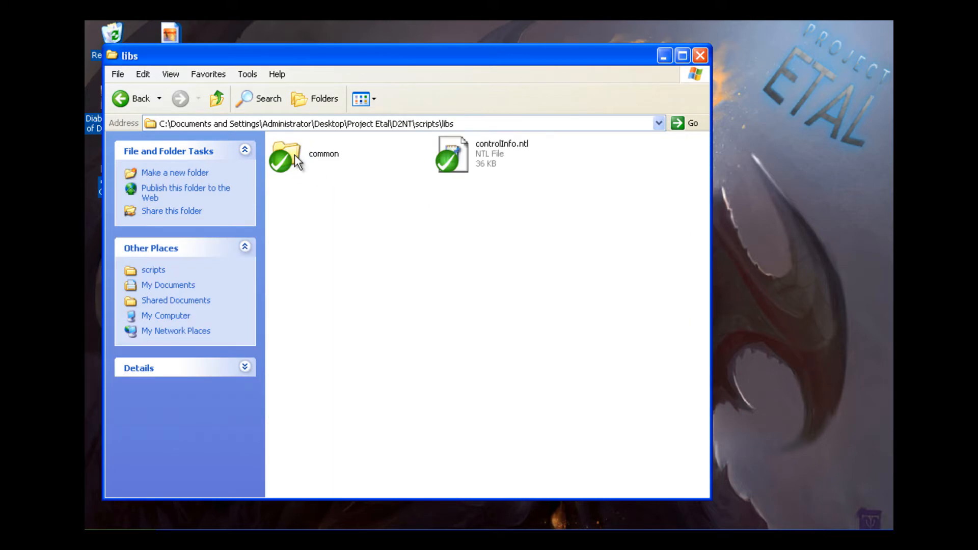
{"action": "double_click", "coordinate": [284, 153]}
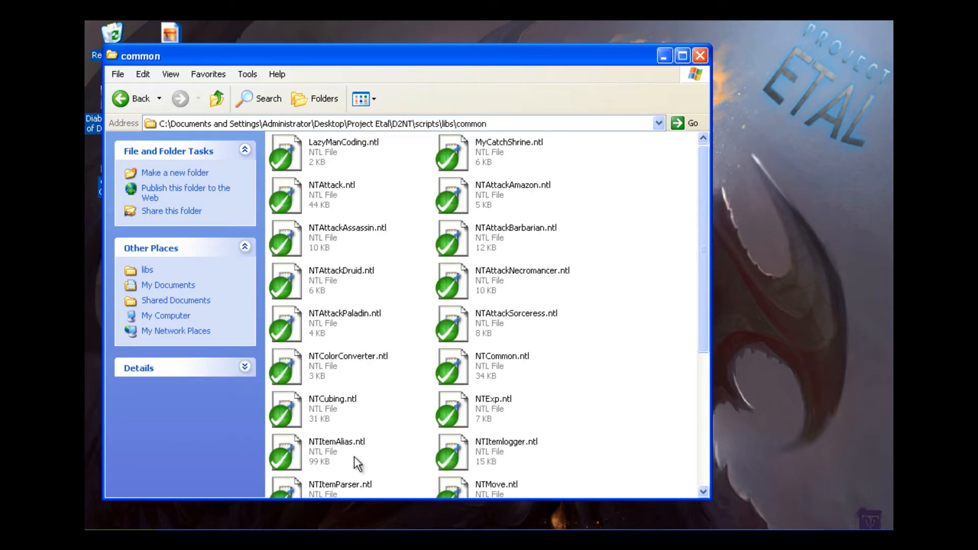
{"action": "mouse_move", "coordinate": [476, 132]}
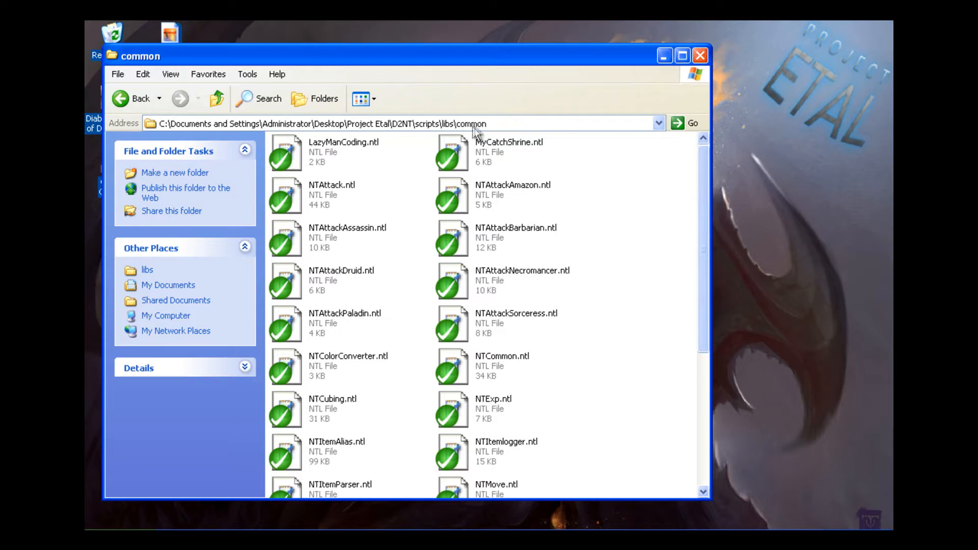
{"action": "mouse_move", "coordinate": [381, 404]}
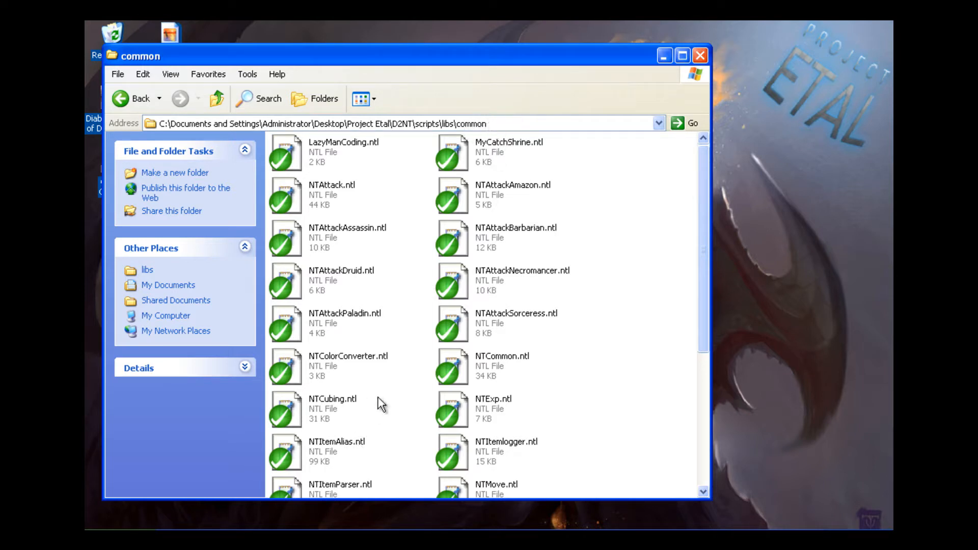
{"action": "left_click", "coordinate": [337, 451]}
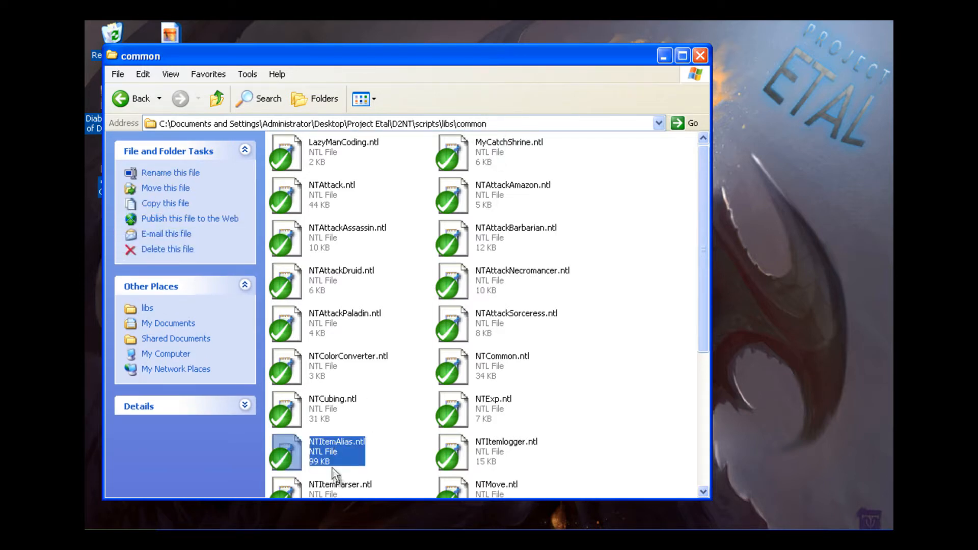
{"action": "right_click", "coordinate": [337, 450]}
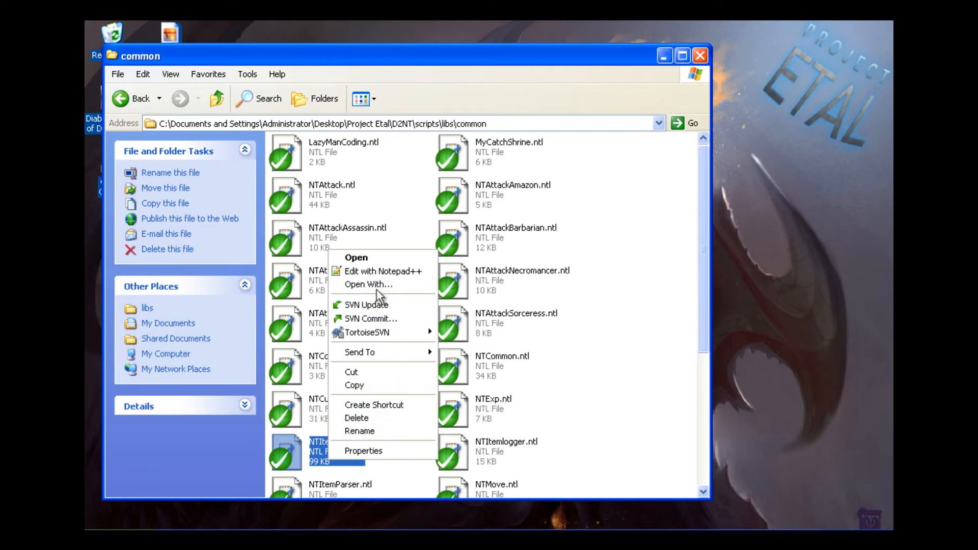
- Edit NTItemAlias.ntl in Notepad++ and skim up and down through its stat alias list
{"action": "left_click", "coordinate": [384, 271]}
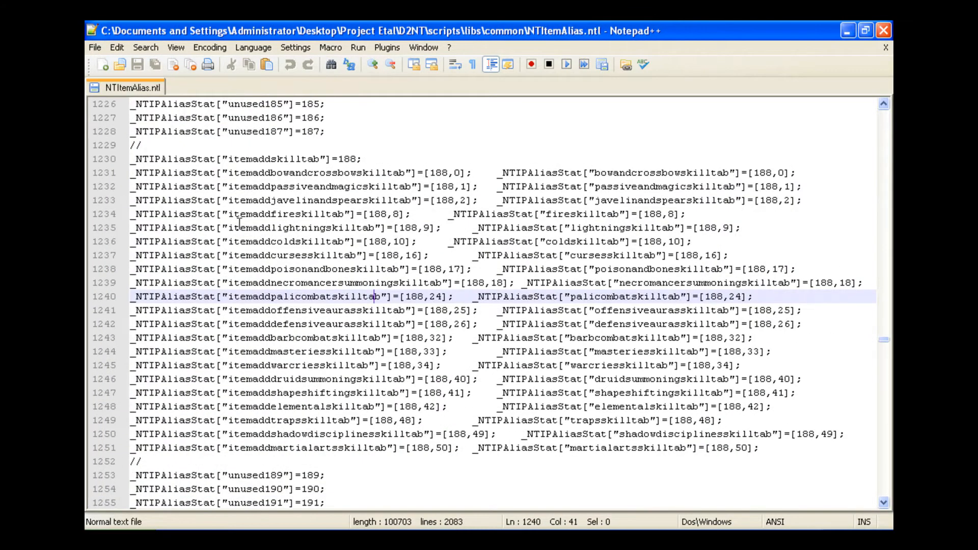
{"action": "scroll", "scroll_direction": "up", "scroll_amount": 3}
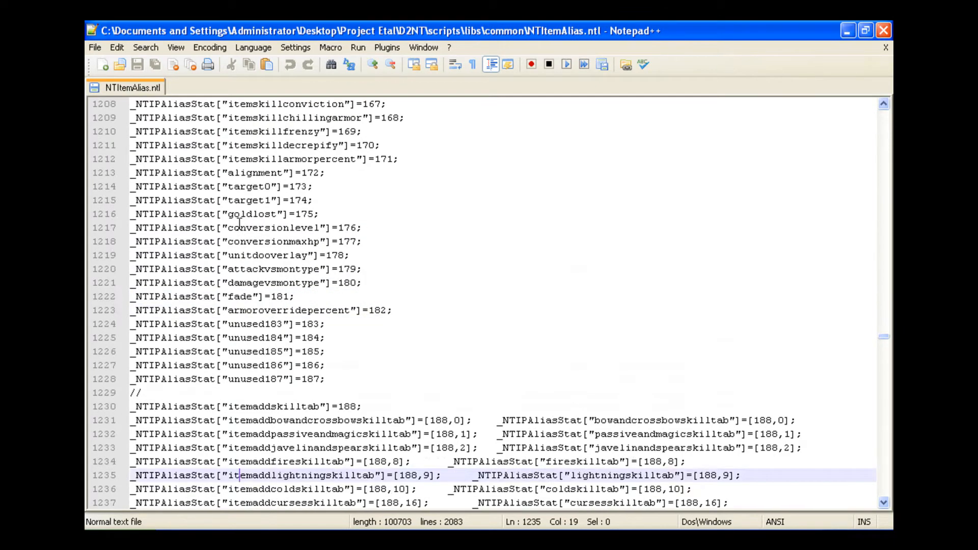
{"action": "scroll", "scroll_direction": "up", "scroll_amount": 3}
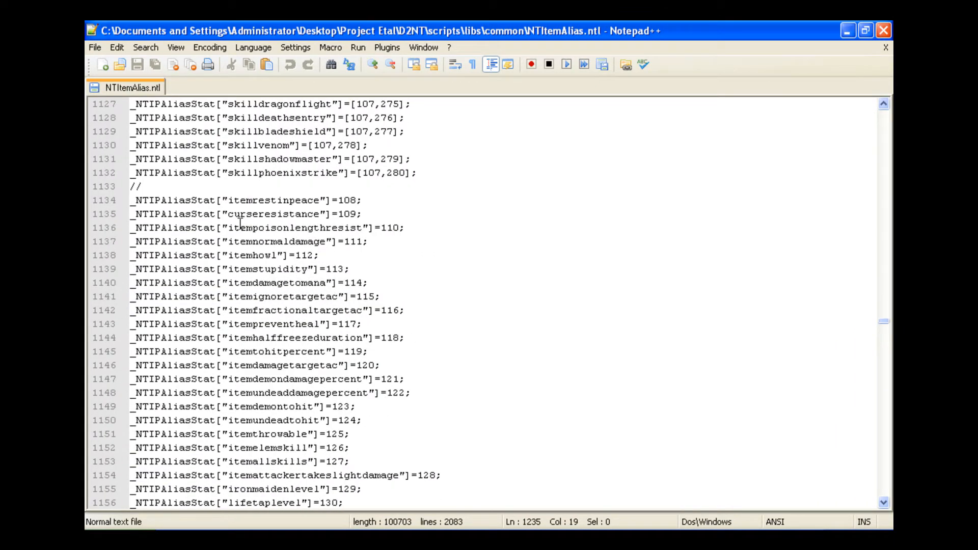
{"action": "scroll", "scroll_direction": "up", "scroll_amount": 3}
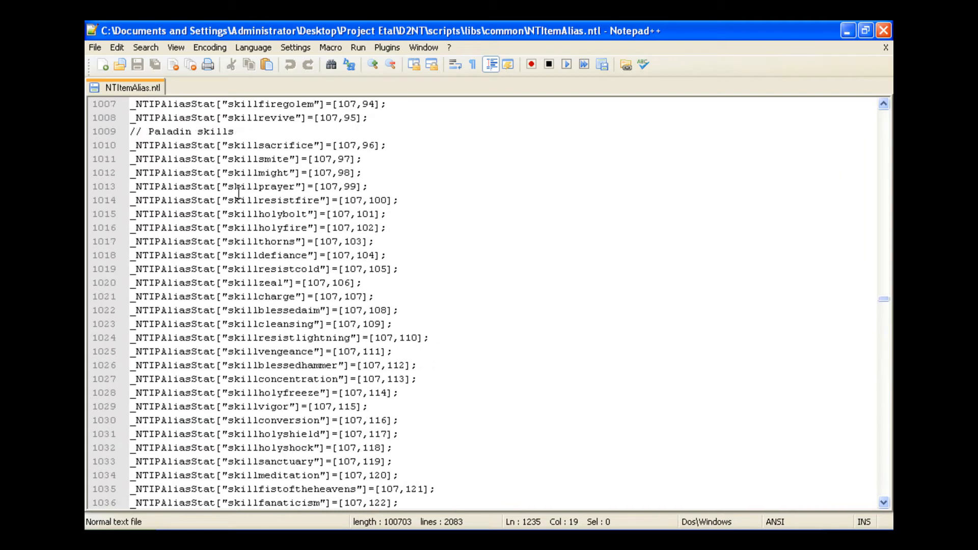
{"action": "scroll", "scroll_direction": "up", "scroll_amount": 3}
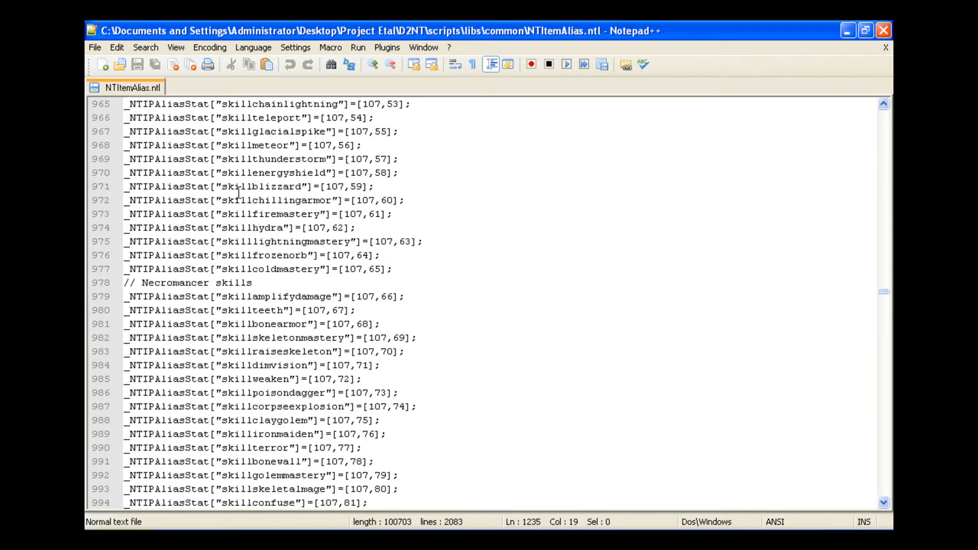
{"action": "scroll", "scroll_direction": "down", "scroll_amount": 3}
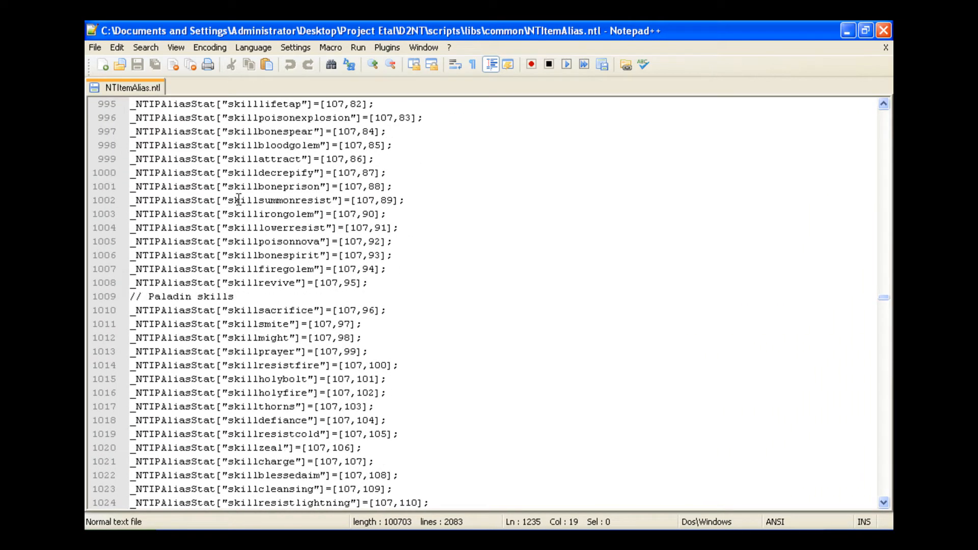
{"action": "scroll", "scroll_direction": "down", "scroll_amount": 3}
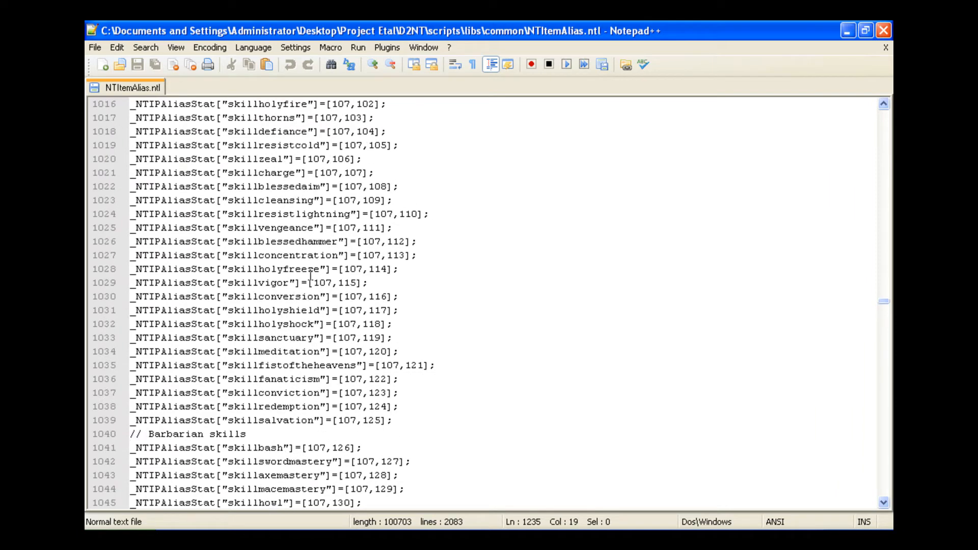
{"action": "scroll", "scroll_direction": "down", "scroll_amount": 3}
{"action": "type", "text": "e"}
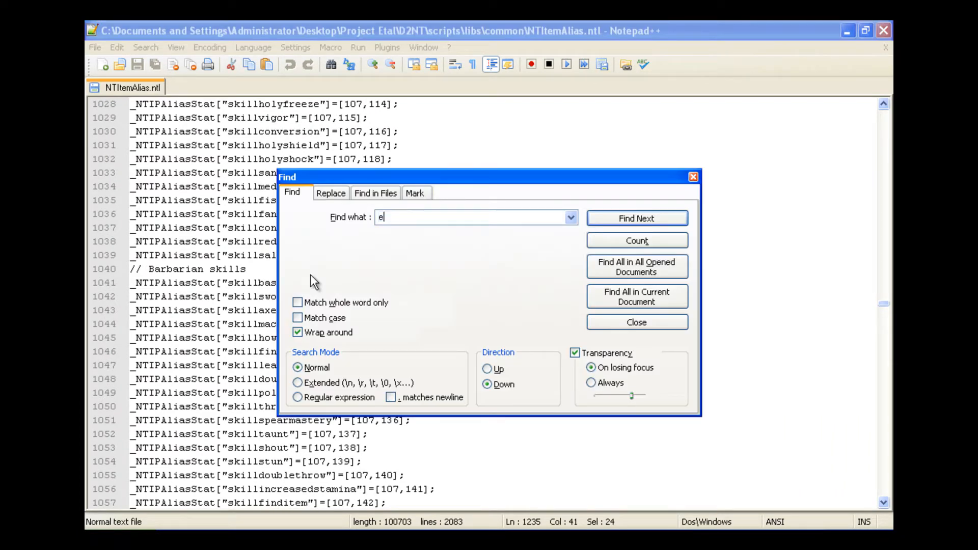
- Search for 'enhanceddefense', landing on its alias at line 803, and dismiss the Find dialog
{"action": "type", "text": "nhanceddefense"}
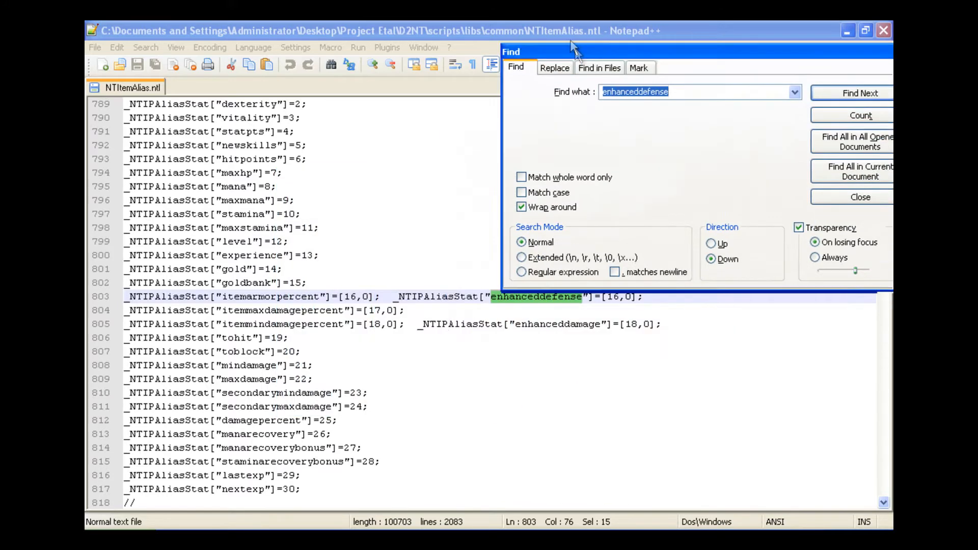
{"action": "left_click", "coordinate": [860, 197]}
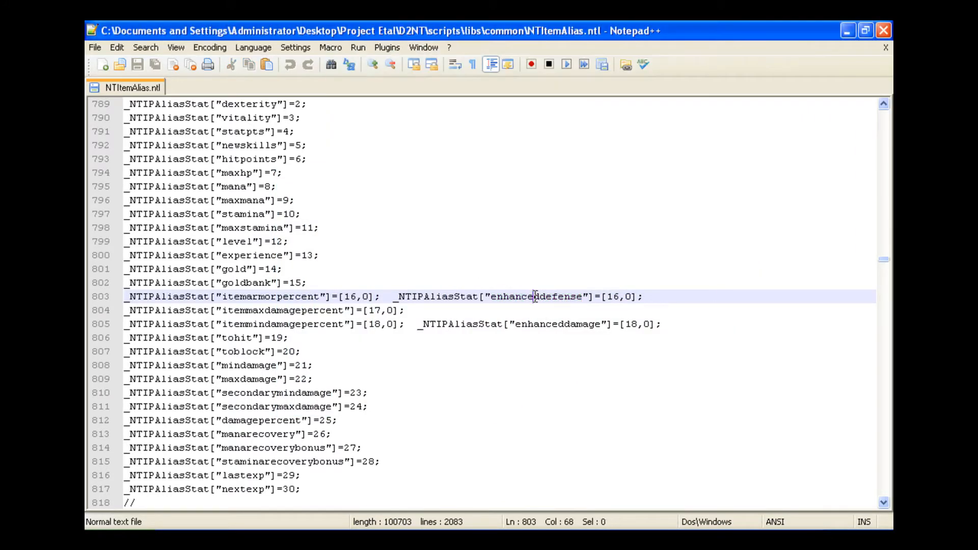
{"action": "mouse_move", "coordinate": [694, 65]}
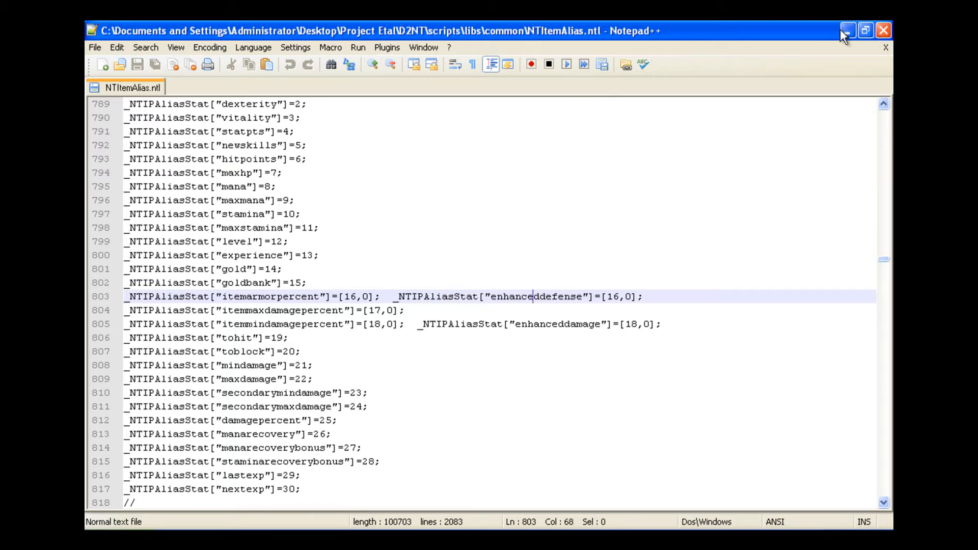
- Return to Explorer, go into item_configs\extreme and select unique.nip
{"action": "left_click", "coordinate": [847, 29]}
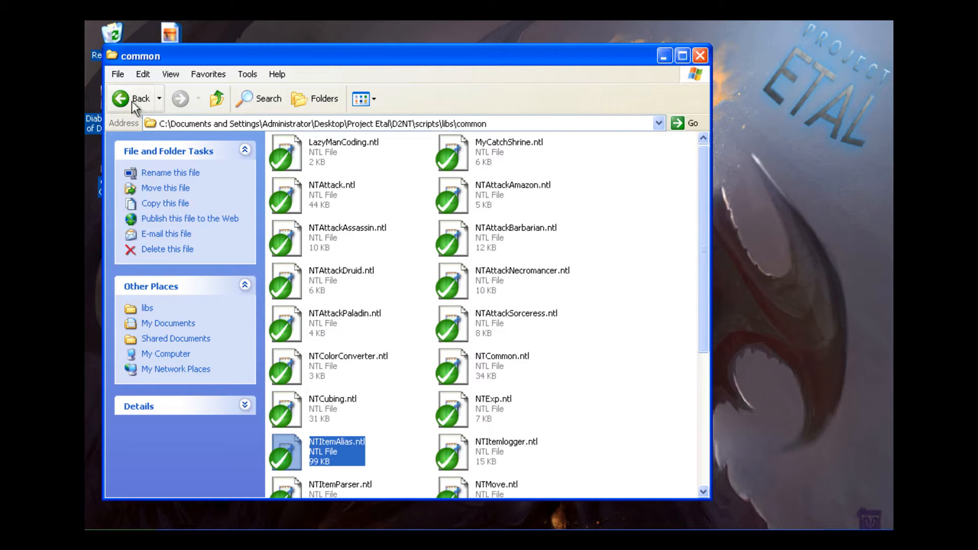
{"action": "left_click", "coordinate": [119, 98]}
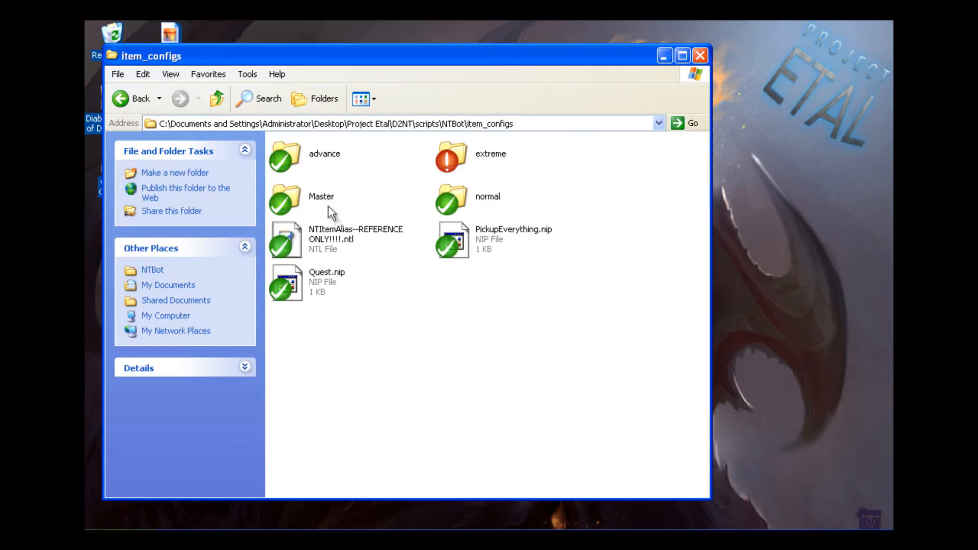
{"action": "double_click", "coordinate": [449, 157]}
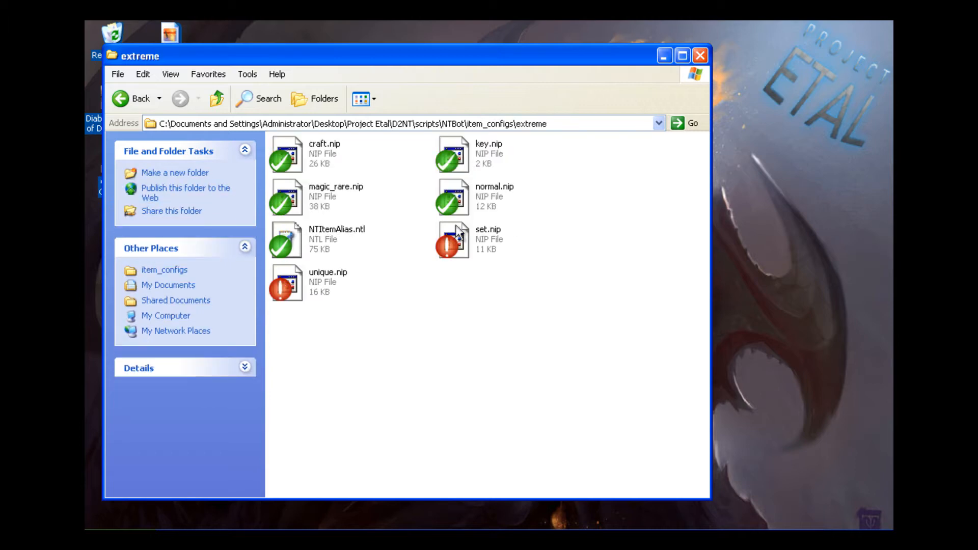
{"action": "mouse_move", "coordinate": [314, 287]}
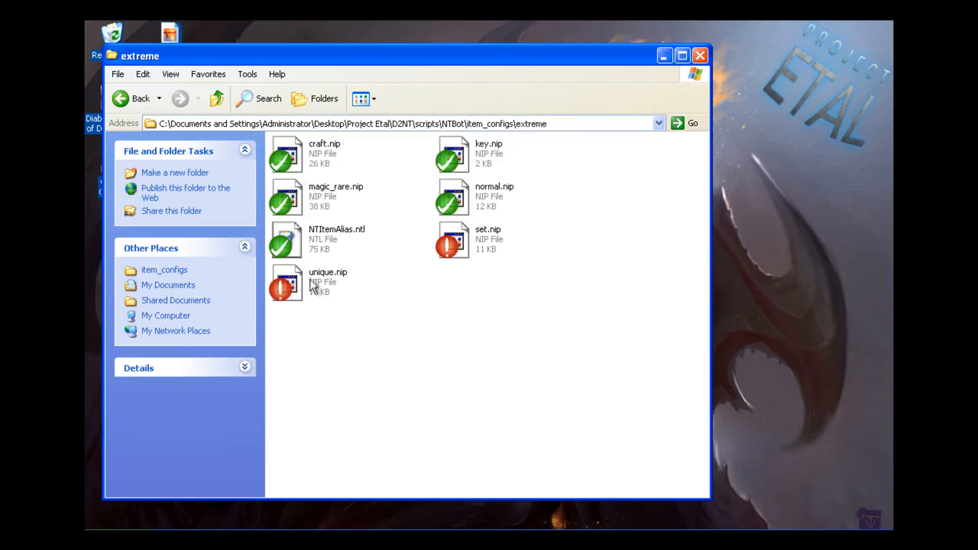
{"action": "left_click", "coordinate": [288, 287]}
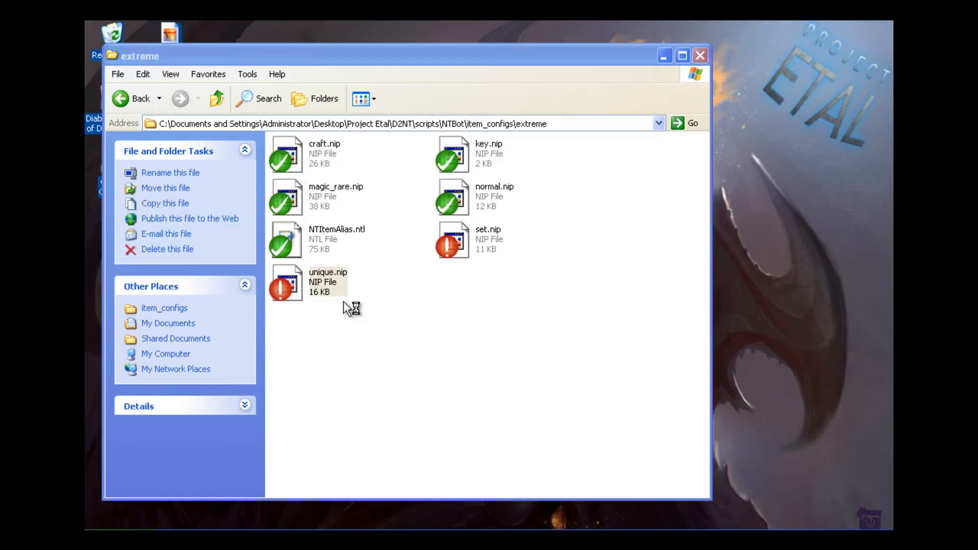
- Edit unique.nip in Notepad++ and review the Shako rule's && operator and Defense value 140 on line 5
{"action": "double_click", "coordinate": [287, 282]}
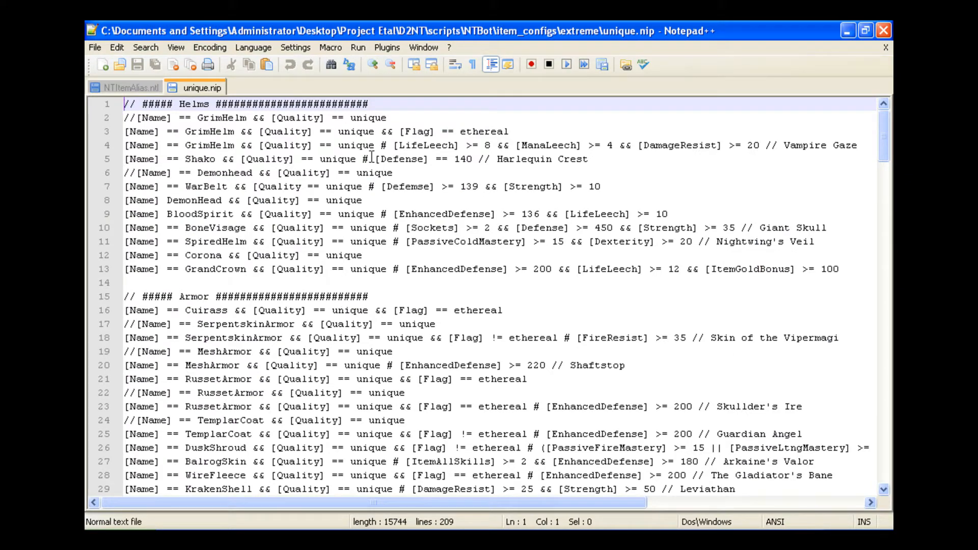
{"action": "mouse_move", "coordinate": [441, 179]}
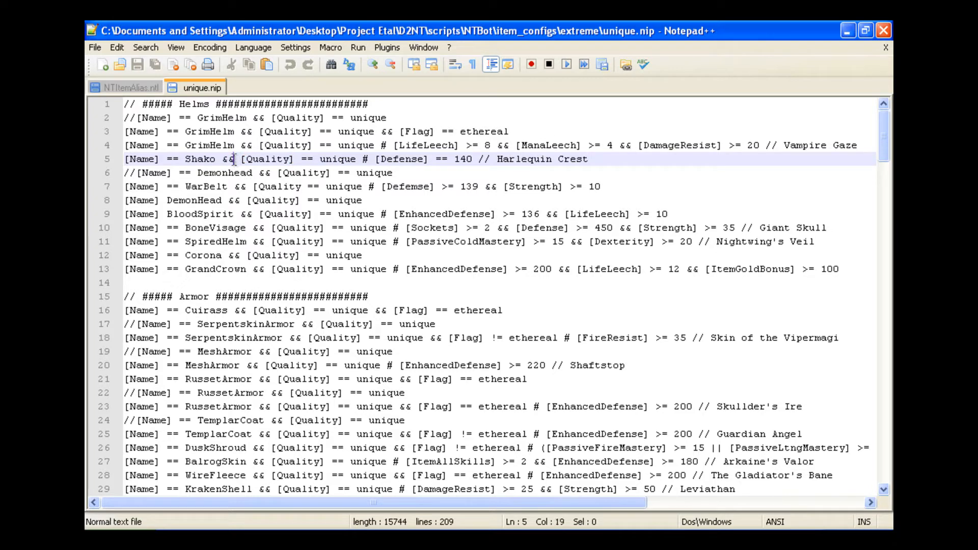
{"action": "double_click", "coordinate": [226, 159]}
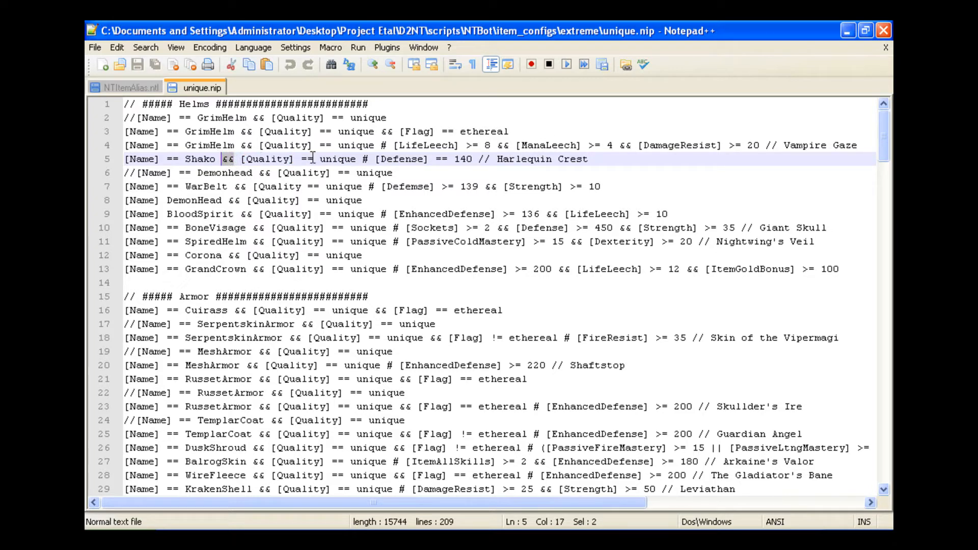
{"action": "left_click", "coordinate": [305, 159]}
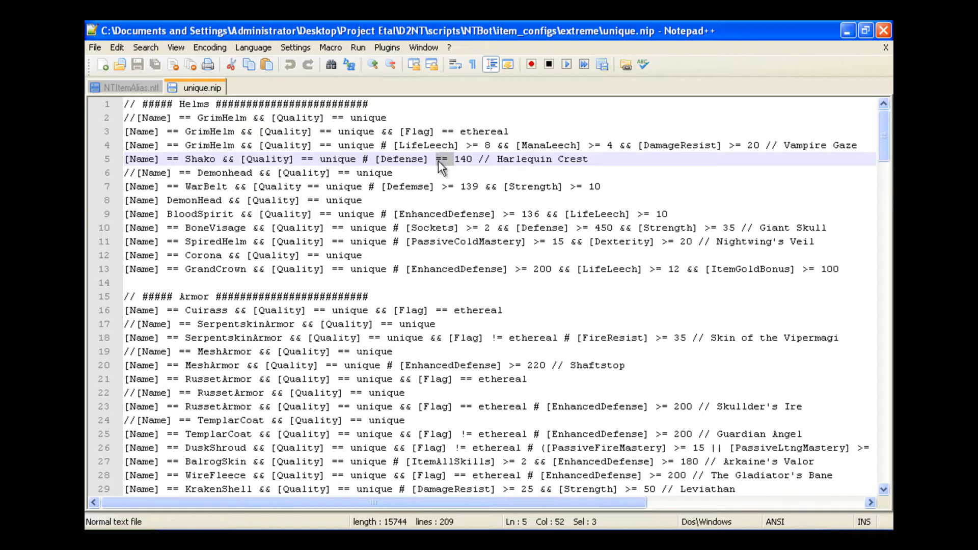
{"action": "left_click", "coordinate": [449, 159]}
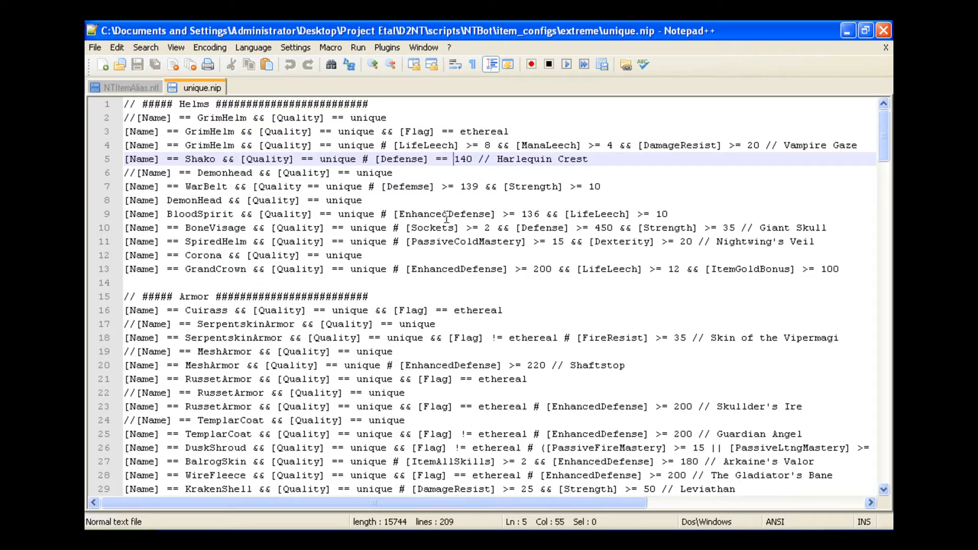
{"action": "mouse_move", "coordinate": [700, 181]}
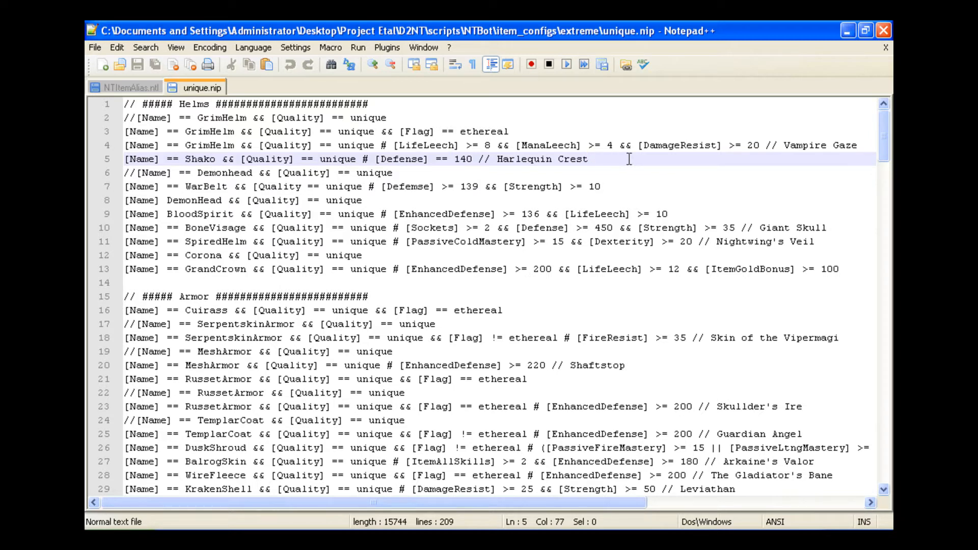
{"action": "mouse_move", "coordinate": [89, 212]}
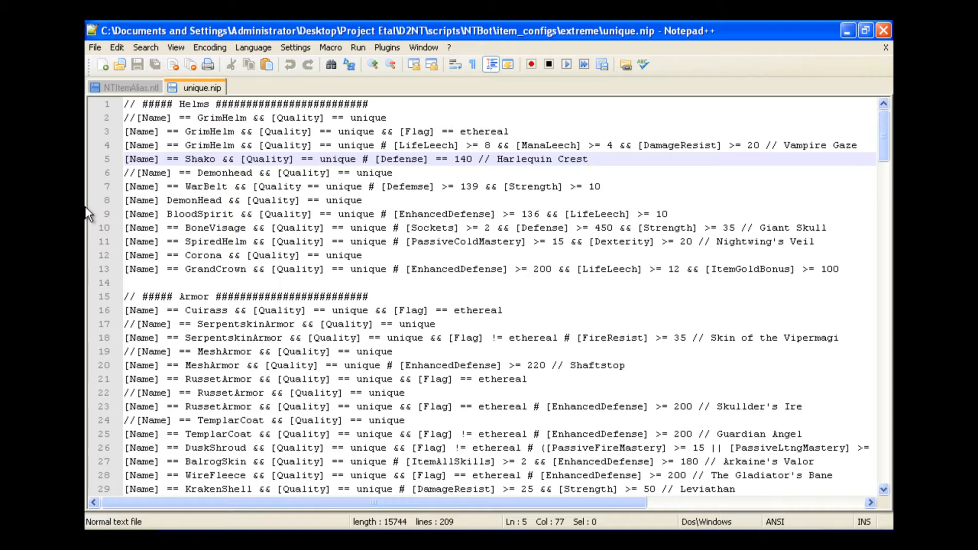
{"action": "left_click", "coordinate": [389, 159]}
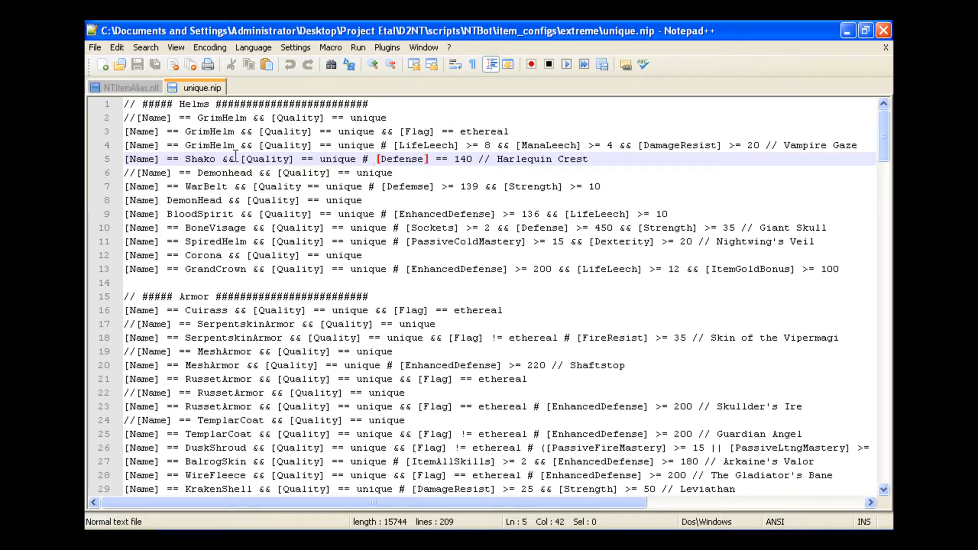
{"action": "left_click", "coordinate": [232, 159]}
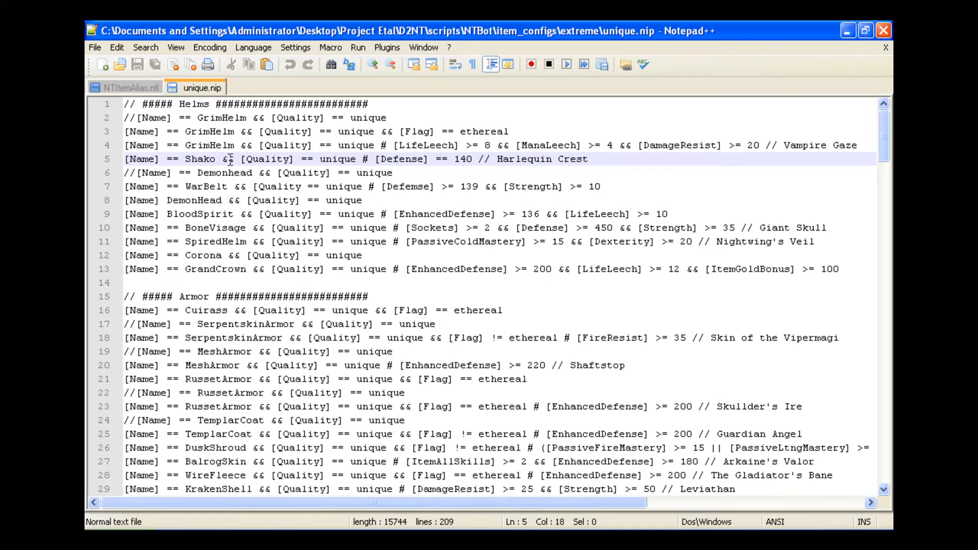
{"action": "mouse_move", "coordinate": [598, 159]}
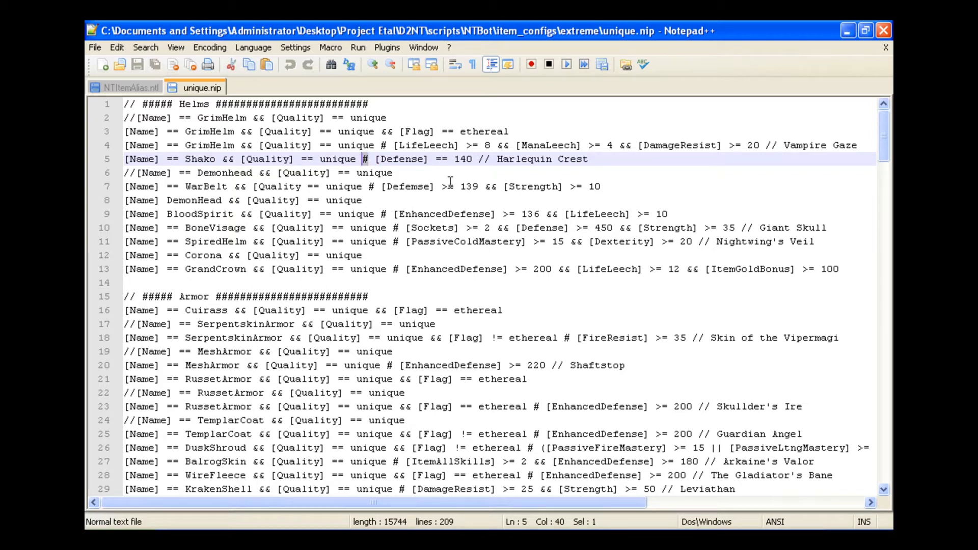
{"action": "mouse_move", "coordinate": [87, 215]}
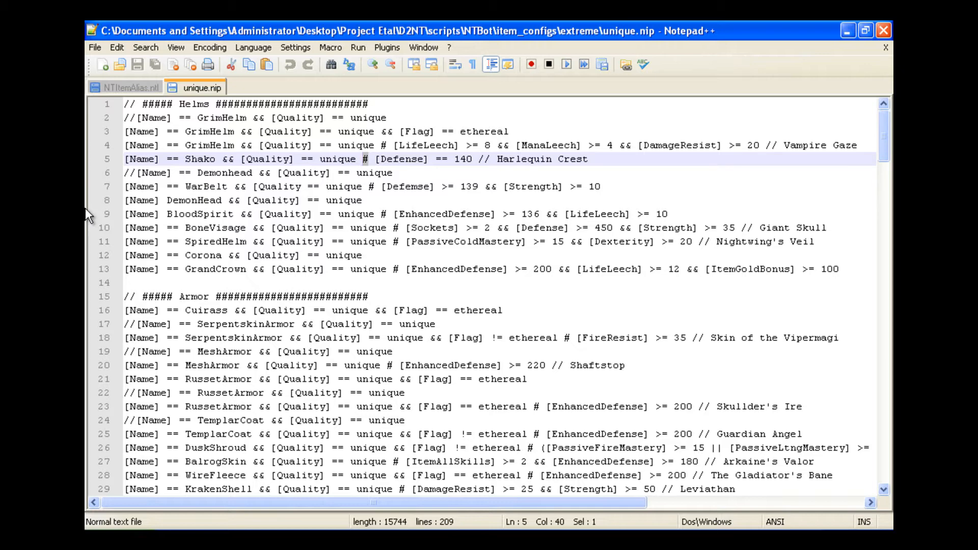
{"action": "left_click", "coordinate": [133, 88]}
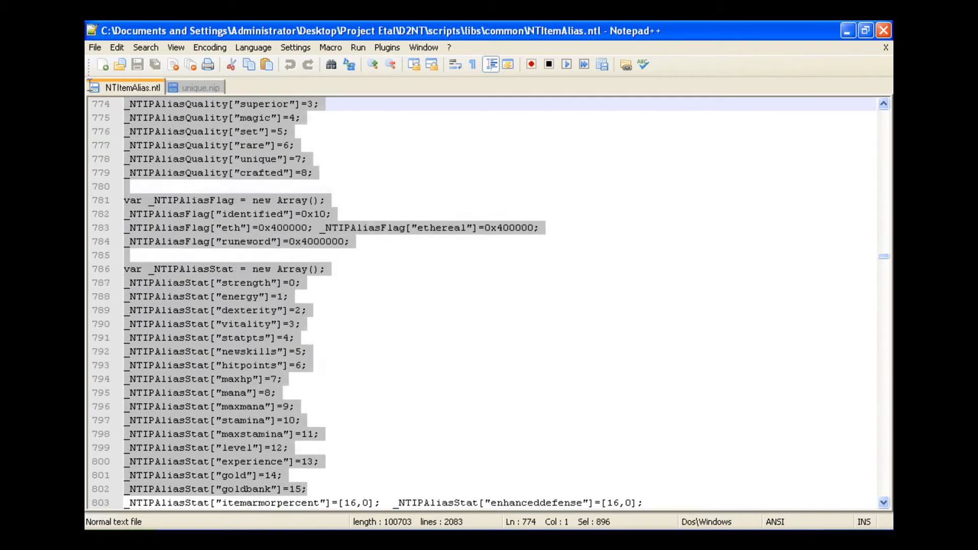
{"action": "left_click", "coordinate": [195, 86]}
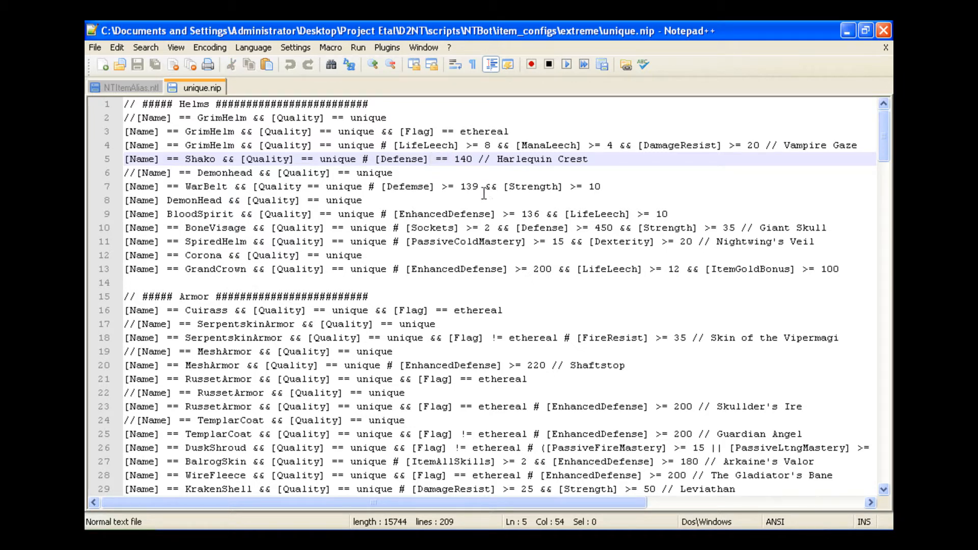
{"action": "double_click", "coordinate": [441, 159]}
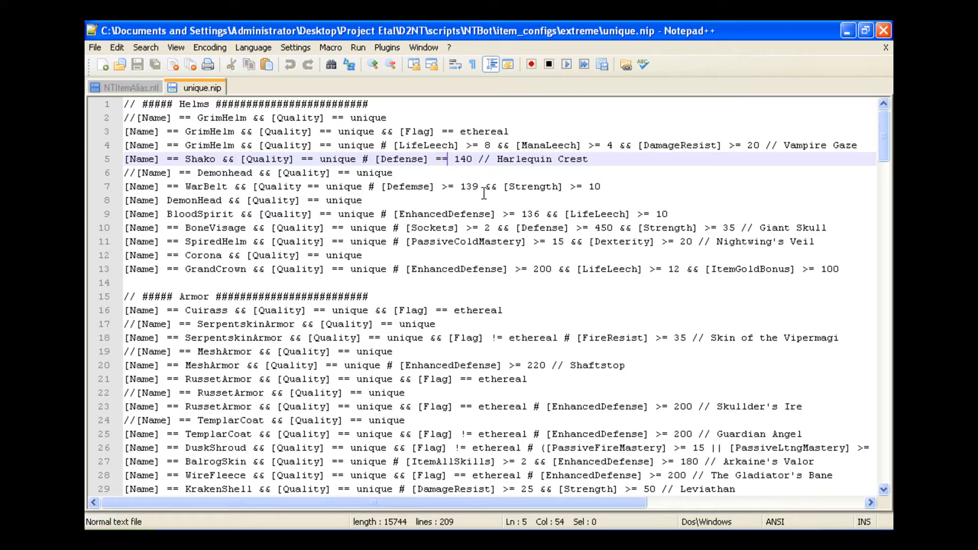
{"action": "key", "text": "Backspace"}
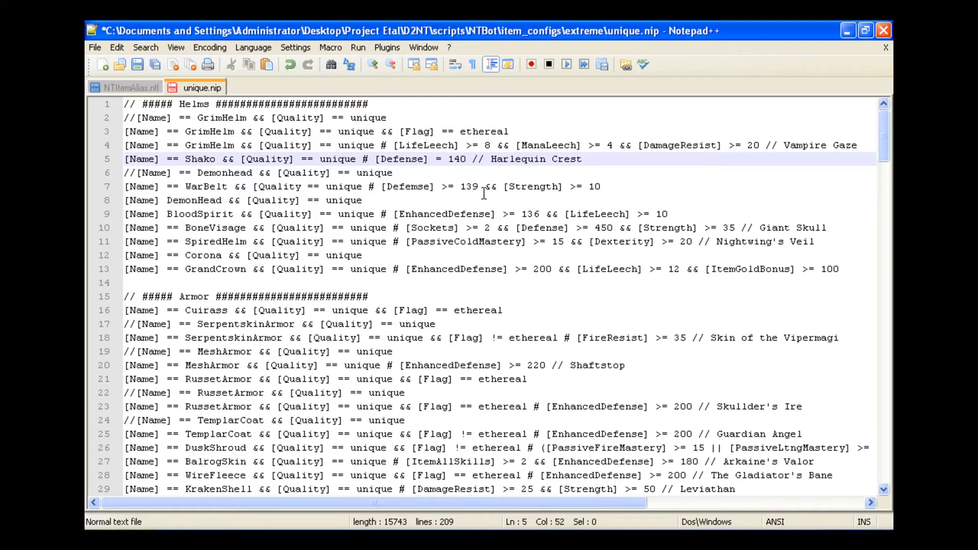
{"action": "type", "text": ">"}
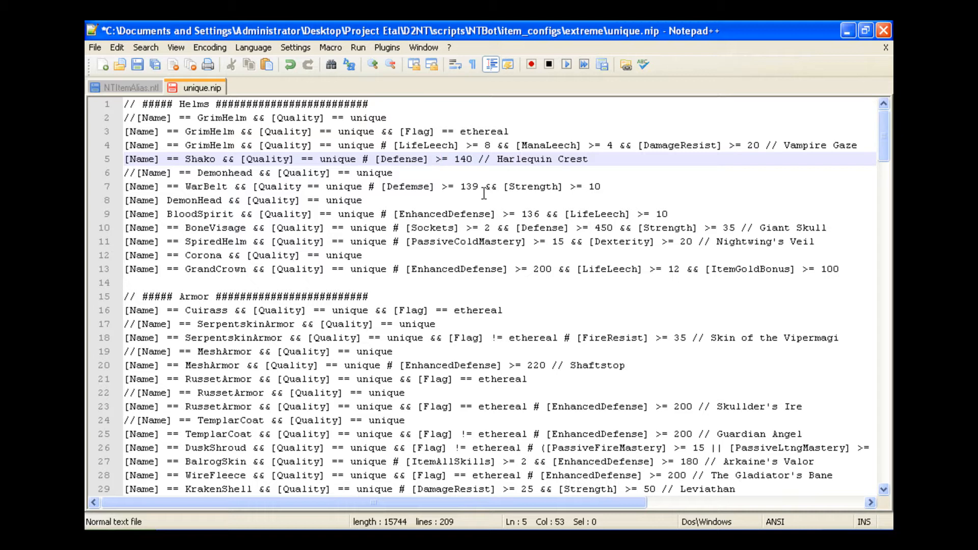
{"action": "left_click", "coordinate": [437, 159]}
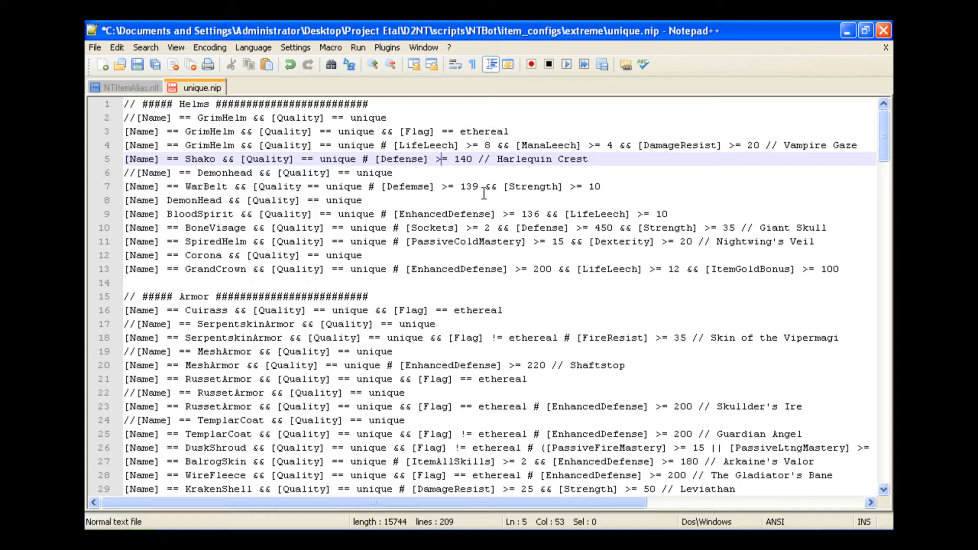
{"action": "type", "text": "<"}
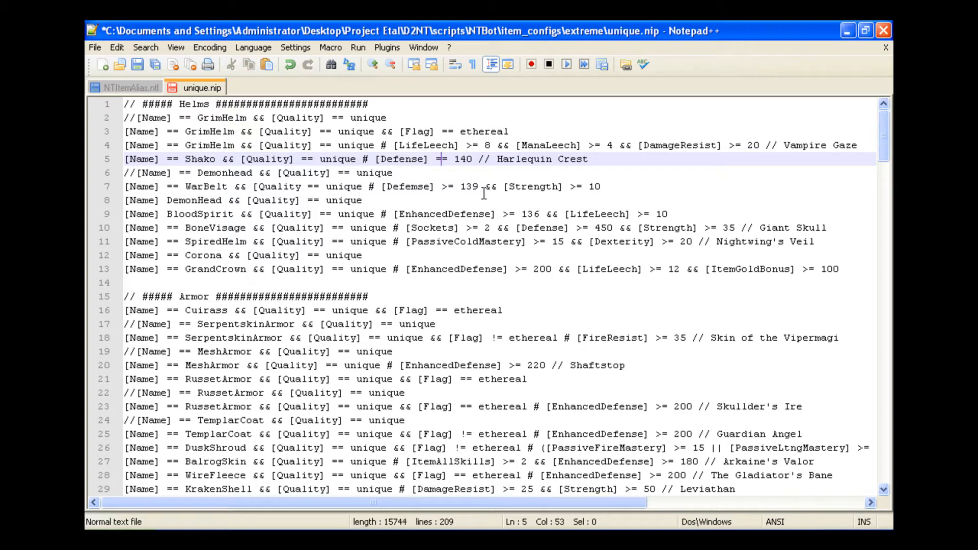
{"action": "mouse_move", "coordinate": [396, 193]}
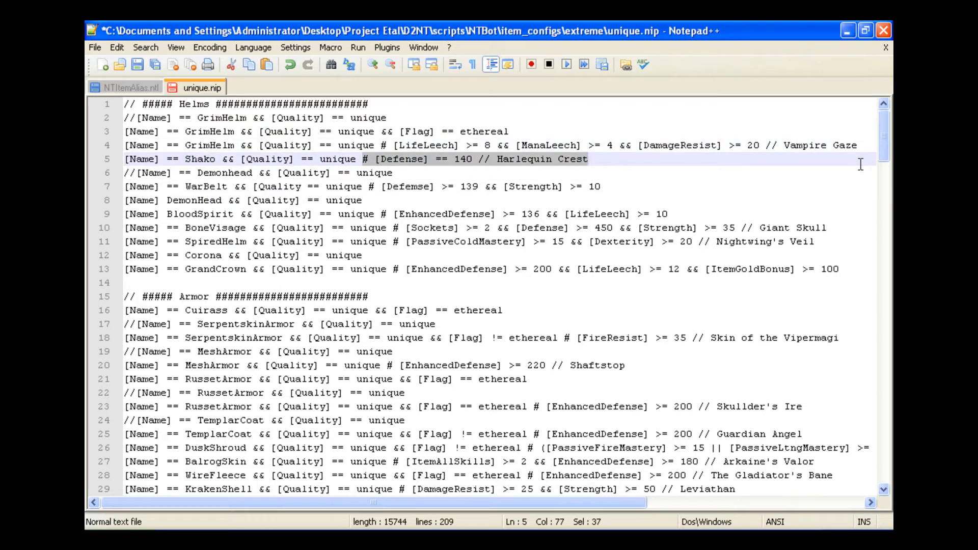
{"action": "key", "text": "Delete"}
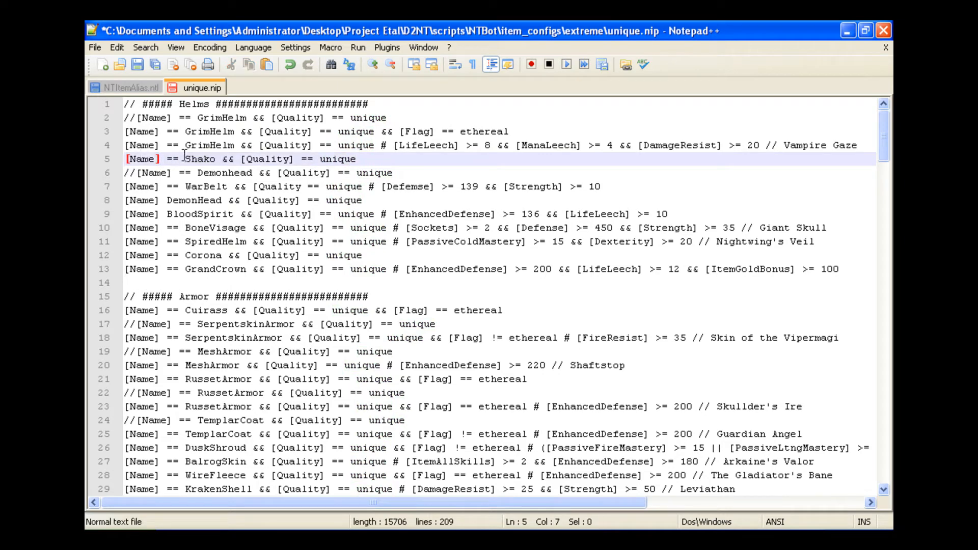
{"action": "left_click", "coordinate": [358, 158]}
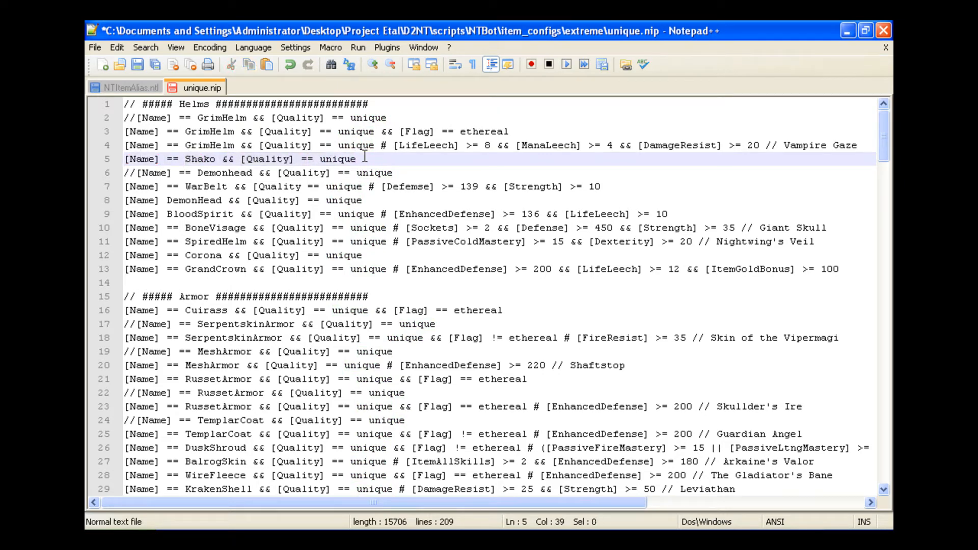
{"action": "left_click", "coordinate": [220, 159]}
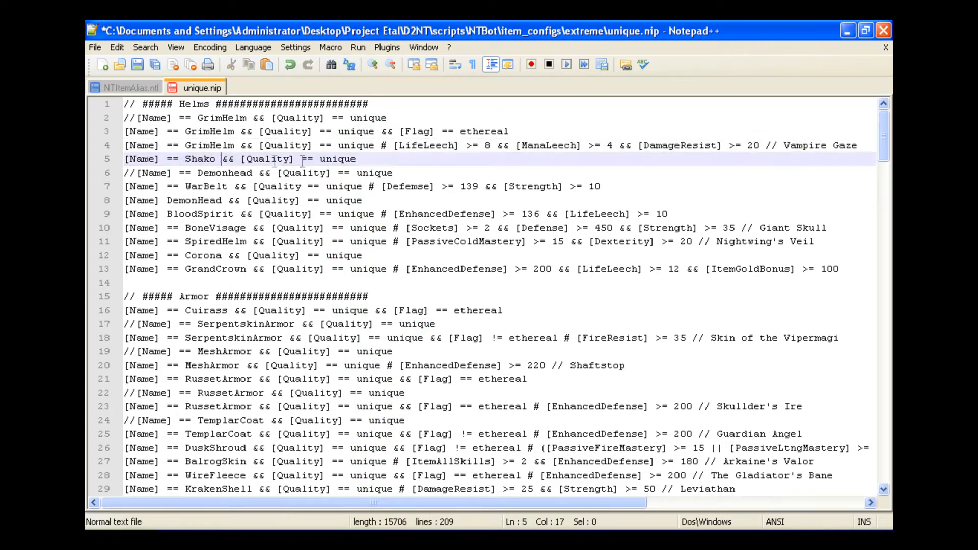
{"action": "left_click", "coordinate": [390, 159]}
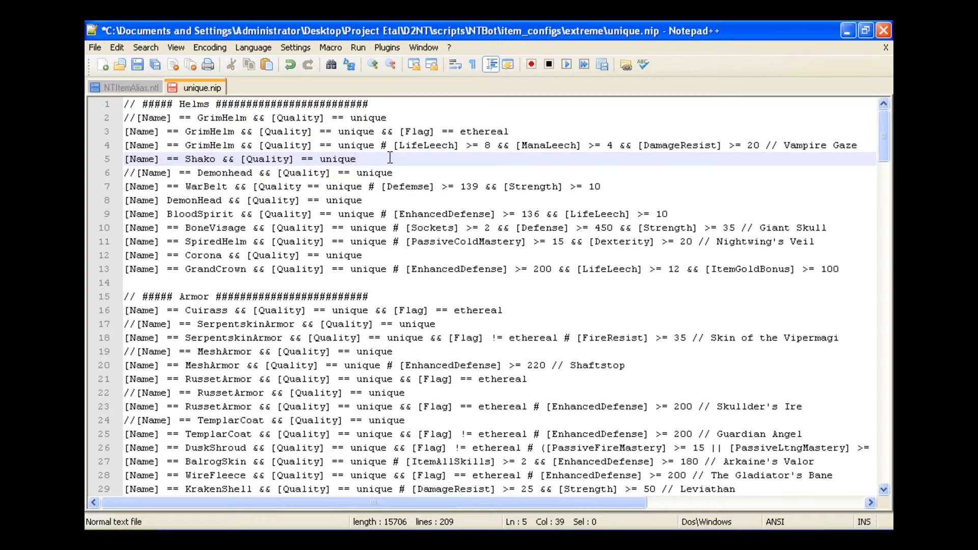
{"action": "type", "text": "# [Defense] == 140 // Harlequin Crest"}
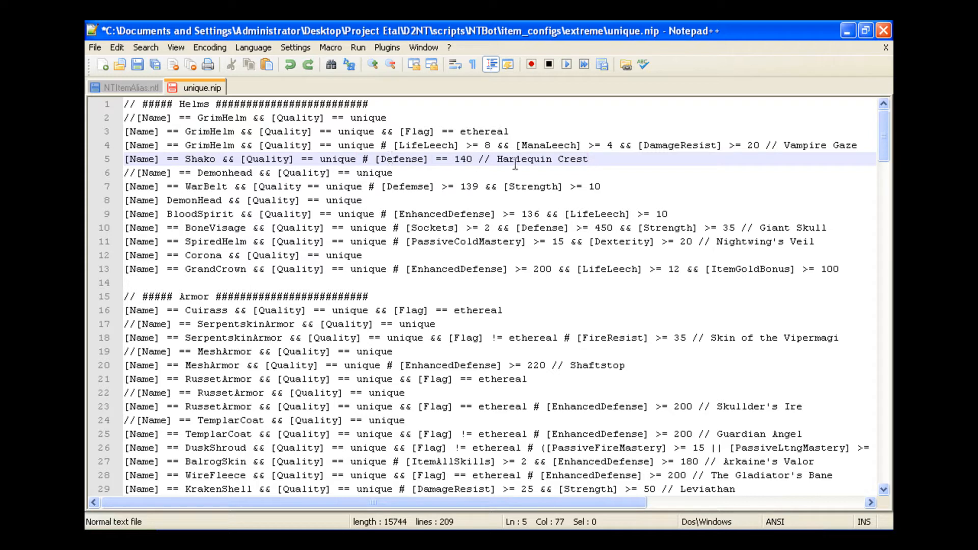
{"action": "mouse_move", "coordinate": [406, 168]}
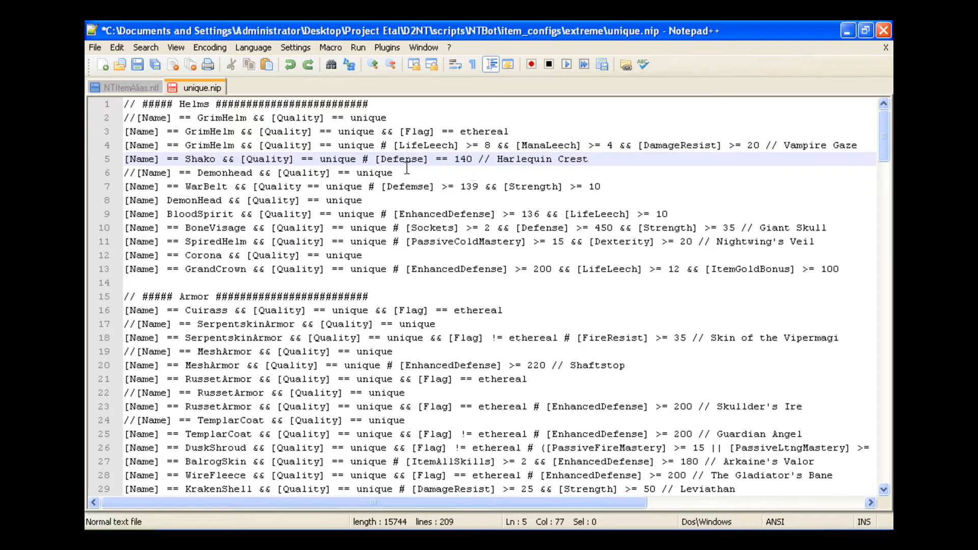
{"action": "mouse_move", "coordinate": [89, 252]}
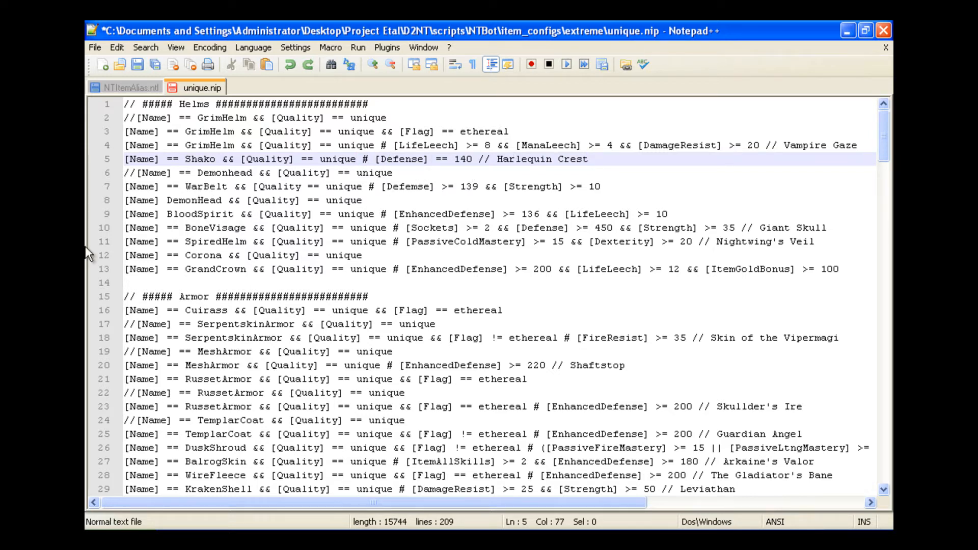
{"action": "left_click", "coordinate": [319, 200]}
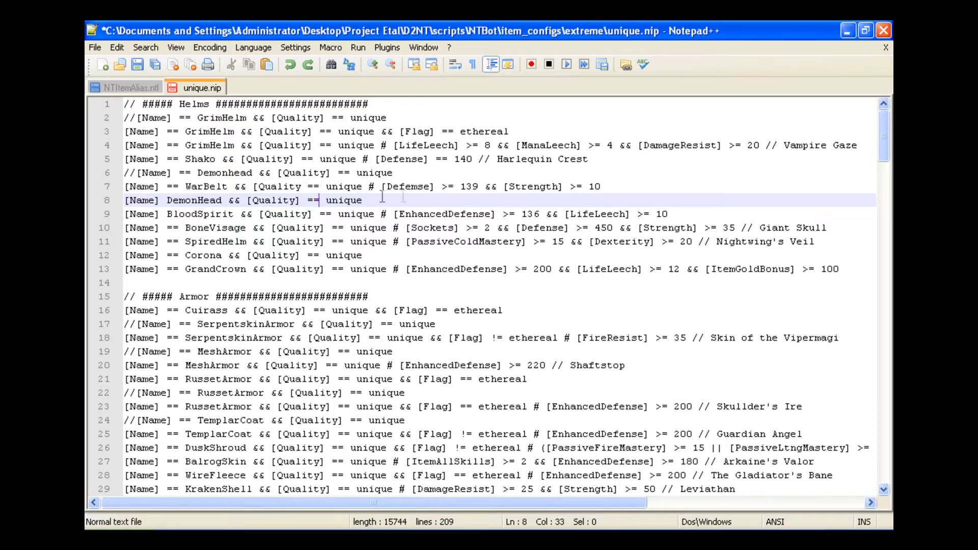
{"action": "left_click", "coordinate": [470, 174]}
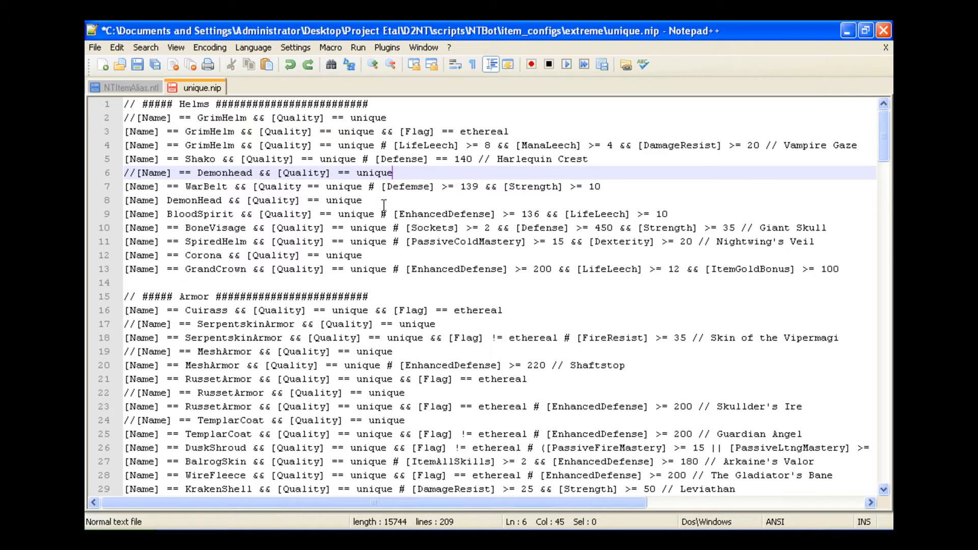
{"action": "left_click", "coordinate": [252, 186]}
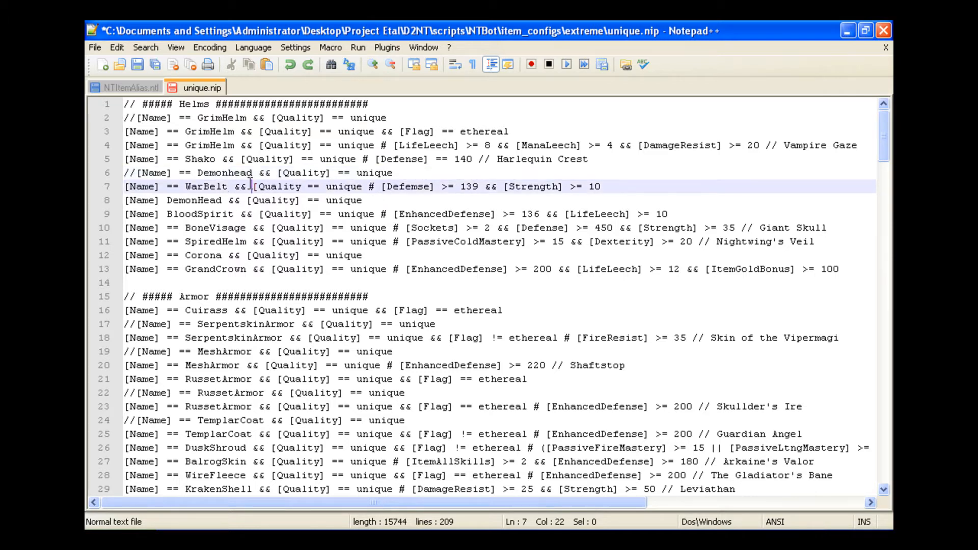
{"action": "double_click", "coordinate": [239, 186]}
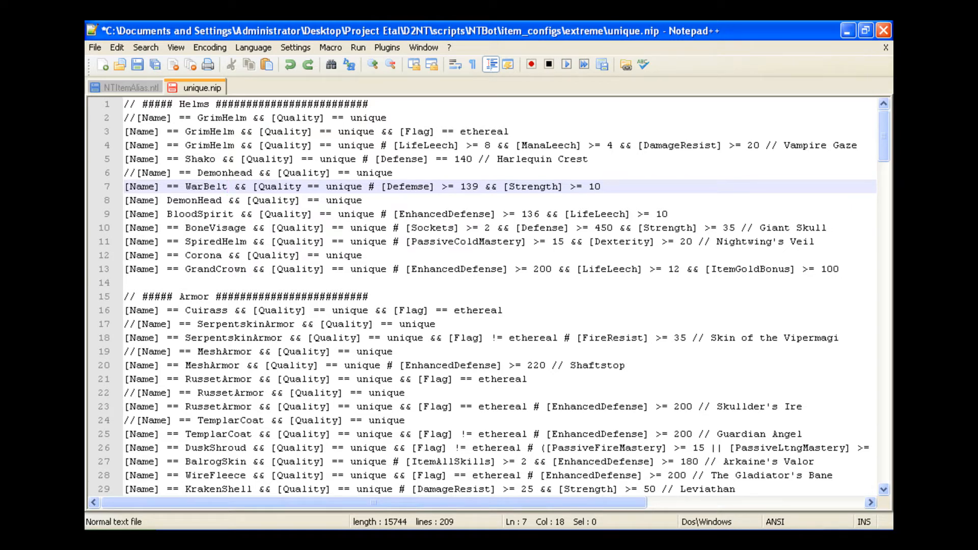
{"action": "left_click", "coordinate": [229, 186]}
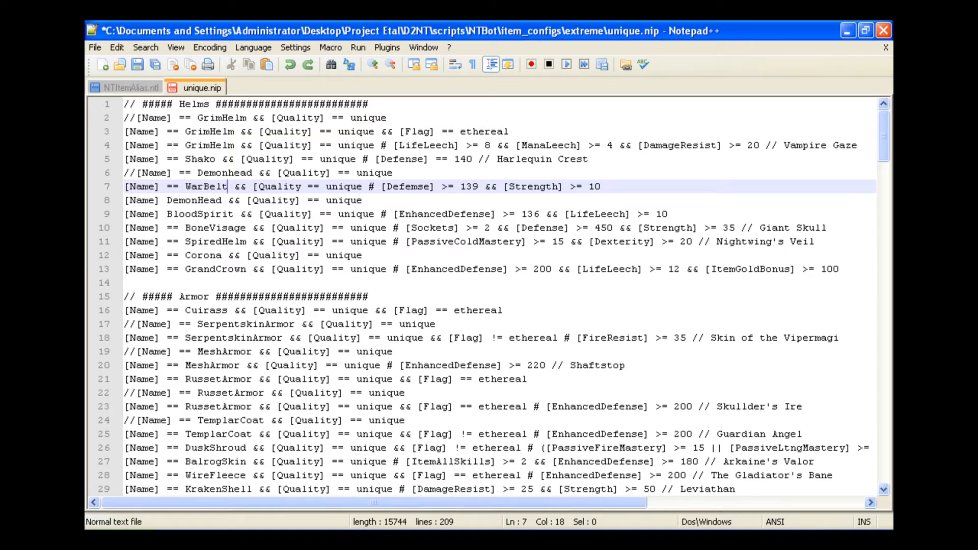
{"action": "left_click", "coordinate": [177, 187]}
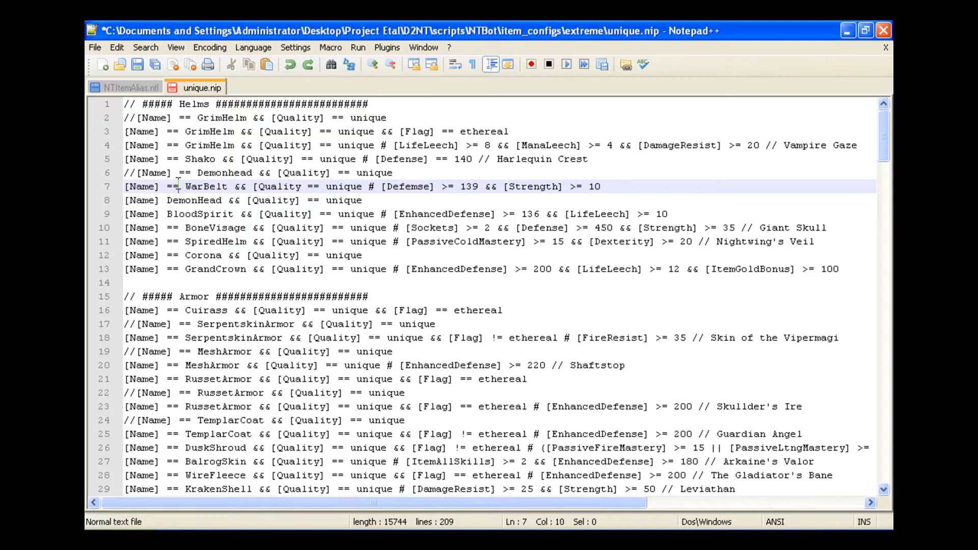
{"action": "double_click", "coordinate": [141, 186]}
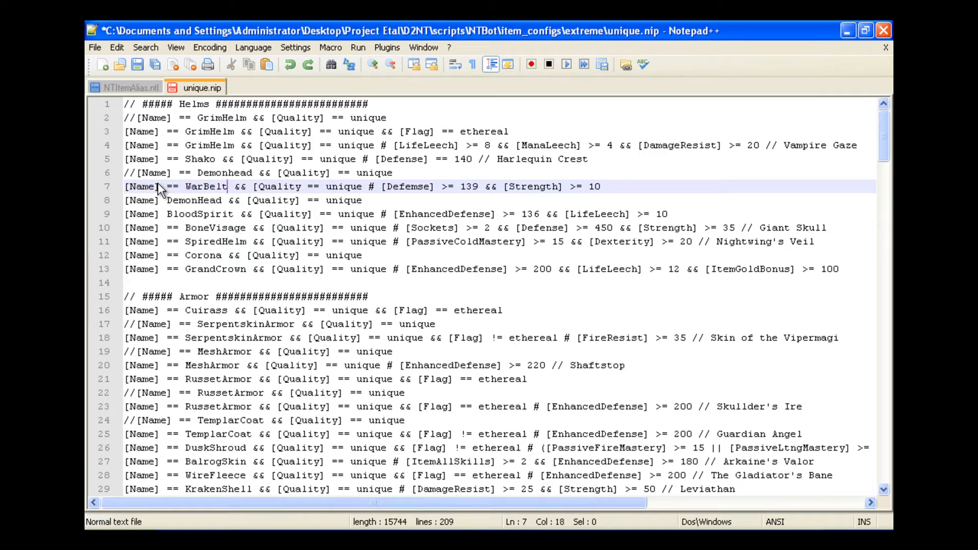
{"action": "left_click", "coordinate": [254, 186]}
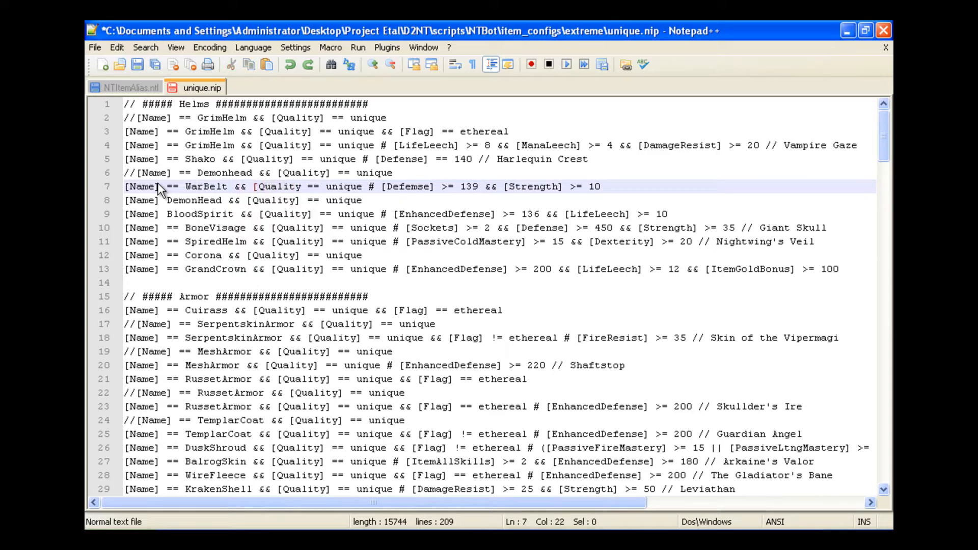
{"action": "double_click", "coordinate": [238, 187]}
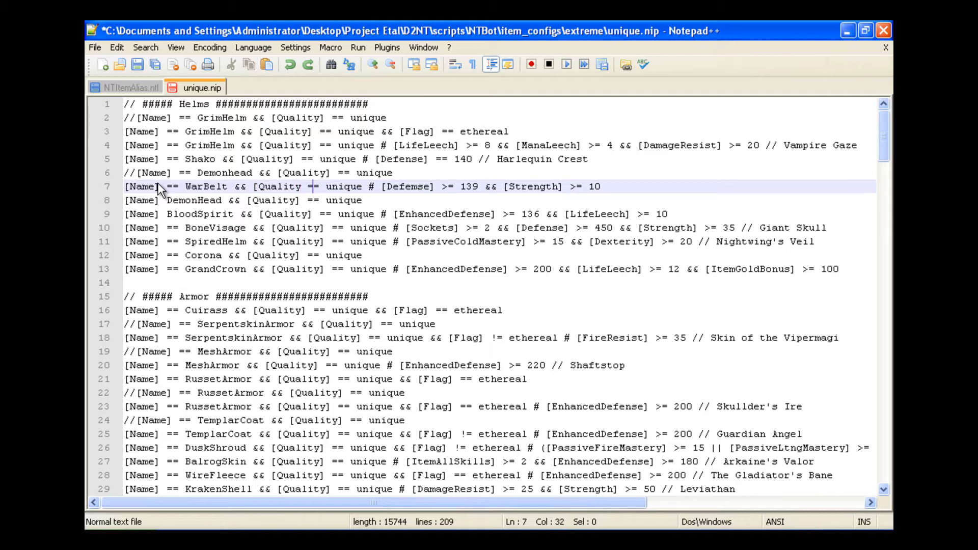
- Cycle WarBelt's Quality through magic, superior, white and back to unique, then correct 'Defemse' to 'Defense'
{"action": "double_click", "coordinate": [343, 186]}
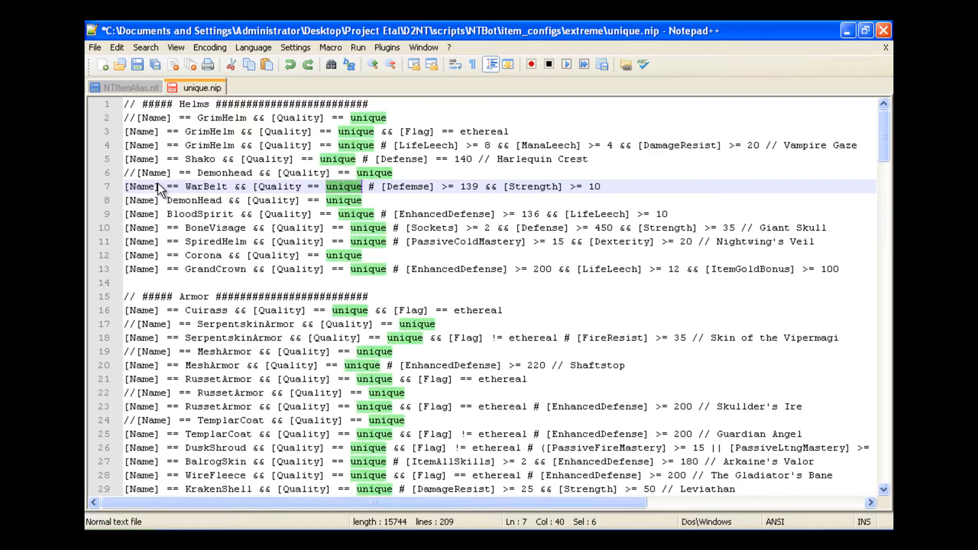
{"action": "type", "text": "magic"}
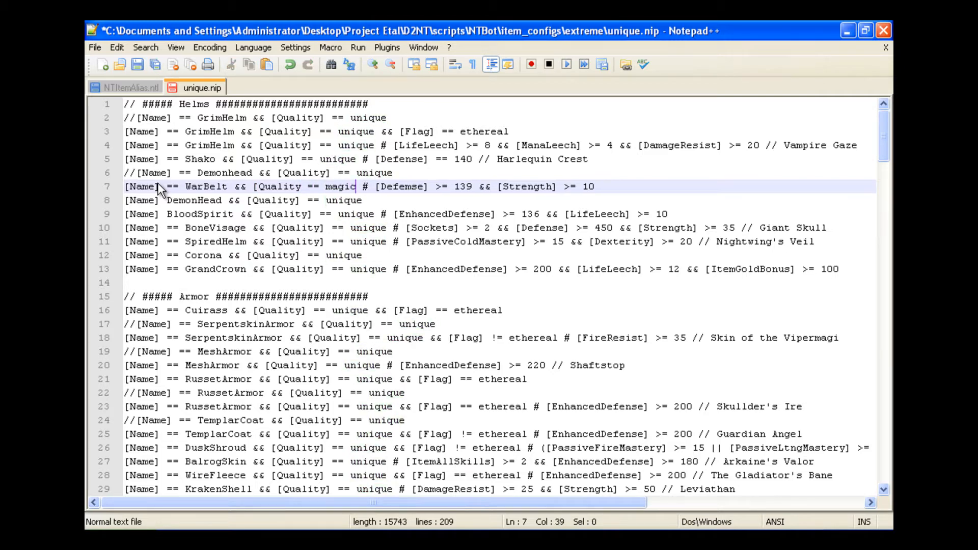
{"action": "type", "text": "super"}
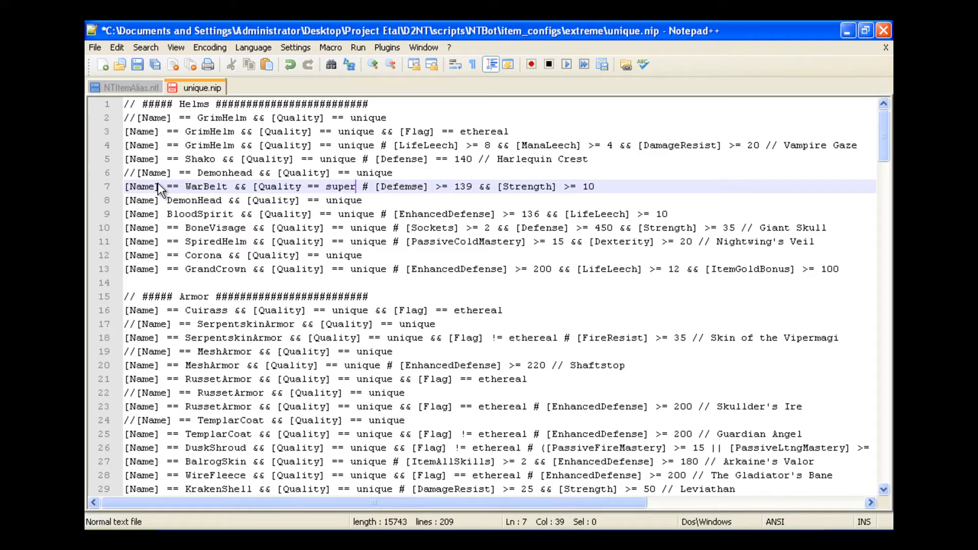
{"action": "type", "text": "ior"}
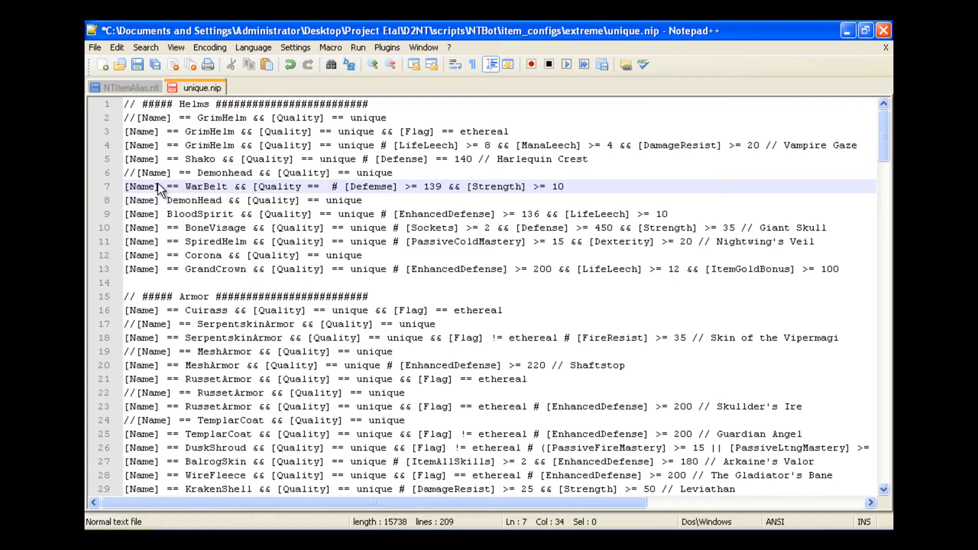
{"action": "type", "text": "whi"}
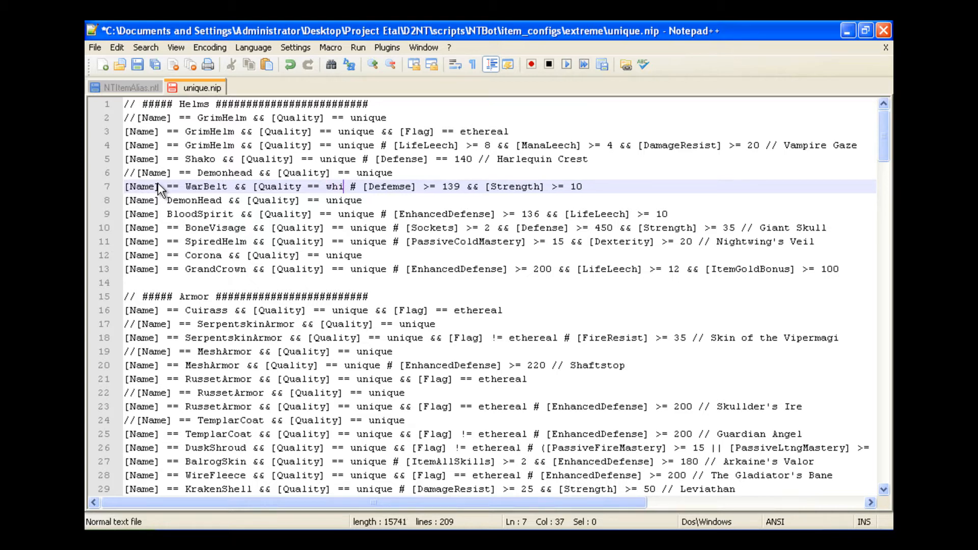
{"action": "type", "text": "que"}
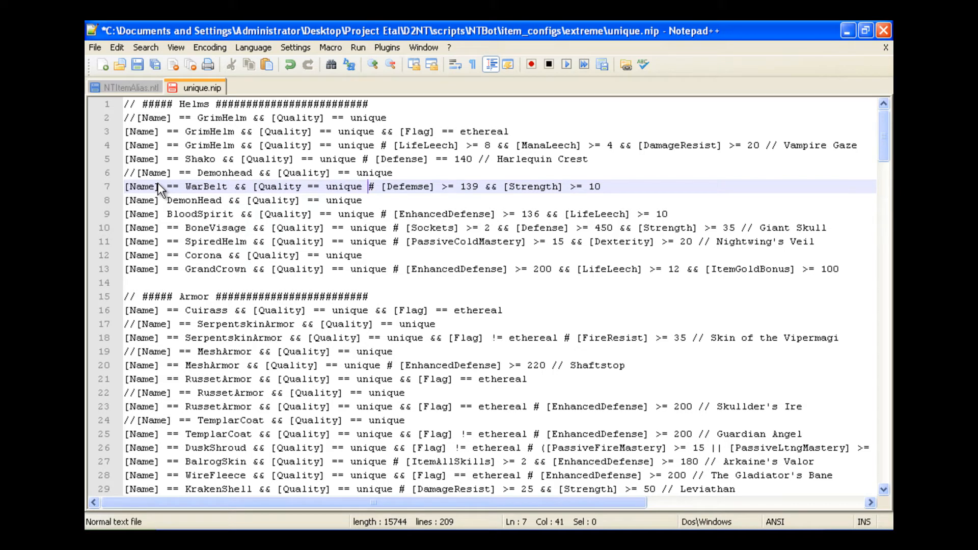
{"action": "key", "text": "shift+Right"}
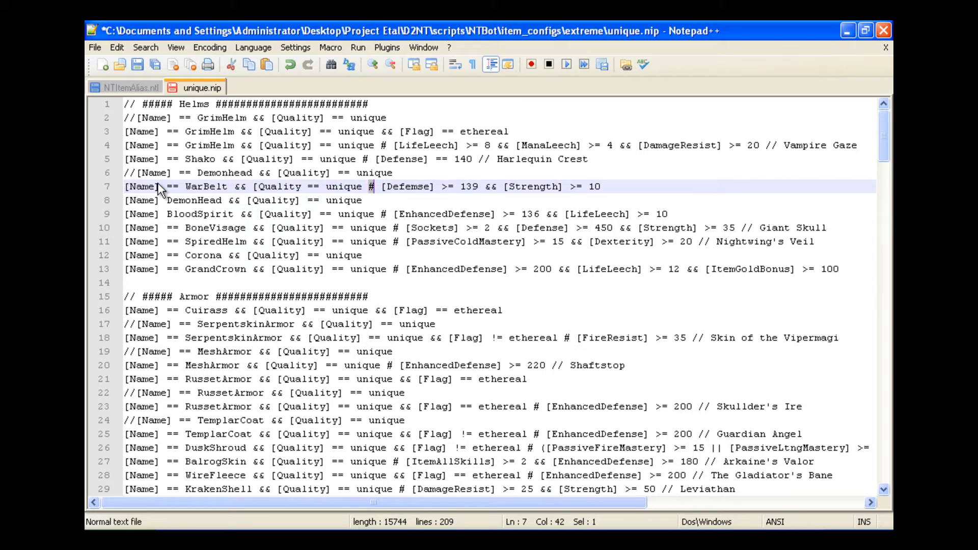
{"action": "left_click", "coordinate": [425, 186]}
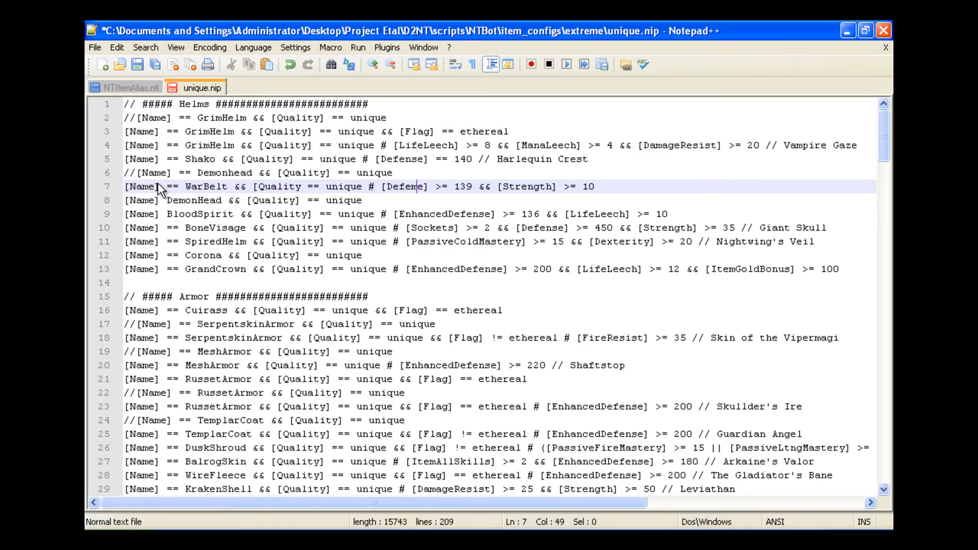
{"action": "type", "text": "s"}
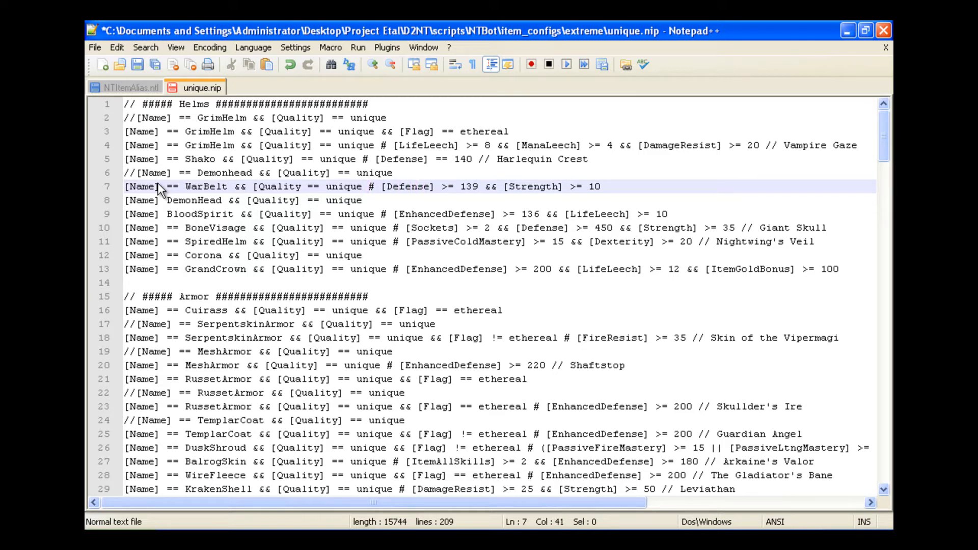
{"action": "mouse_move", "coordinate": [543, 155]}
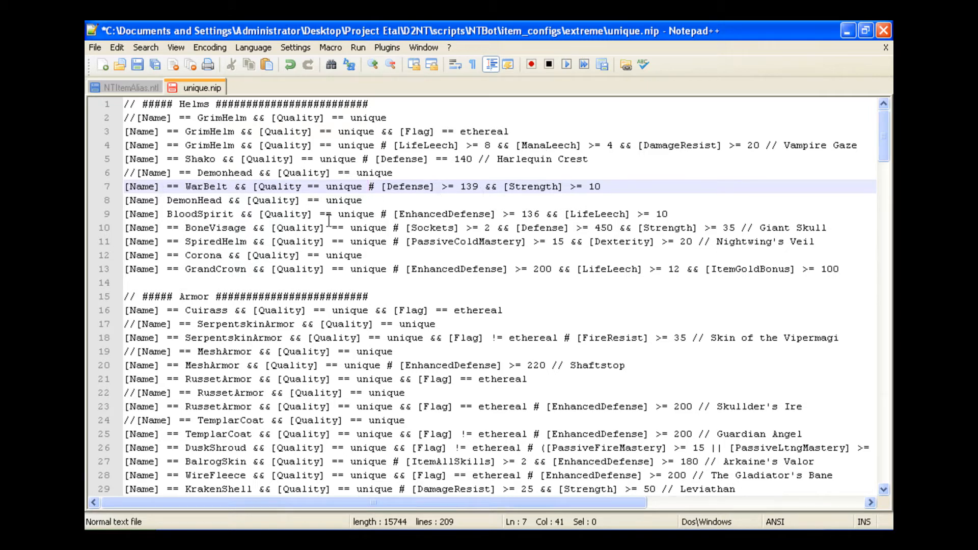
- Append '&& [Level] == 20' to the DemonHead rule as a demonstration, then remove it again
{"action": "left_click", "coordinate": [361, 200]}
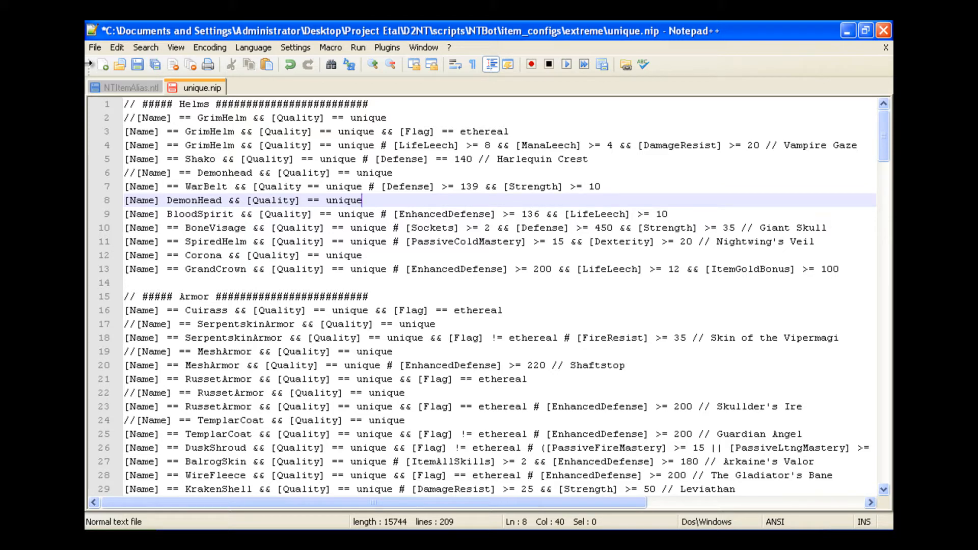
{"action": "mouse_move", "coordinate": [376, 185]}
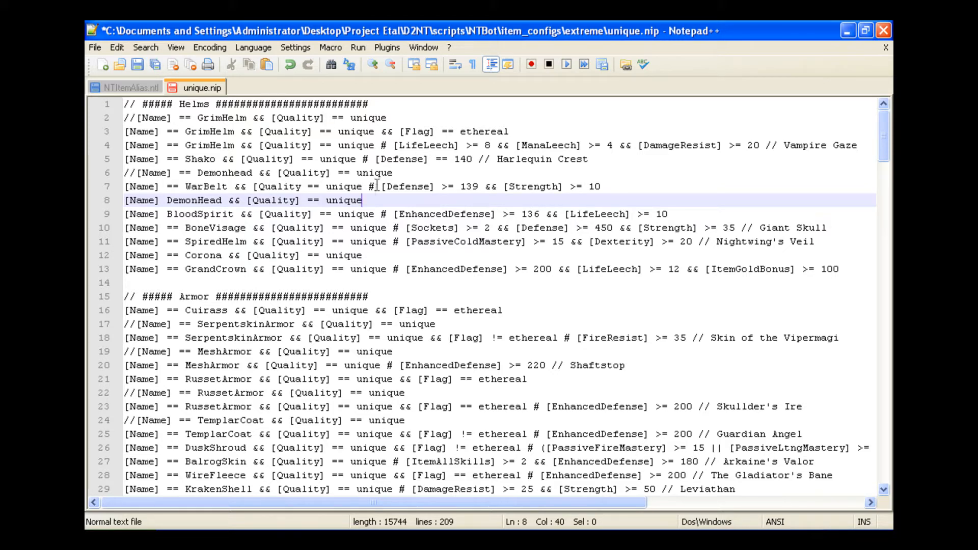
{"action": "mouse_move", "coordinate": [500, 237]}
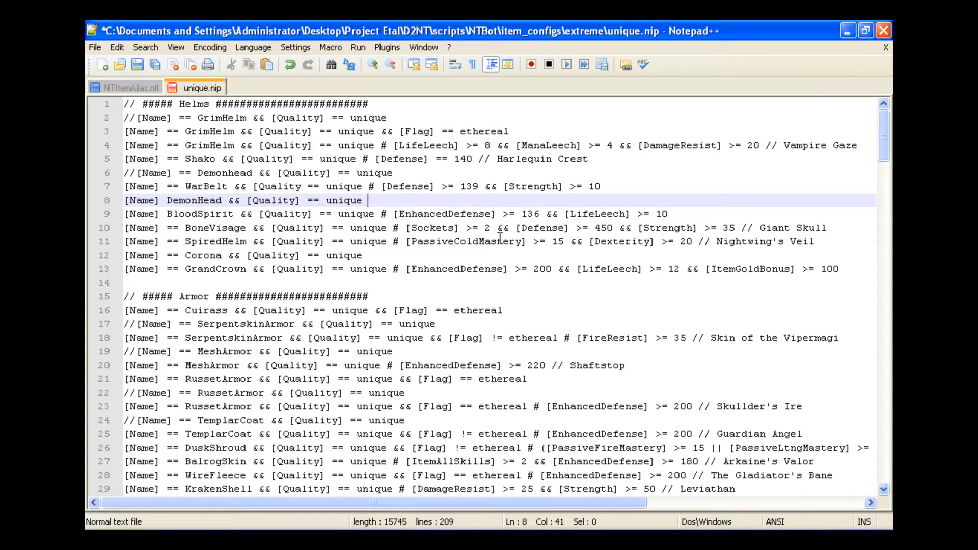
{"action": "type", "text": "&&"}
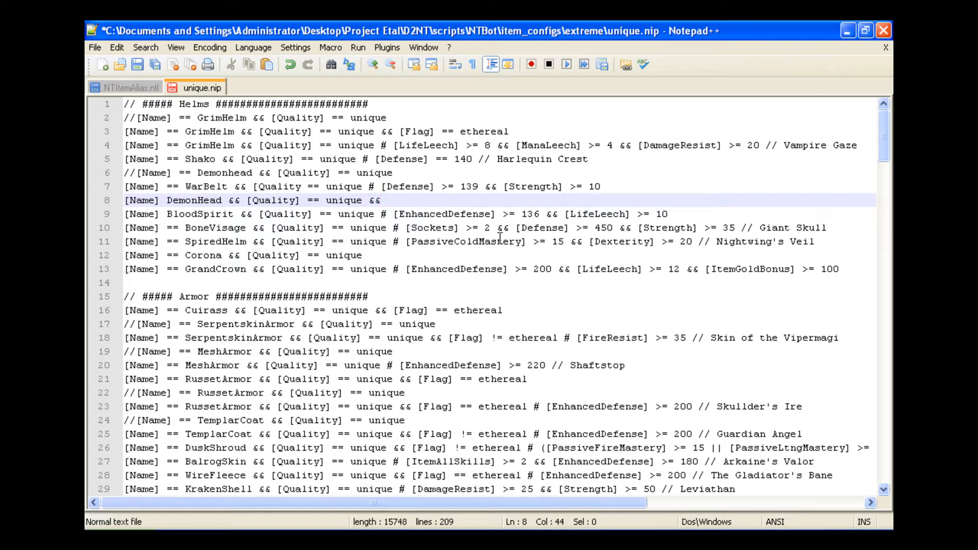
{"action": "type", "text": "["}
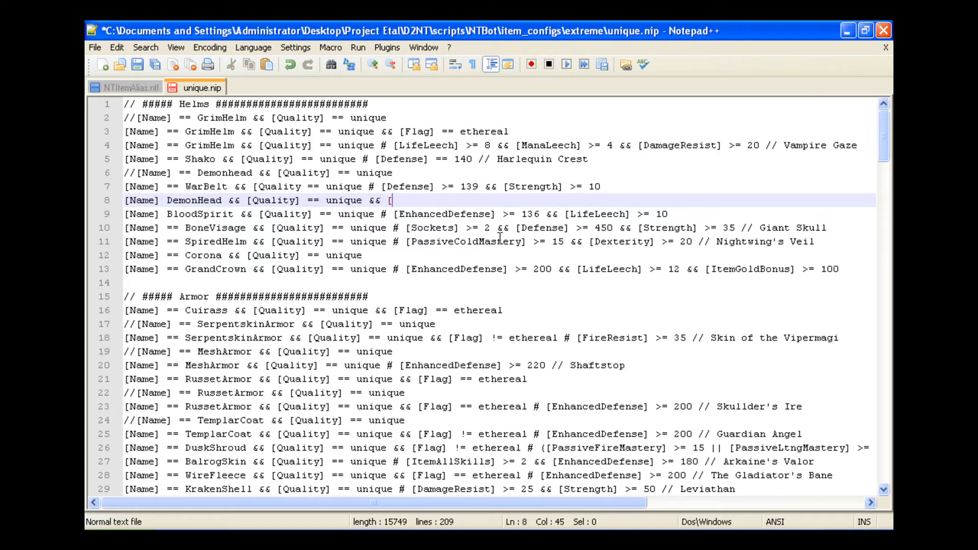
{"action": "type", "text": "Level] <"}
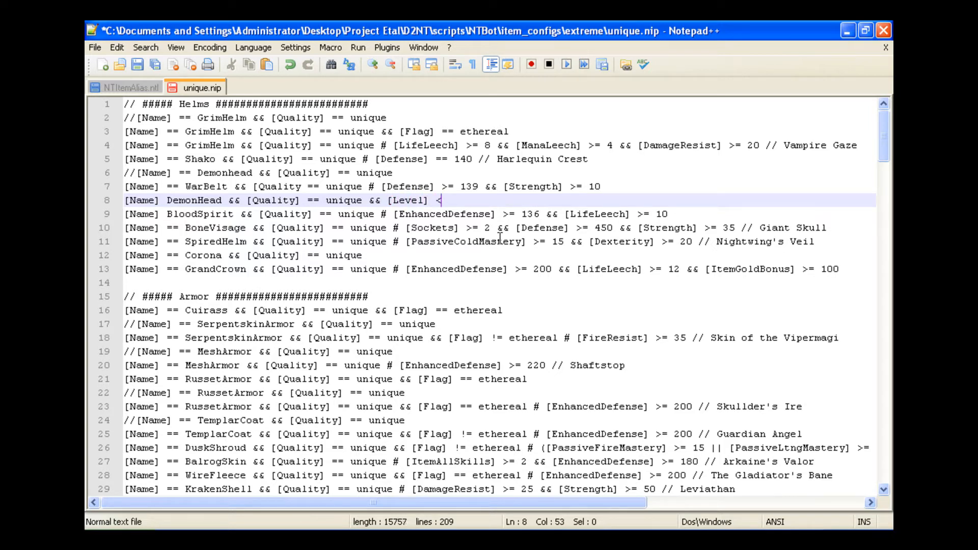
{"action": "type", "text": "="}
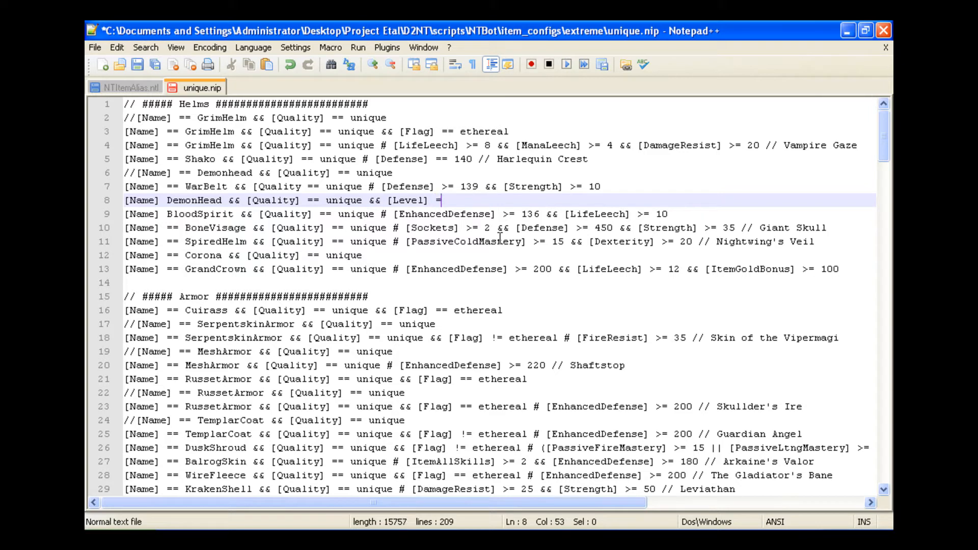
{"action": "type", "text": "="}
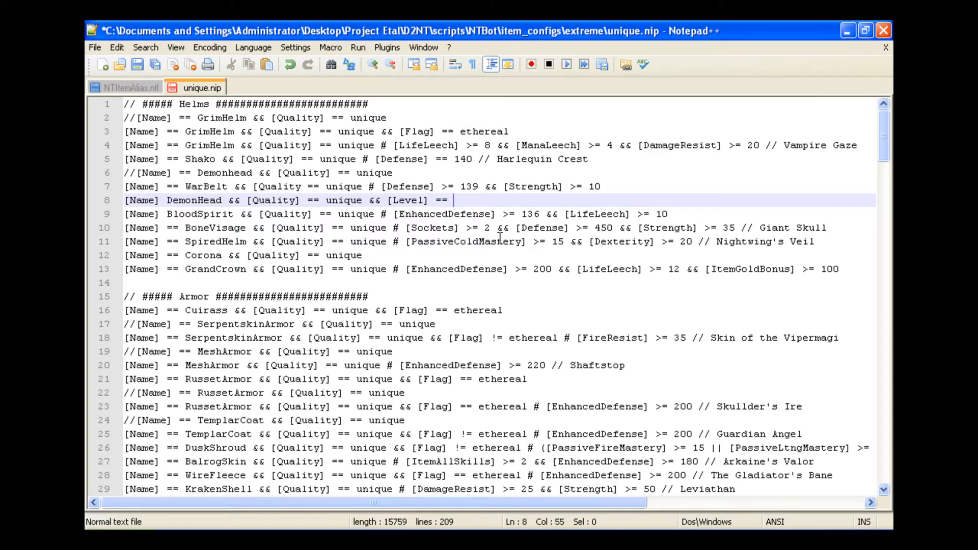
{"action": "type", "text": "20"}
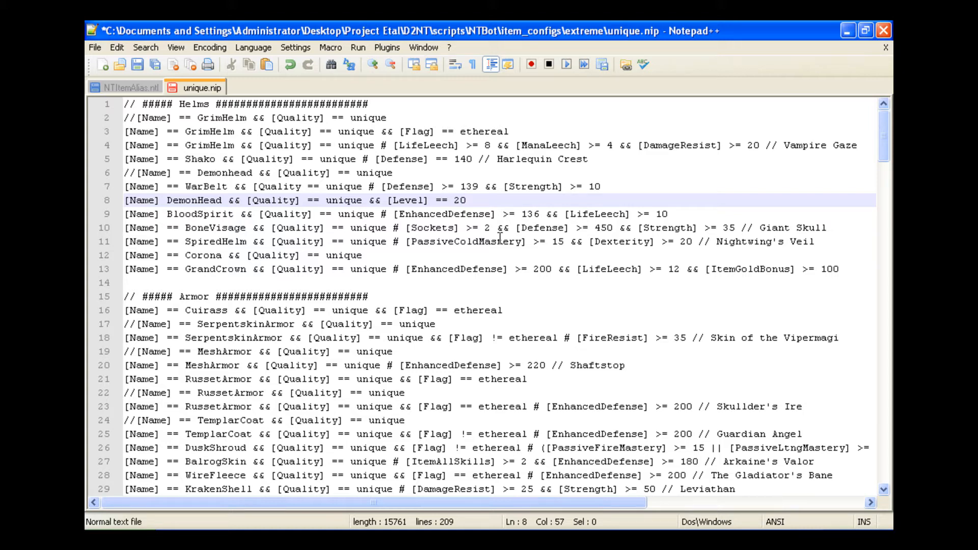
{"action": "left_click", "coordinate": [464, 201]}
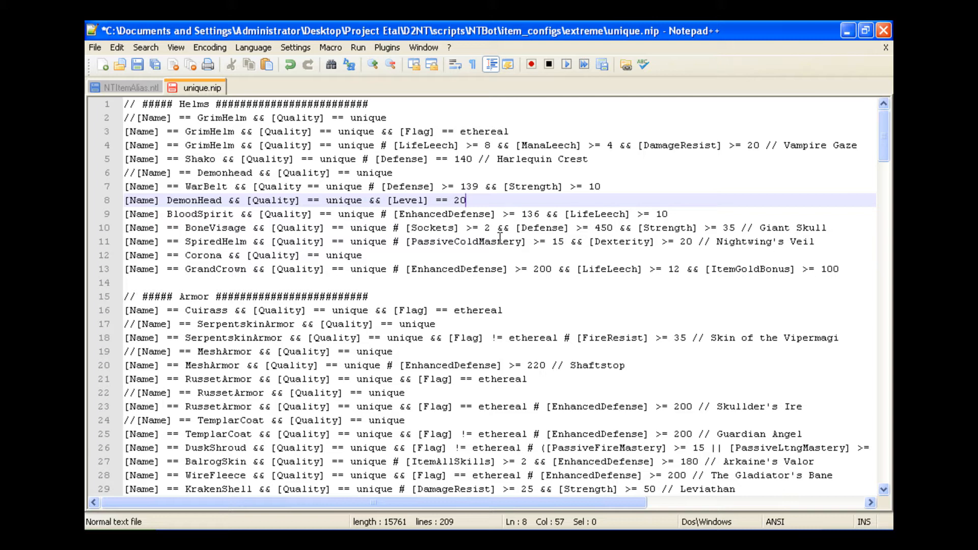
{"action": "key", "text": "BackSpace"}
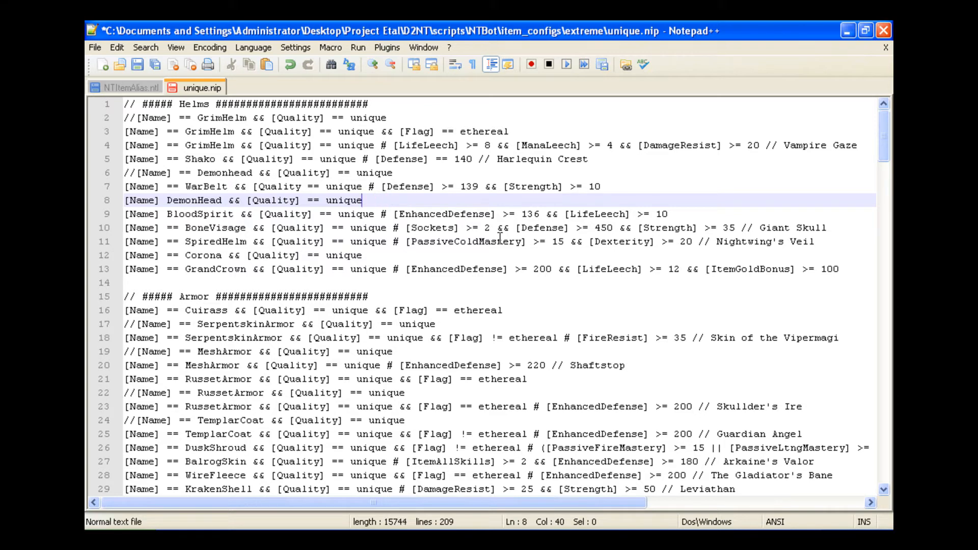
{"action": "mouse_move", "coordinate": [447, 223]}
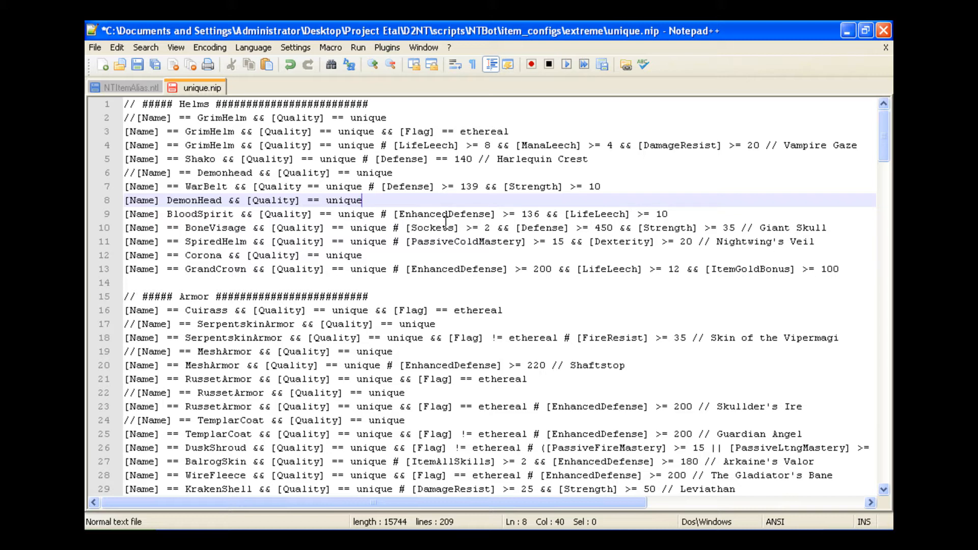
{"action": "mouse_move", "coordinate": [402, 202]}
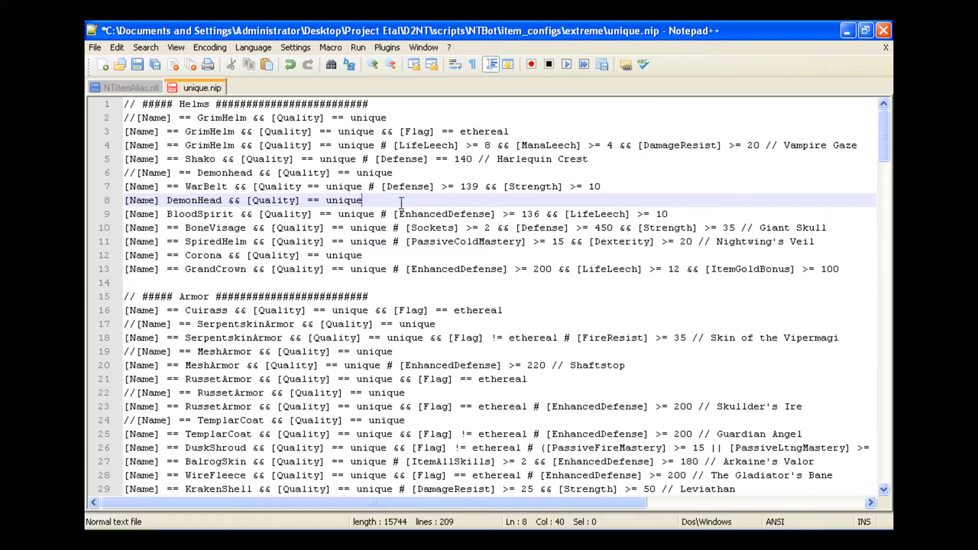
- Review the BloodSpirit rule's LifeLeech stat and enhanced defense minimum of 136
{"action": "left_click", "coordinate": [387, 214]}
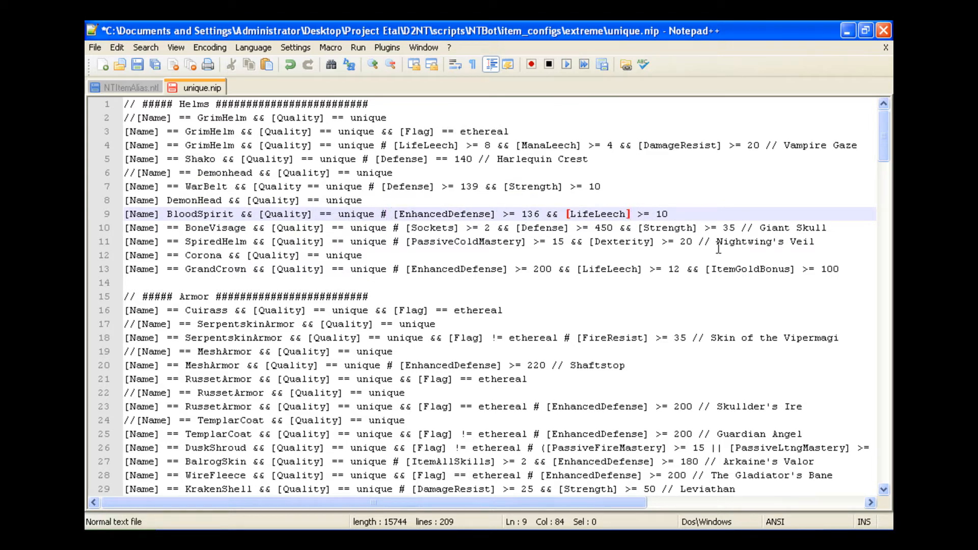
{"action": "double_click", "coordinate": [597, 214]}
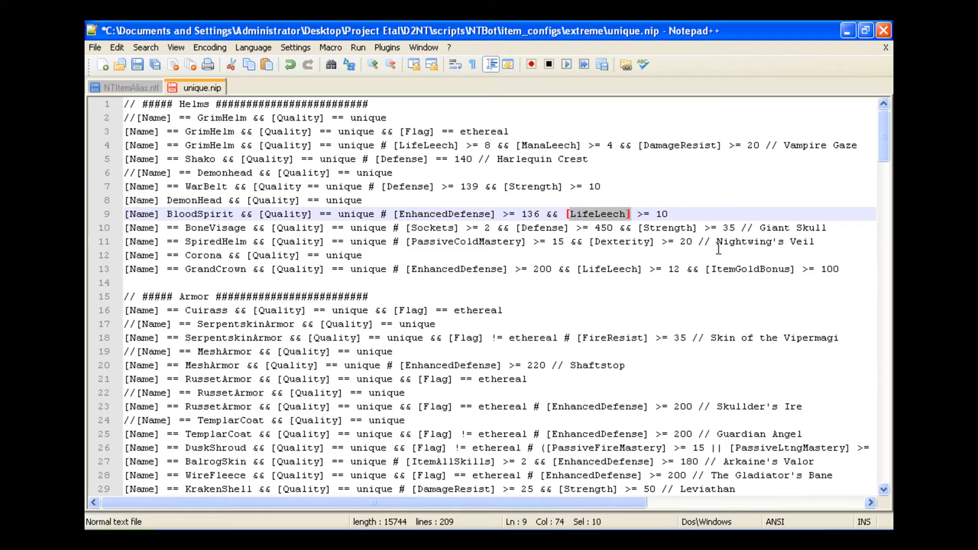
{"action": "left_click", "coordinate": [516, 214]}
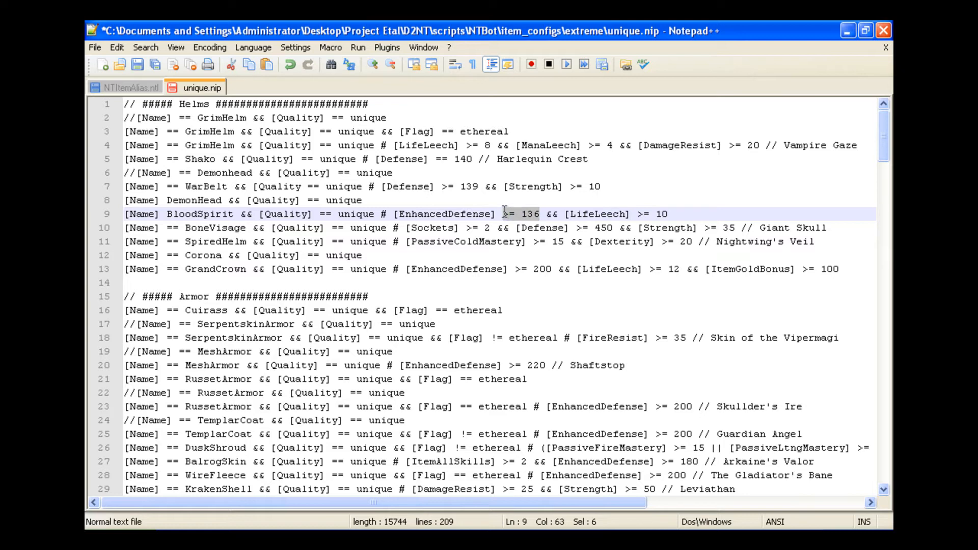
{"action": "left_click", "coordinate": [520, 213]}
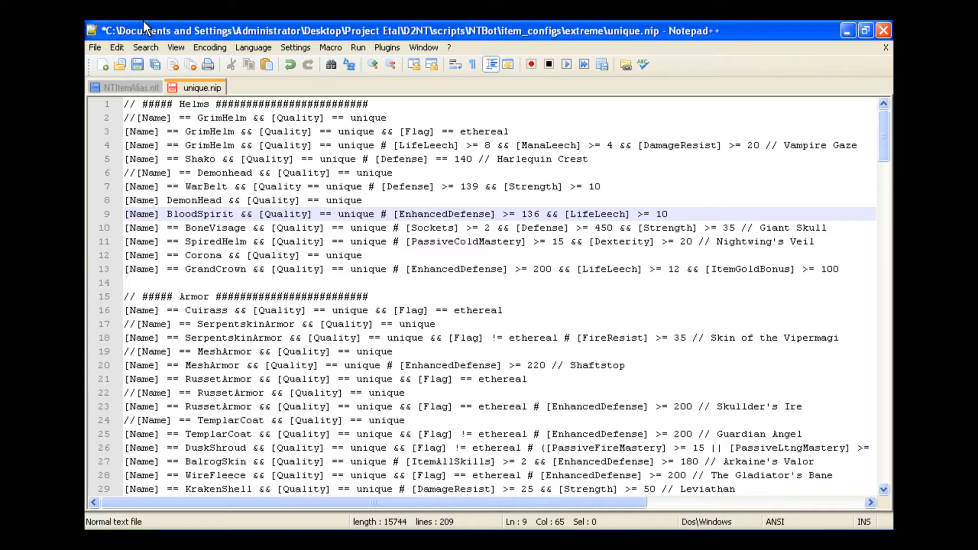
- Edit set.nip from the extreme folder in Notepad++ and scroll to the Immortal King section
{"action": "right_click", "coordinate": [202, 88]}
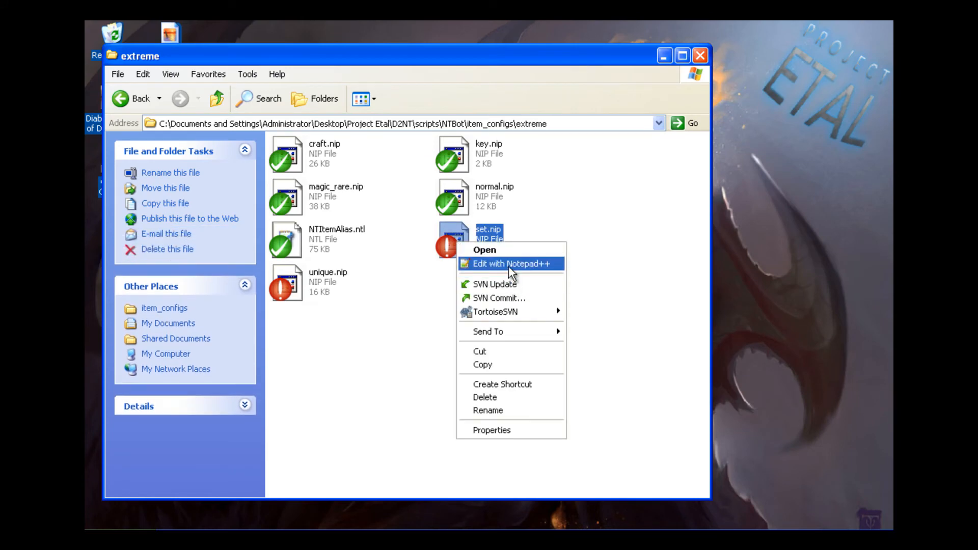
{"action": "left_click", "coordinate": [511, 263]}
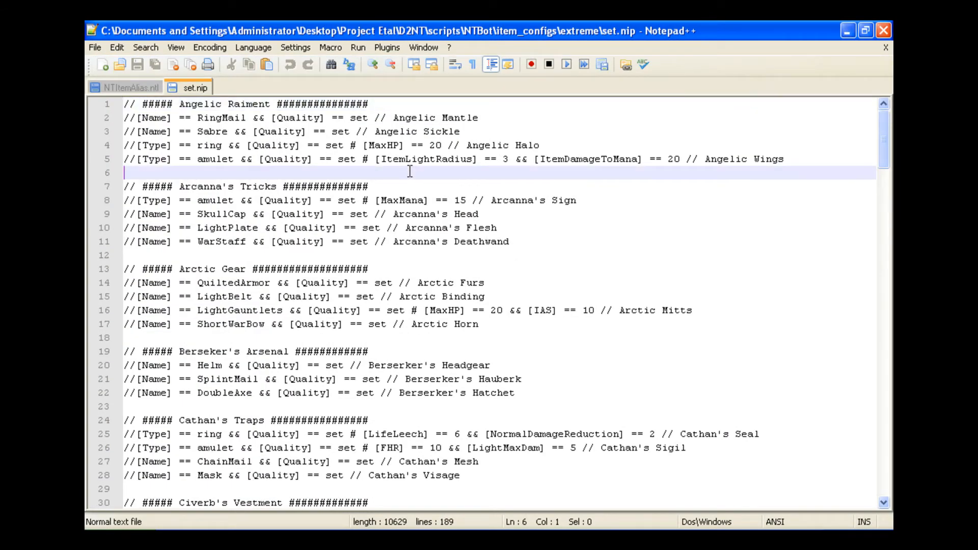
{"action": "scroll", "scroll_direction": "down", "scroll_amount": 3}
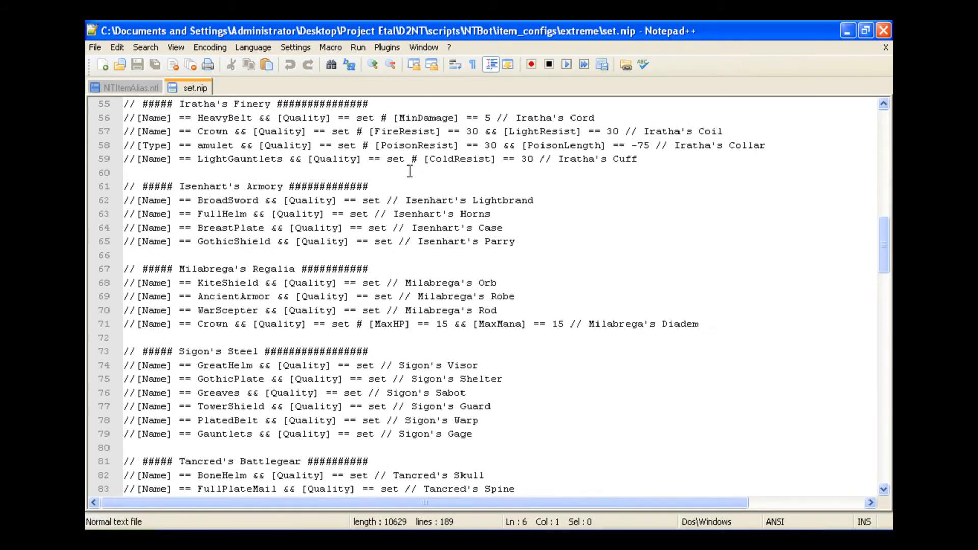
{"action": "scroll", "scroll_direction": "down", "scroll_amount": 3}
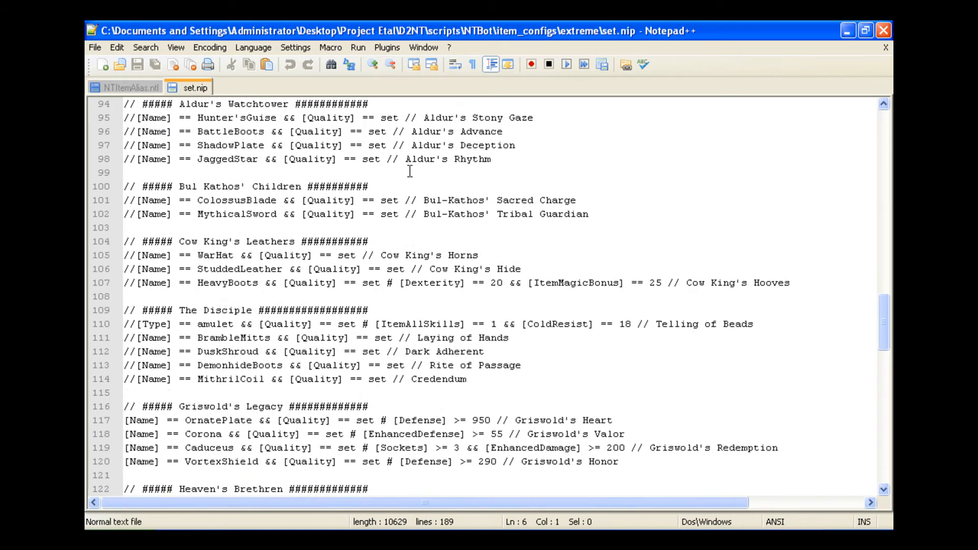
{"action": "scroll", "scroll_direction": "down", "scroll_amount": 3}
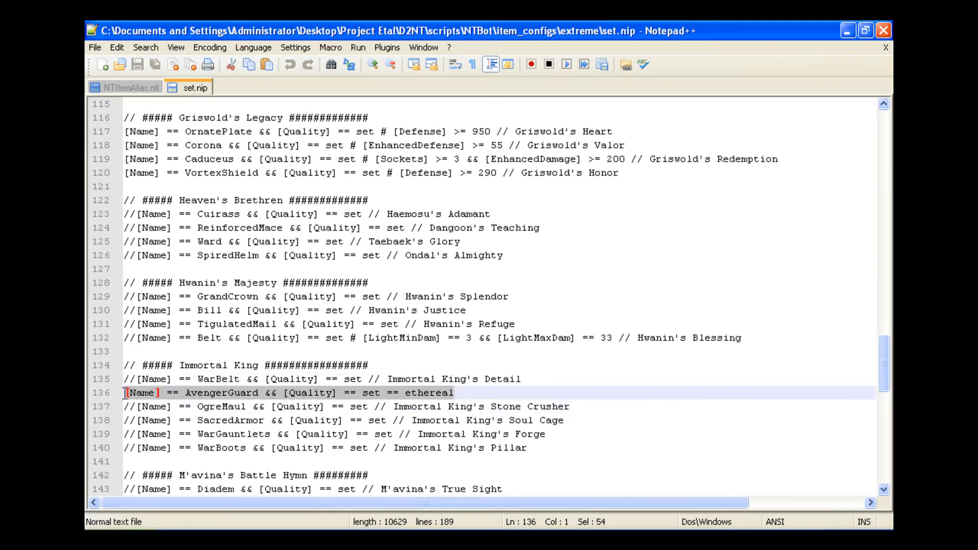
- Replace line 136 with '[Name] == AvengerGuard && [Quality] == set'
{"action": "key", "text": "Delete"}
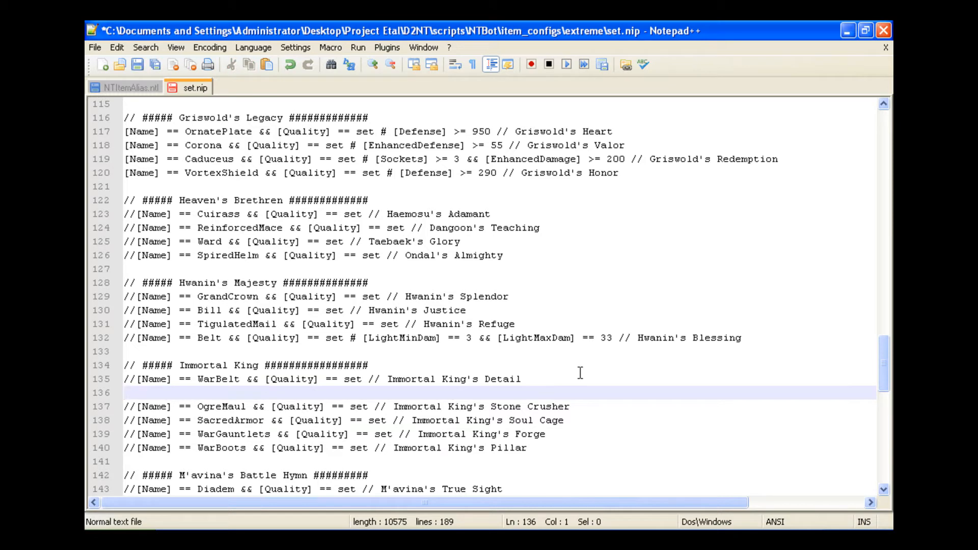
{"action": "type", "text": "[Name"}
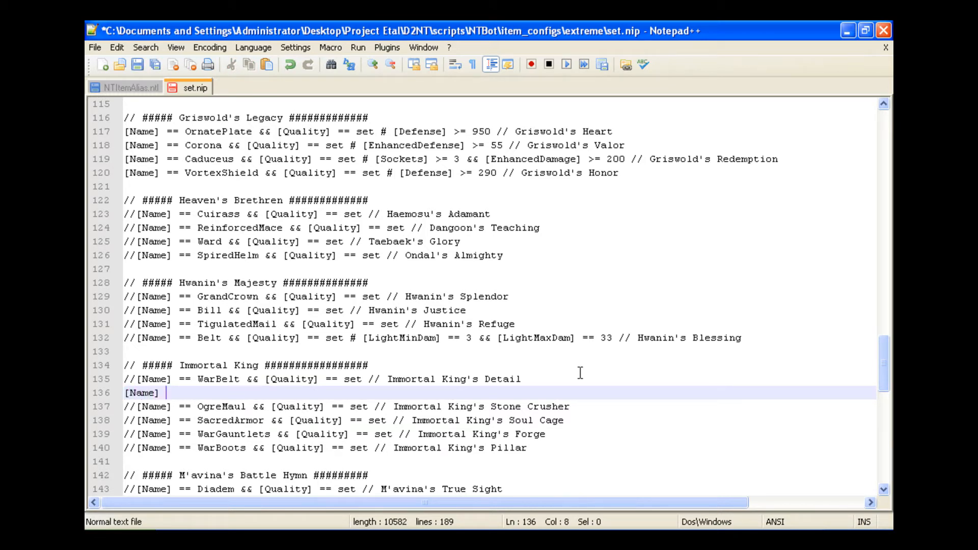
{"action": "type", "text": "=="}
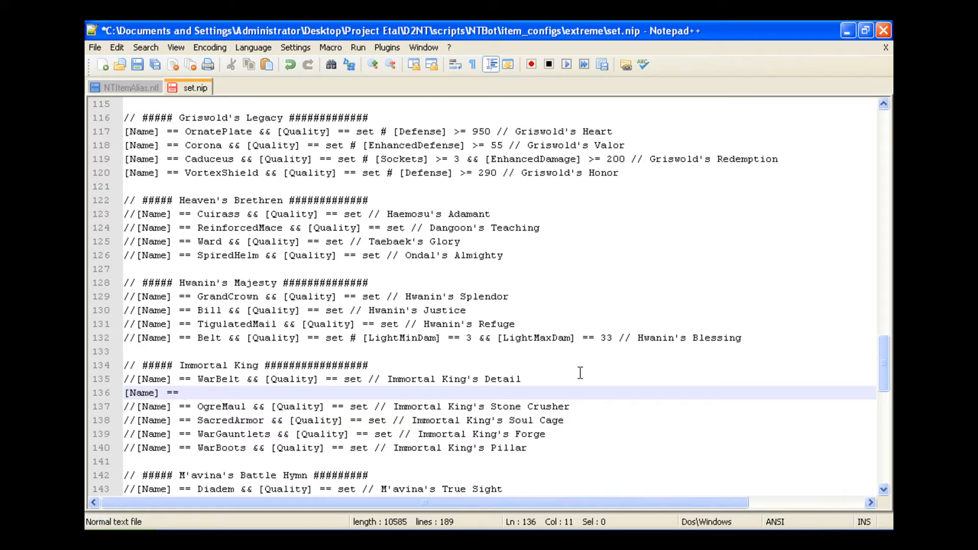
{"action": "type", "text": "A"}
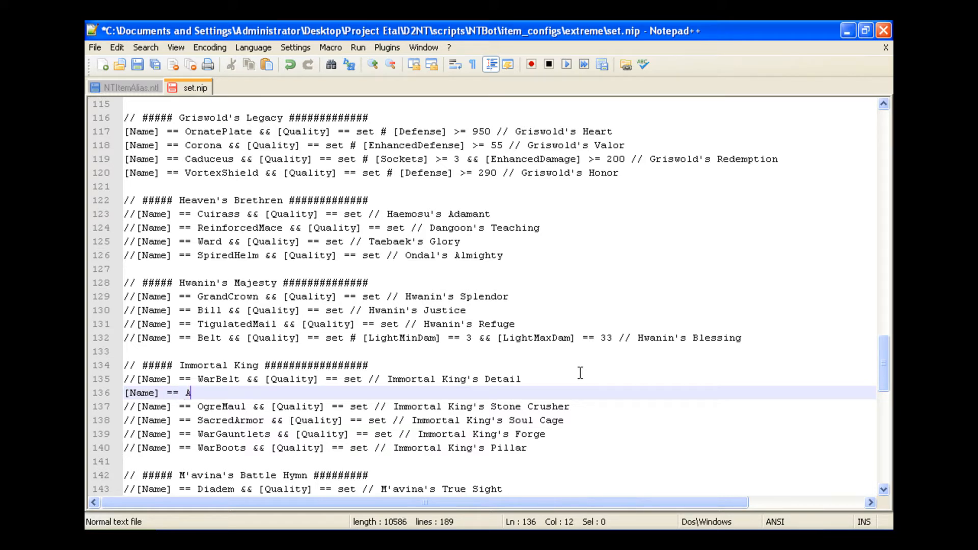
{"action": "type", "text": "vengerGuar"}
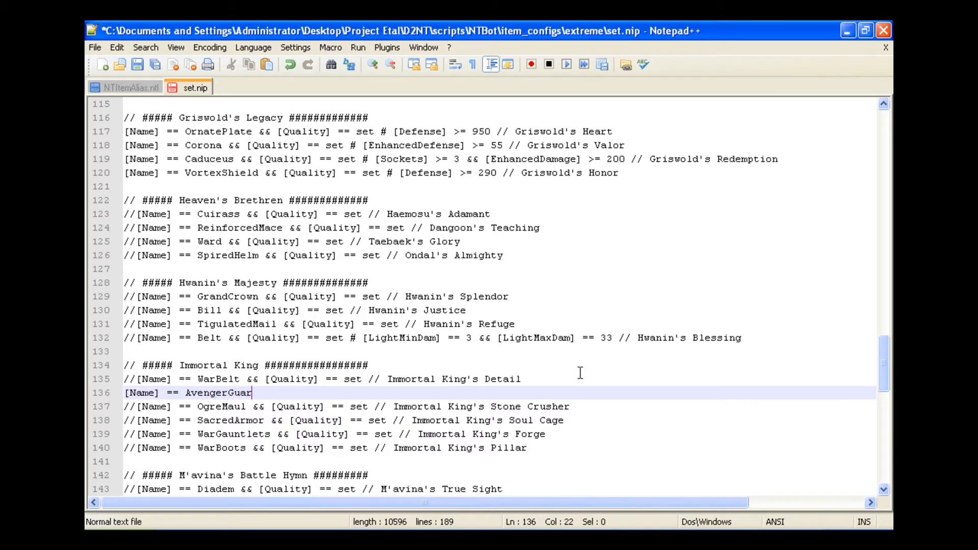
{"action": "type", "text": "d &&"}
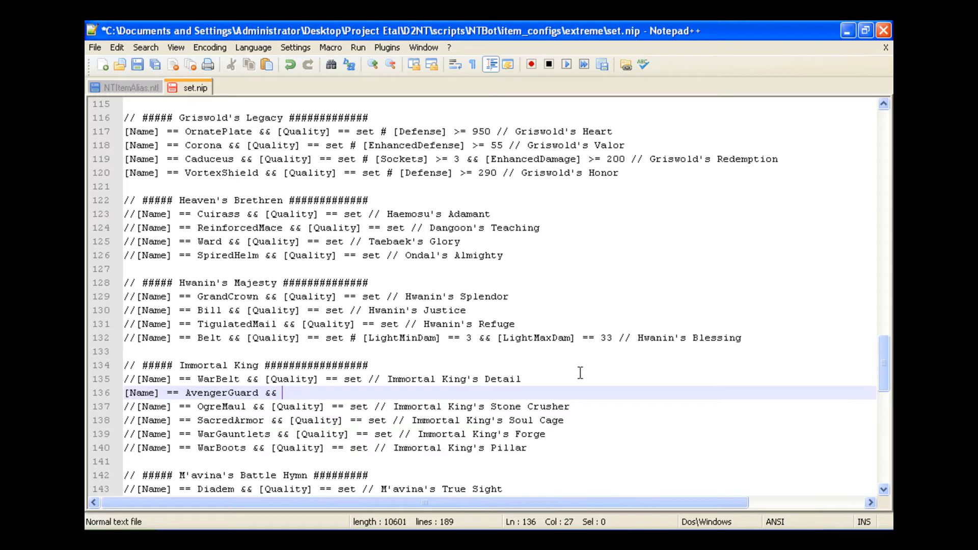
{"action": "type", "text": "[Q"}
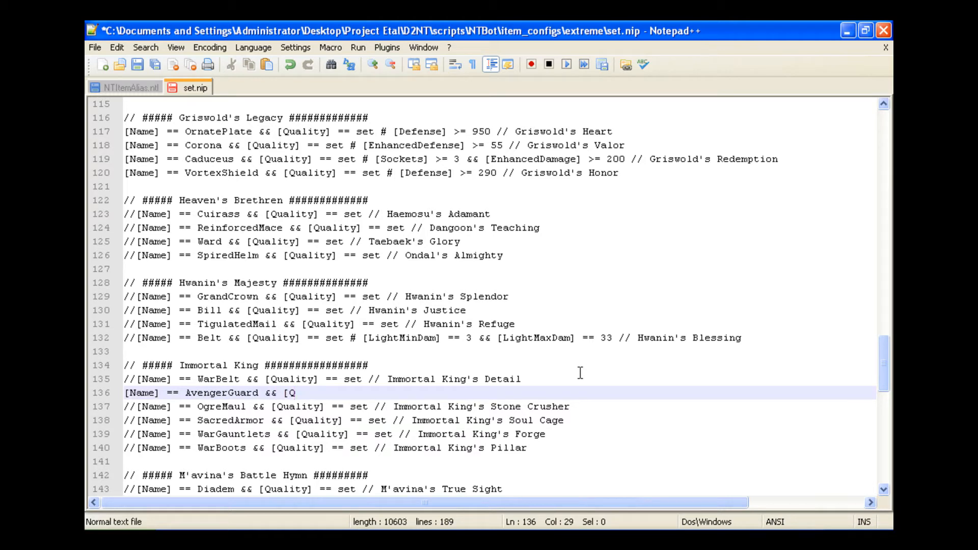
{"action": "type", "text": "ualit"}
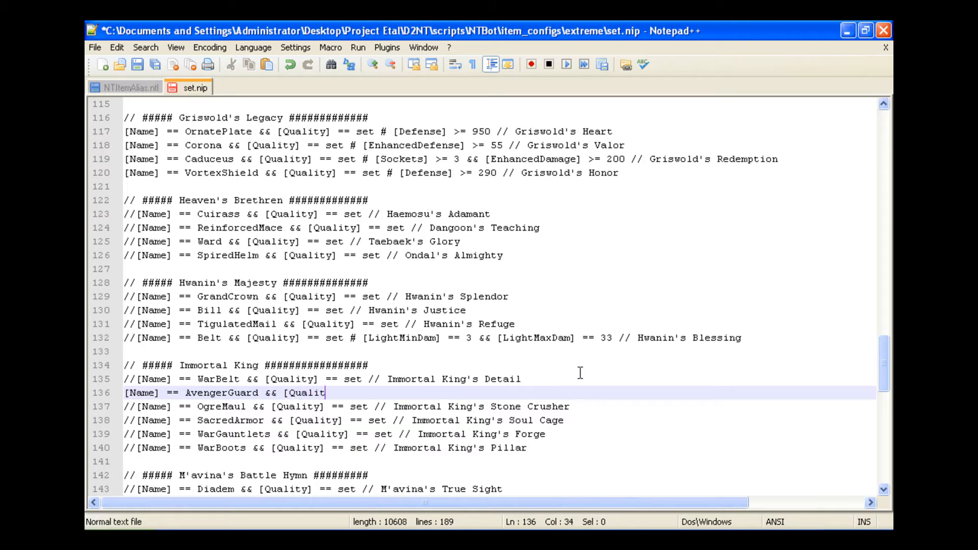
{"action": "type", "text": "y"}
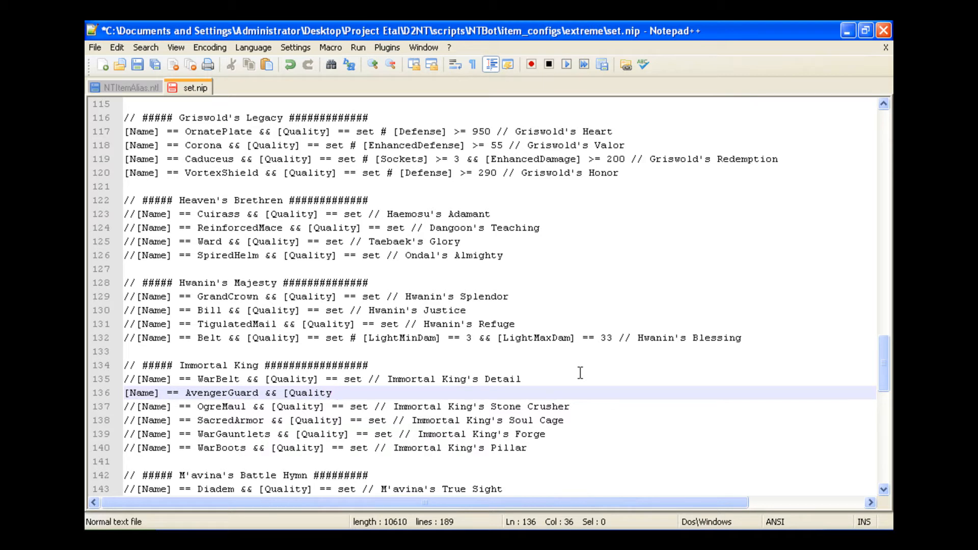
{"action": "type", "text": "=="}
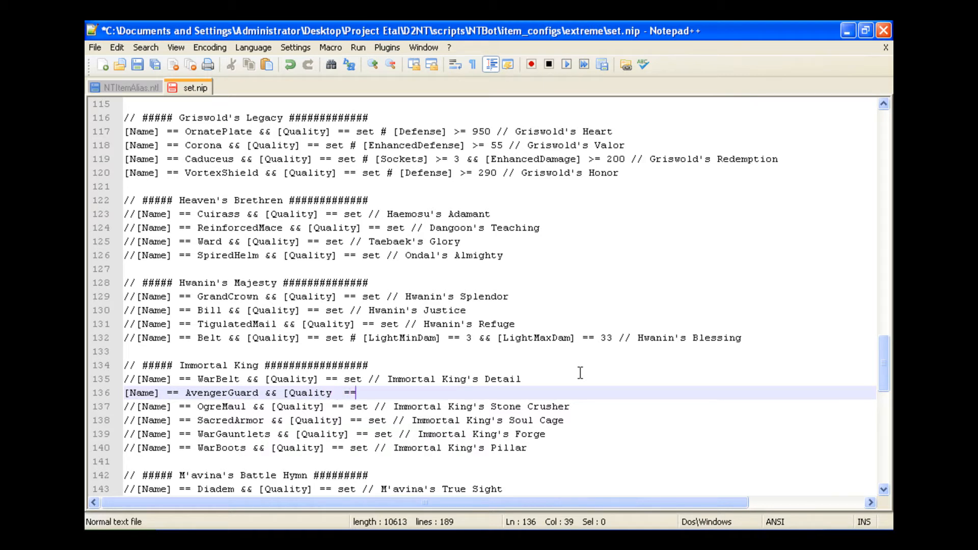
{"action": "type", "text": "set"}
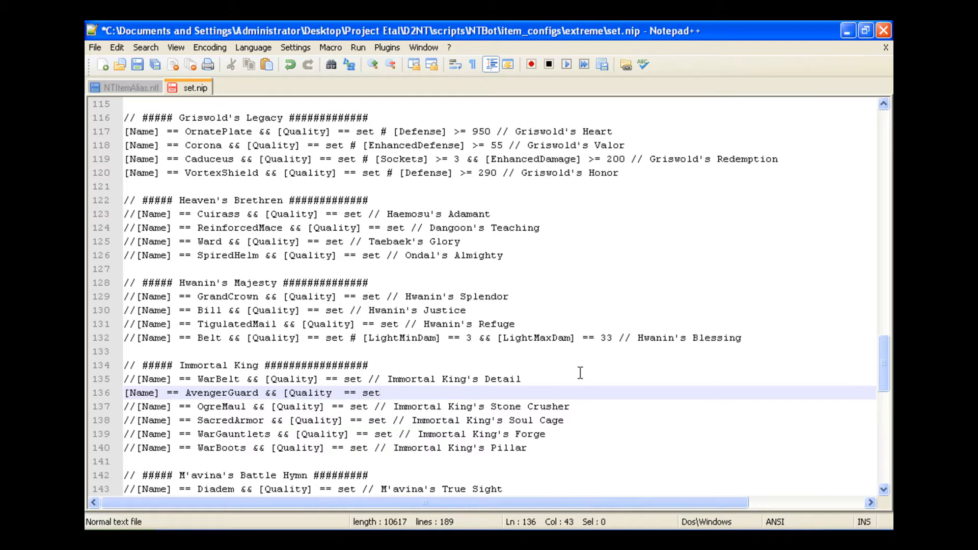
- Finish the AvengerGuard rule with '# [Defense] >= 125 # != ethereal'
{"action": "type", "text": "#"}
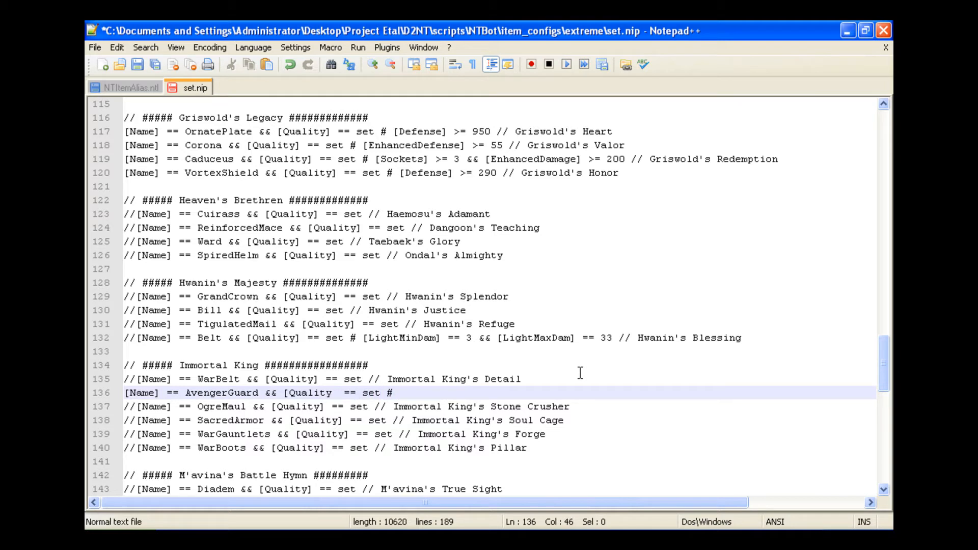
{"action": "type", "text": "["}
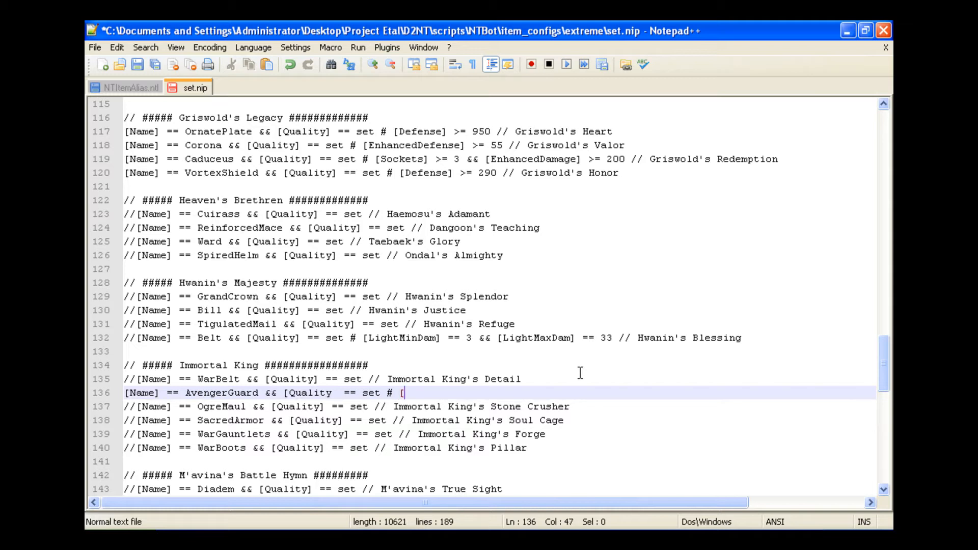
{"action": "type", "text": "Defense"}
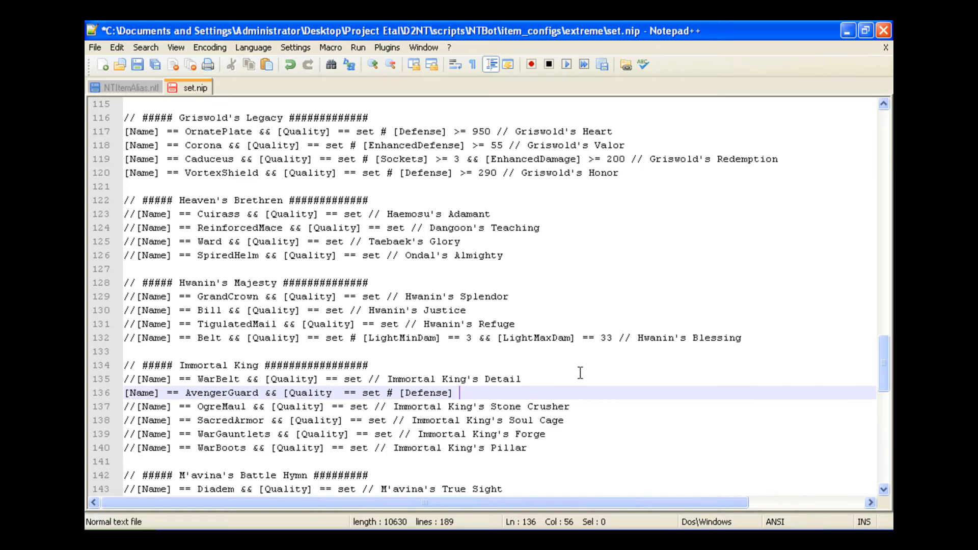
{"action": "type", "text": ">="}
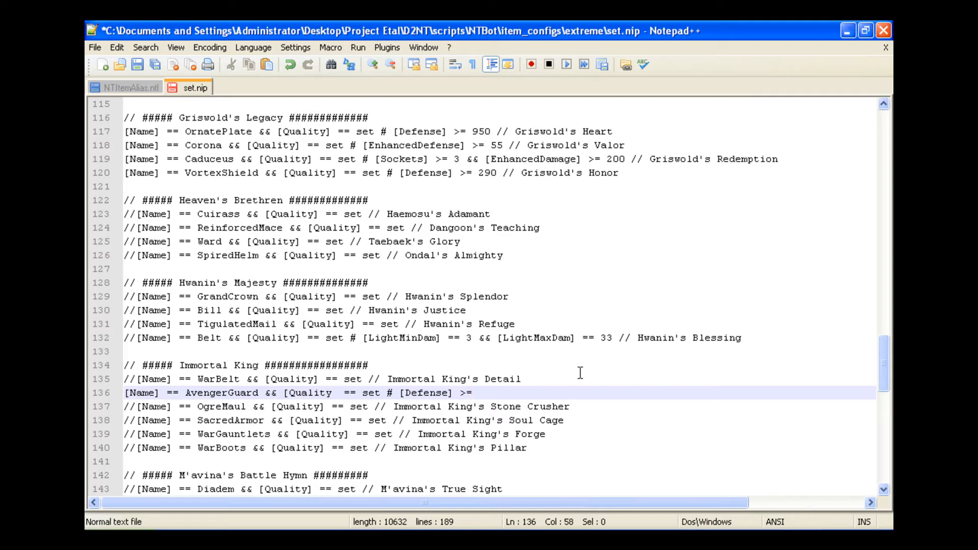
{"action": "type", "text": "125"}
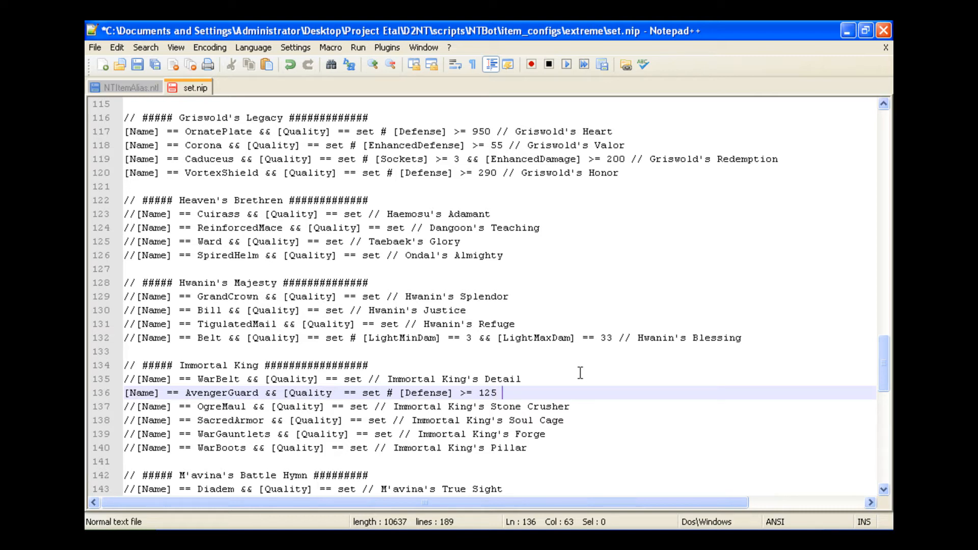
{"action": "type", "text": "#"}
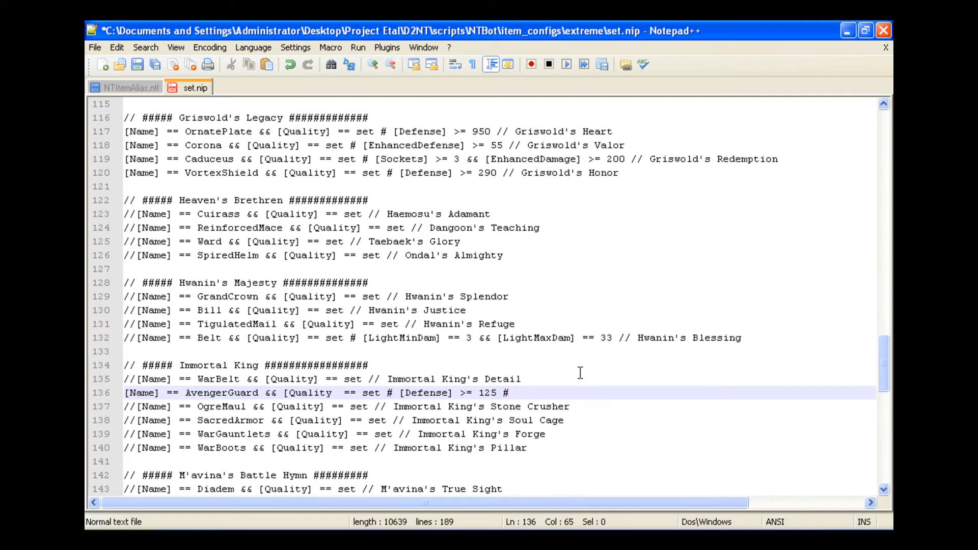
{"action": "type", "text": "!"}
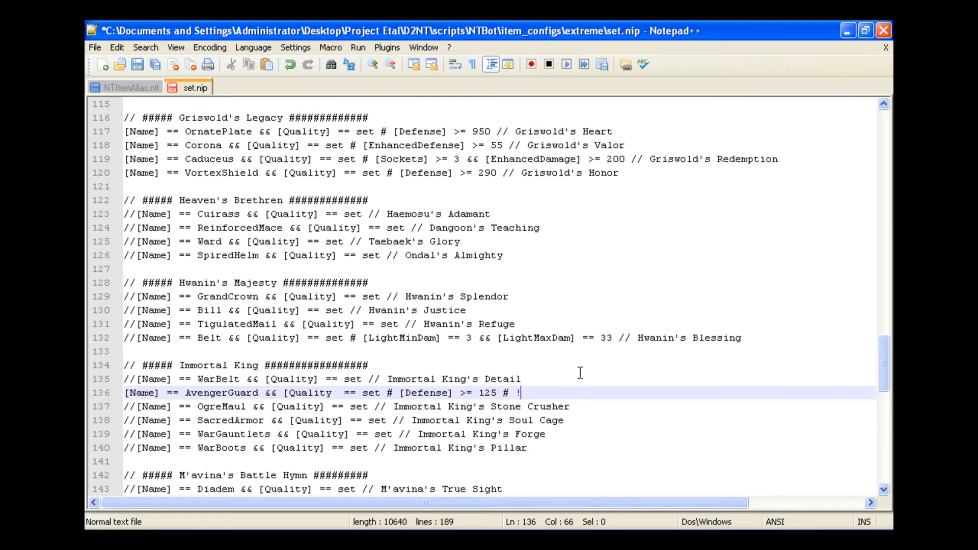
{"action": "type", "text": "="}
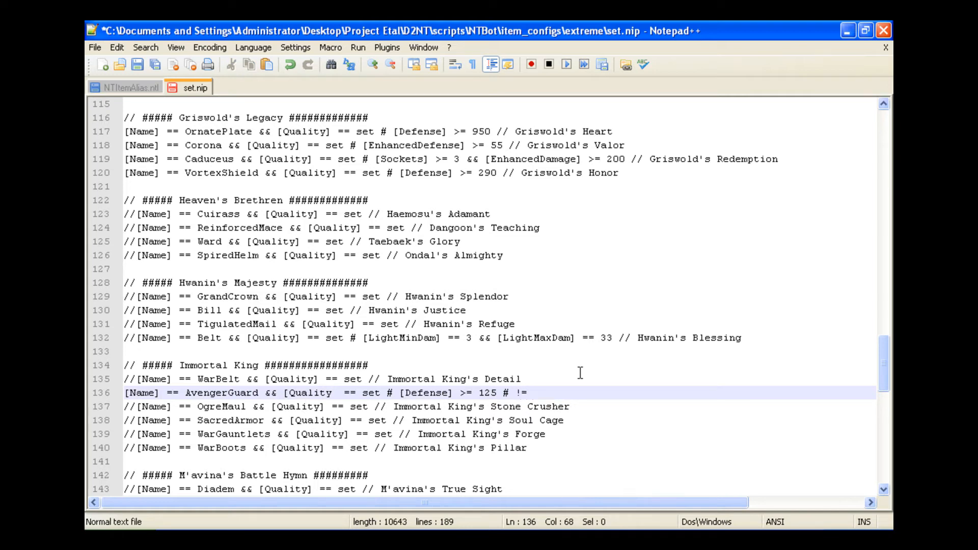
{"action": "type", "text": "eht"}
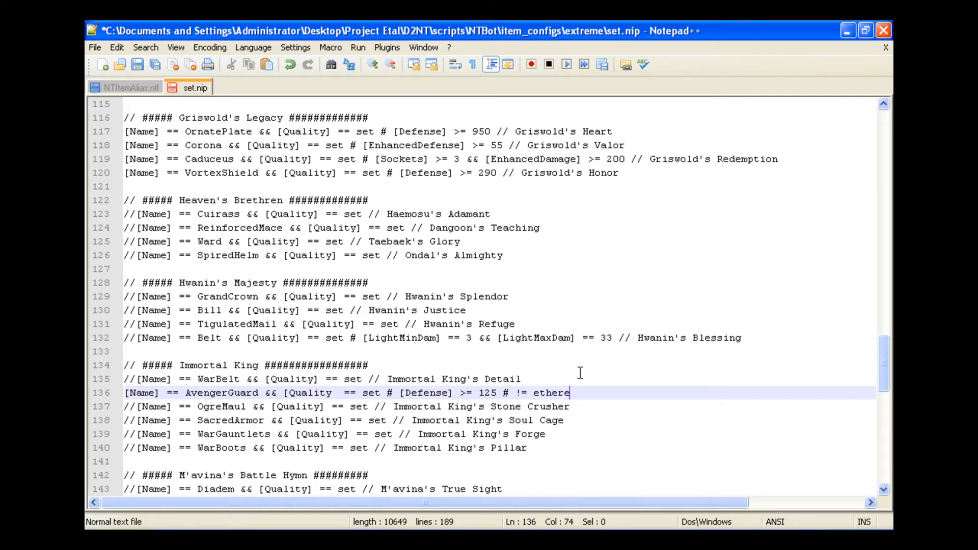
{"action": "type", "text": "al"}
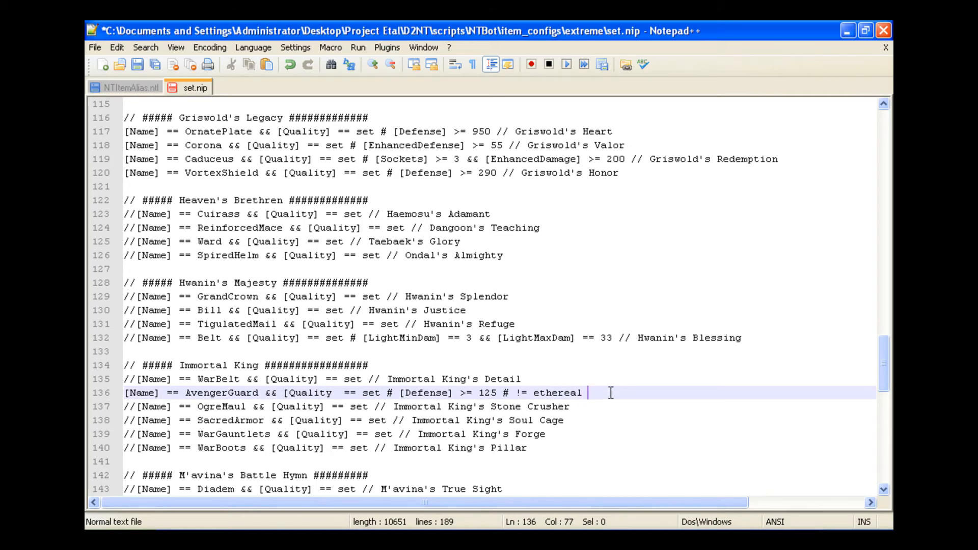
{"action": "scroll", "scroll_direction": "down", "scroll_amount": 3}
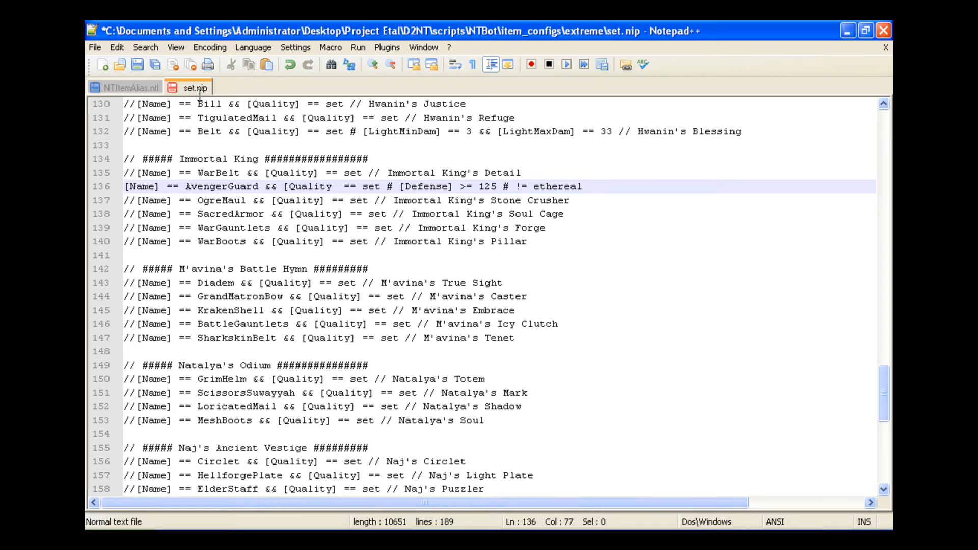
- Close set.nip, reopen unique.nip from the extreme folder and add a blank line after the Shako rule
{"action": "right_click", "coordinate": [194, 87]}
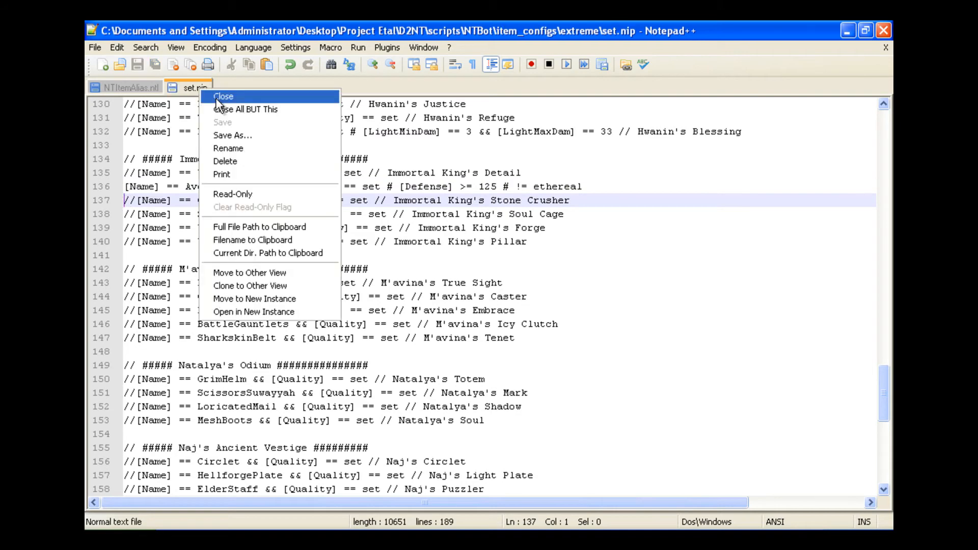
{"action": "left_click", "coordinate": [223, 96]}
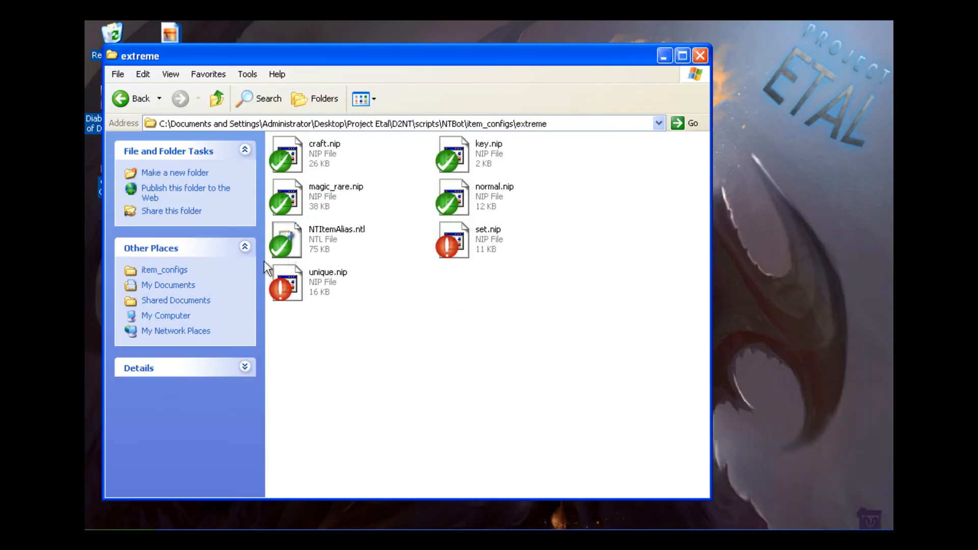
{"action": "left_click", "coordinate": [287, 283]}
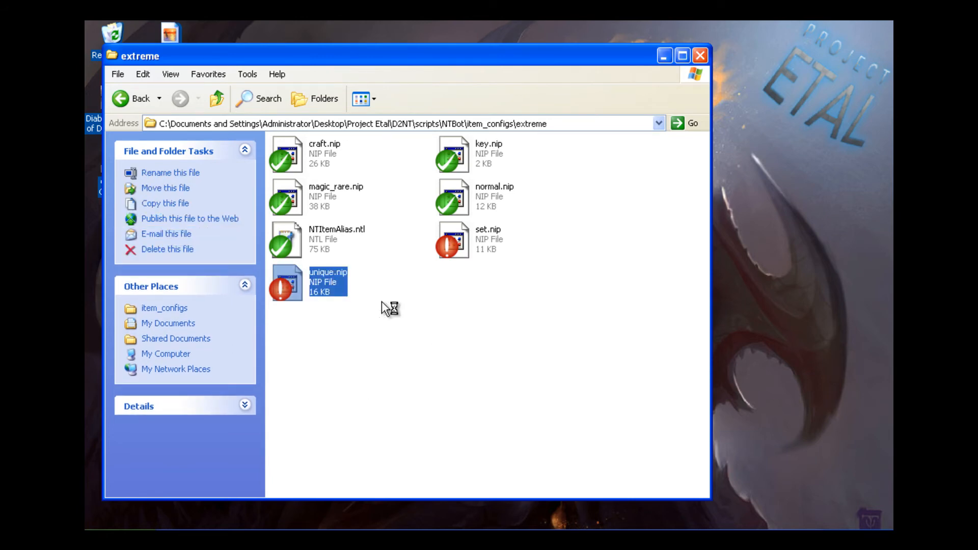
{"action": "double_click", "coordinate": [286, 282]}
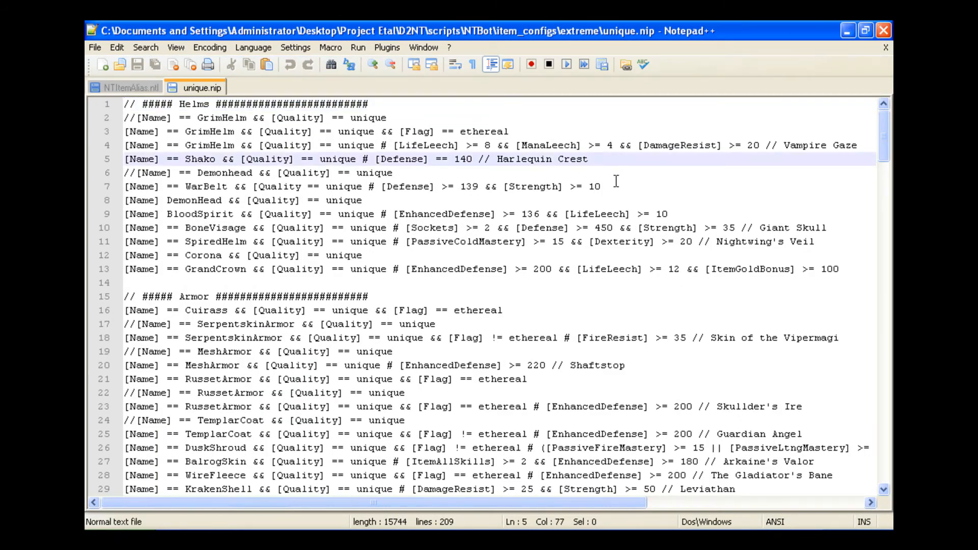
{"action": "key", "text": "Return"}
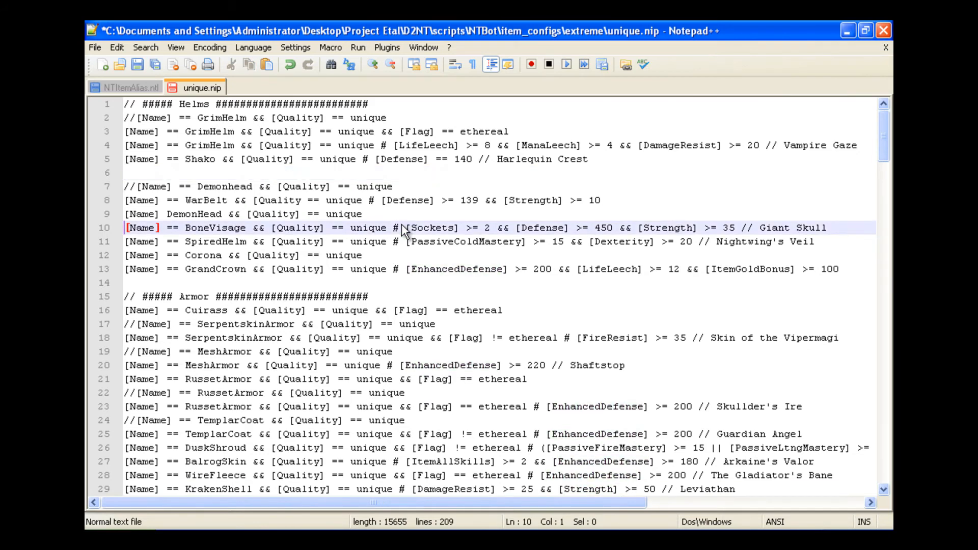
- Begin line 6 with [Name] == BloodSpirit && [Quality] in unique.nip
{"action": "left_click", "coordinate": [218, 173]}
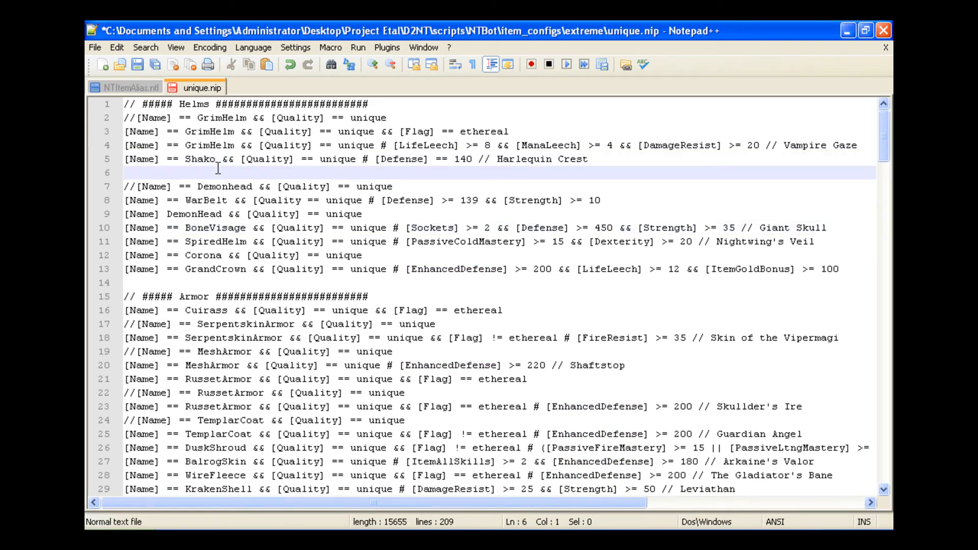
{"action": "type", "text": "[Name"}
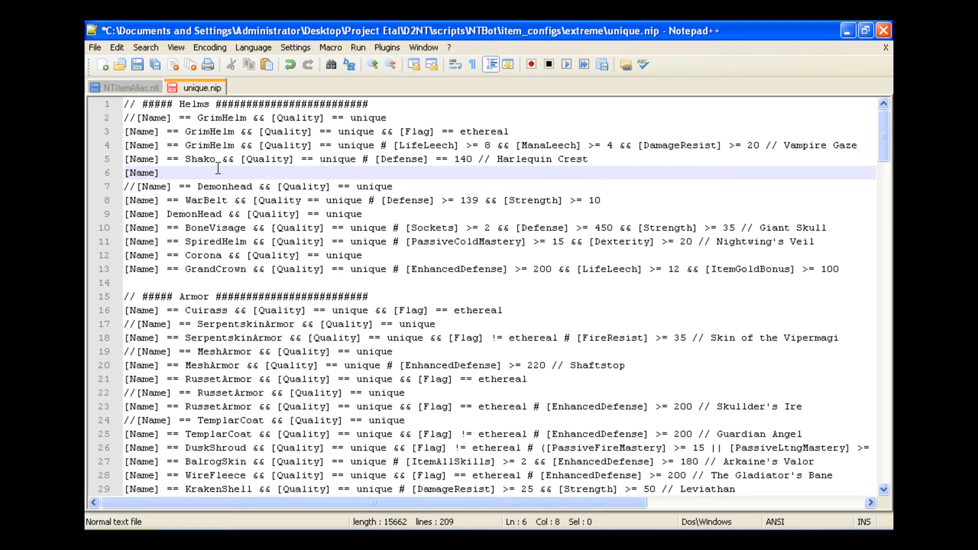
{"action": "type", "text": "=="}
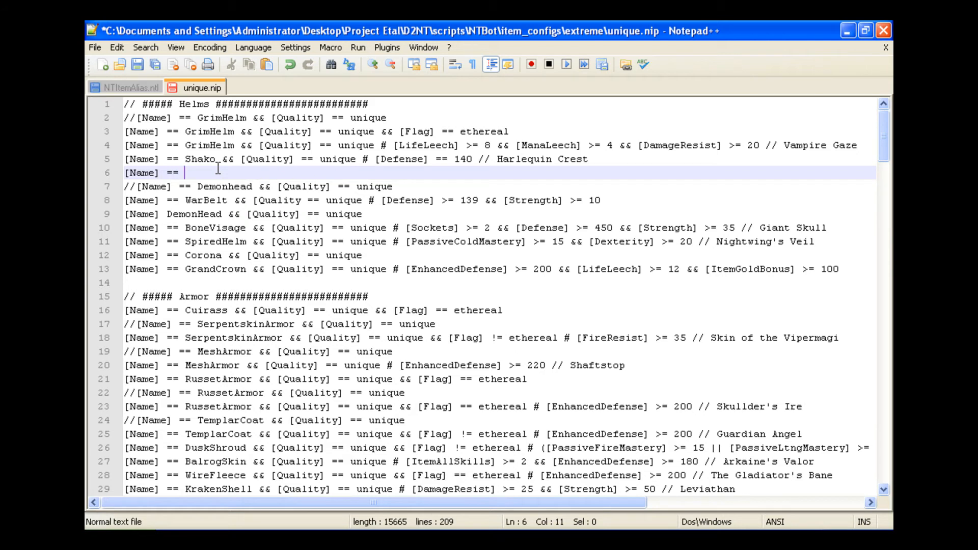
{"action": "type", "text": "BloodSpiri"}
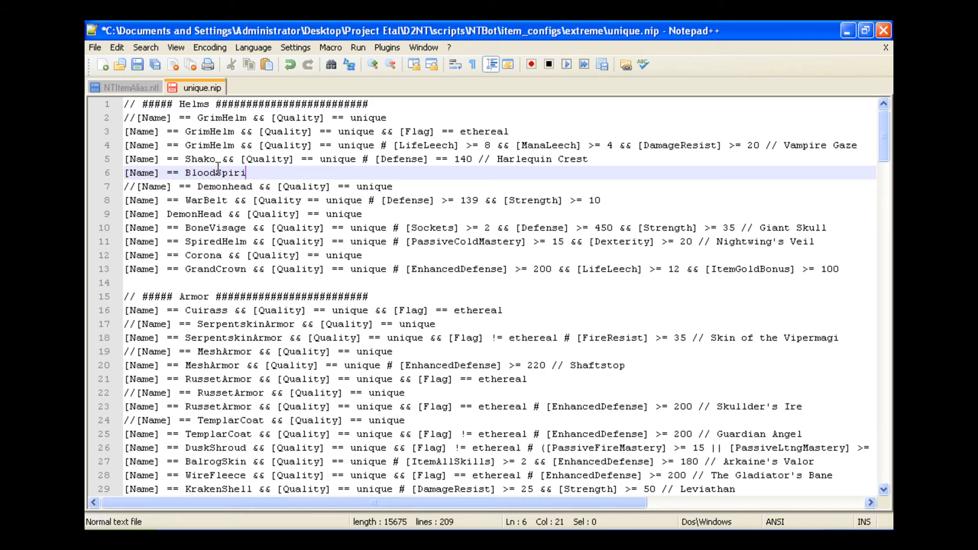
{"action": "type", "text": "t"}
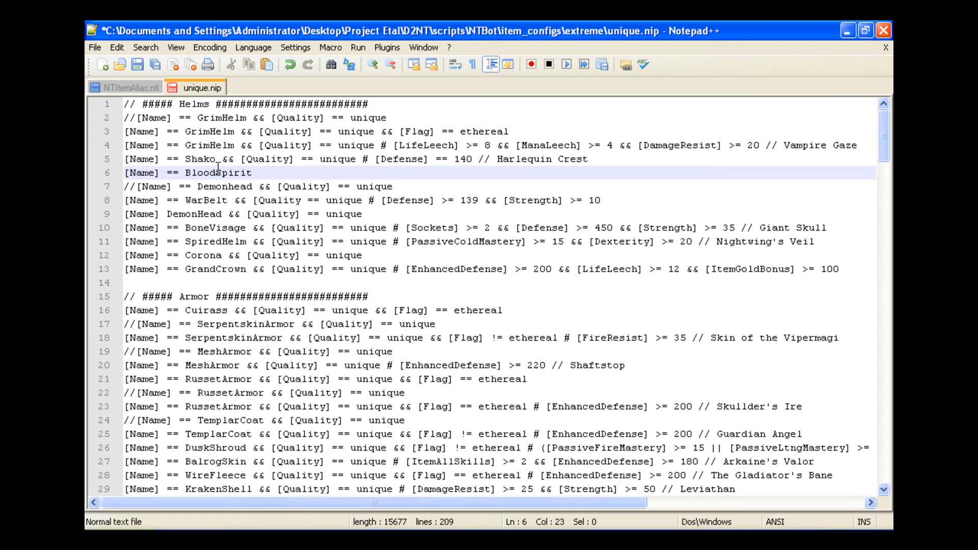
{"action": "type", "text": "&&"}
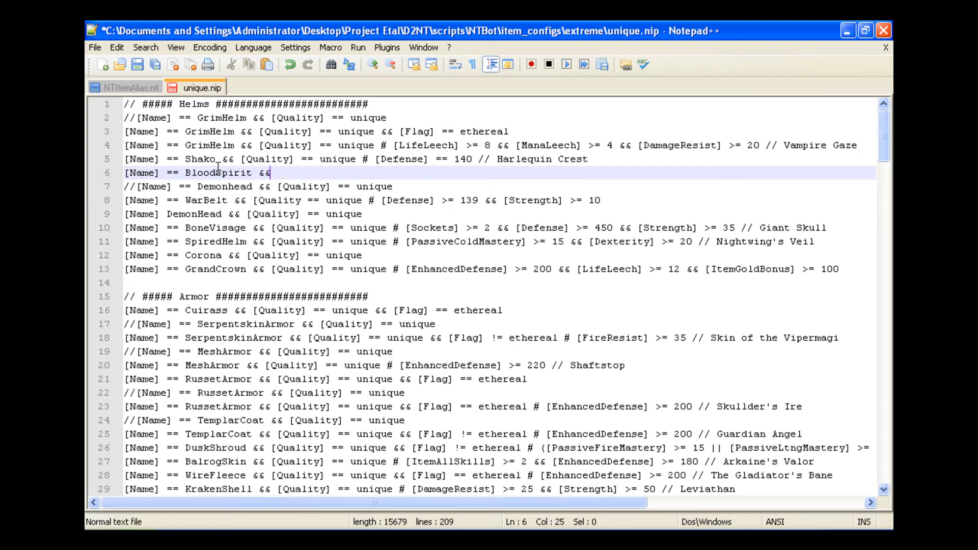
{"action": "type", "text": "[Qualit"}
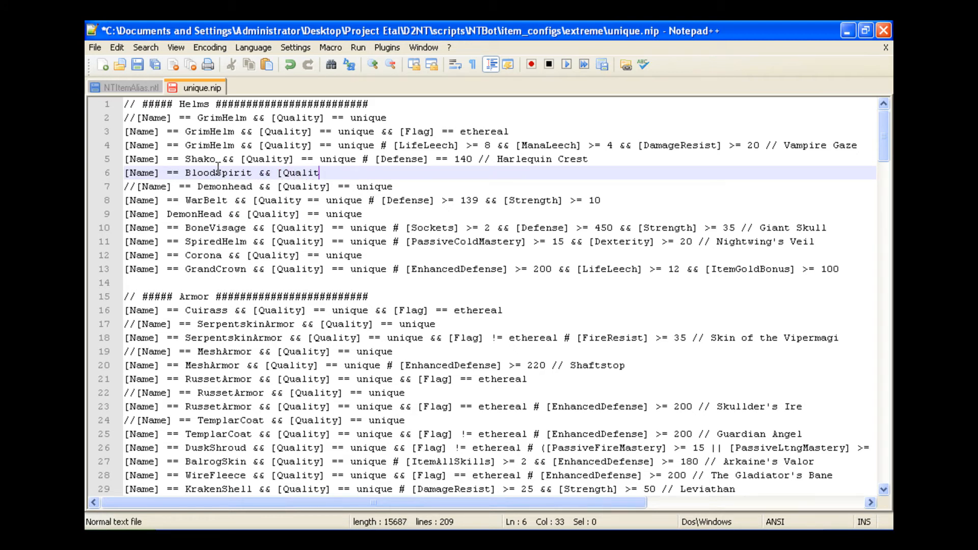
{"action": "type", "text": "y]"}
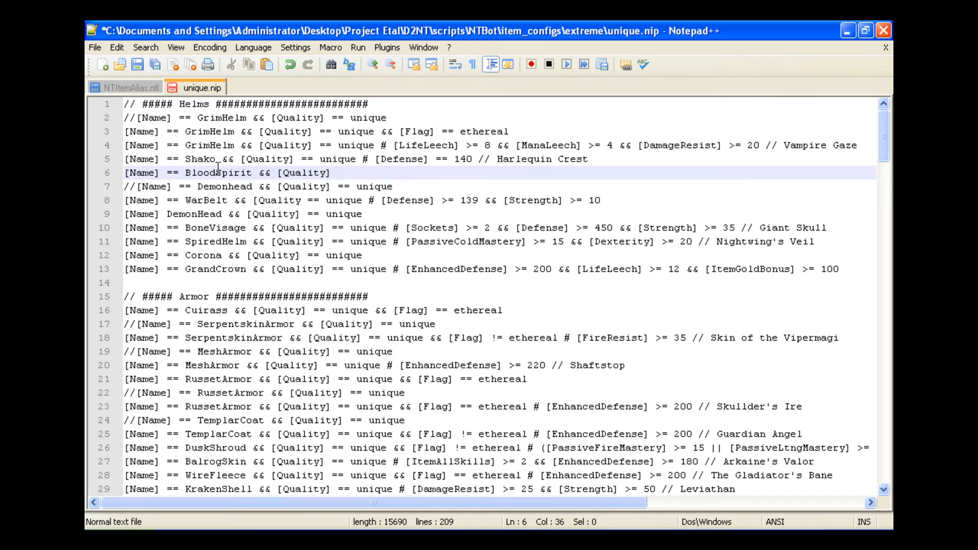
- Finish the quality test as == unique and add the # that starts the stat conditions
{"action": "left_click", "coordinate": [337, 173]}
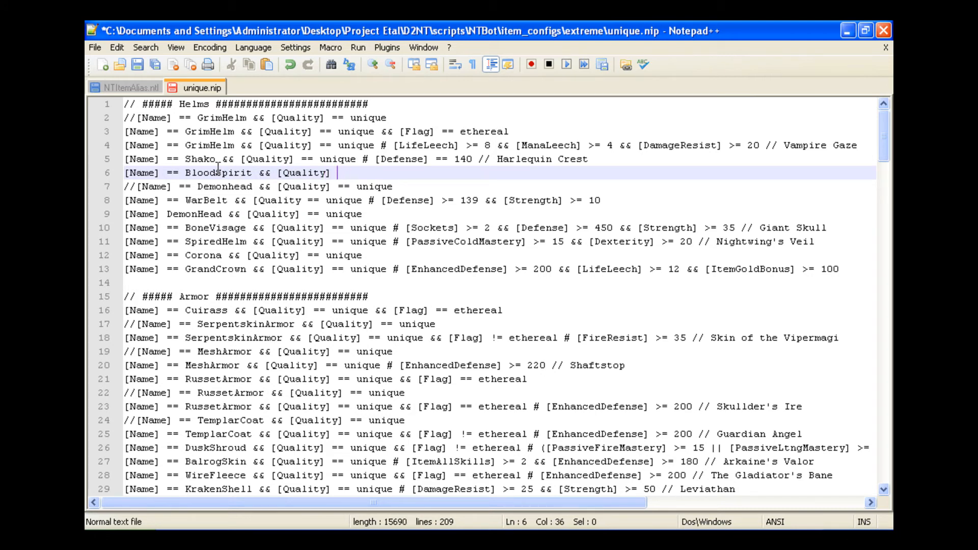
{"action": "type", "text": "== uniqu"}
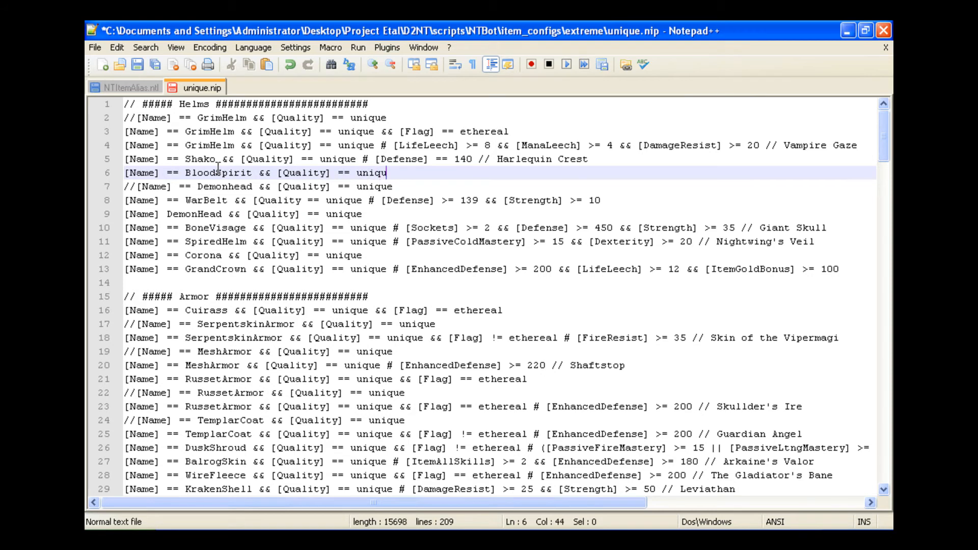
{"action": "type", "text": "e"}
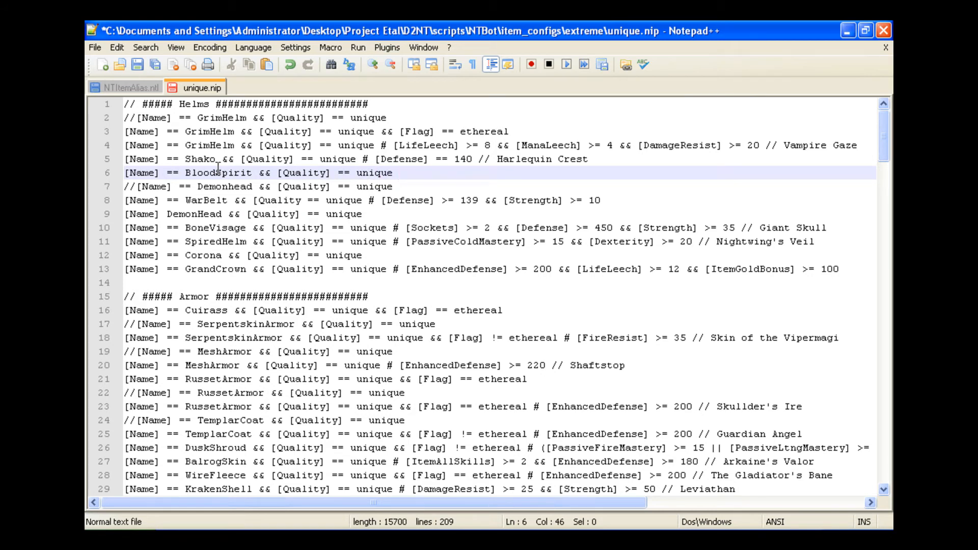
{"action": "mouse_move", "coordinate": [635, 287]}
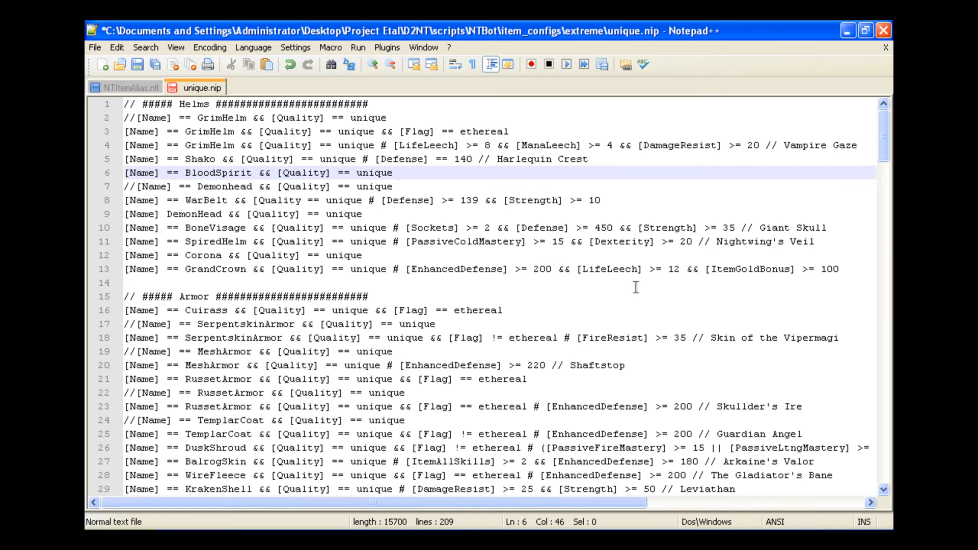
{"action": "double_click", "coordinate": [611, 269]}
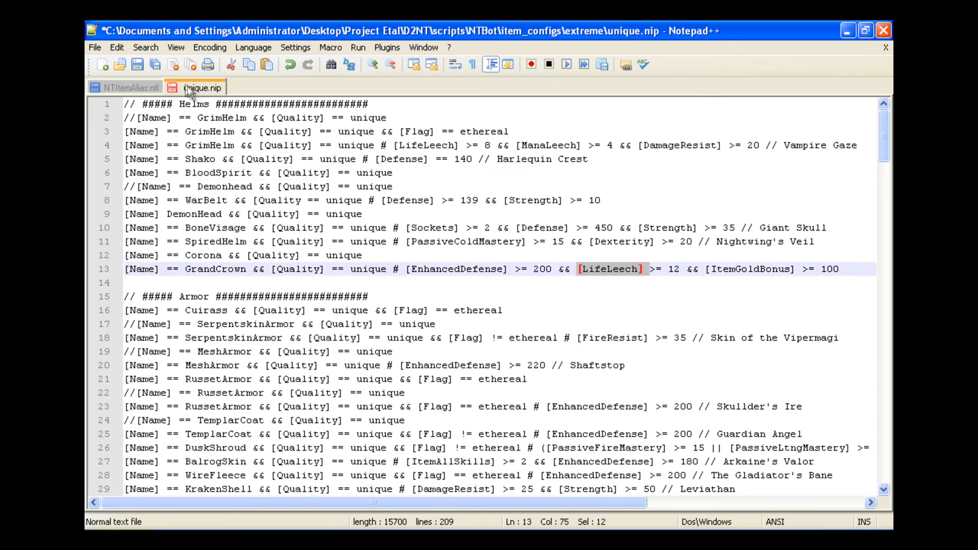
{"action": "left_click", "coordinate": [399, 173]}
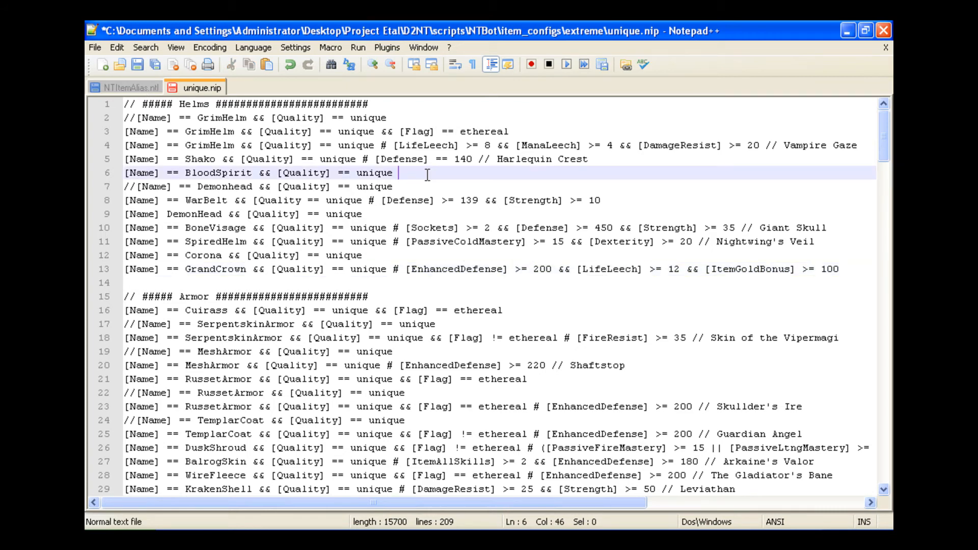
{"action": "type", "text": "#"}
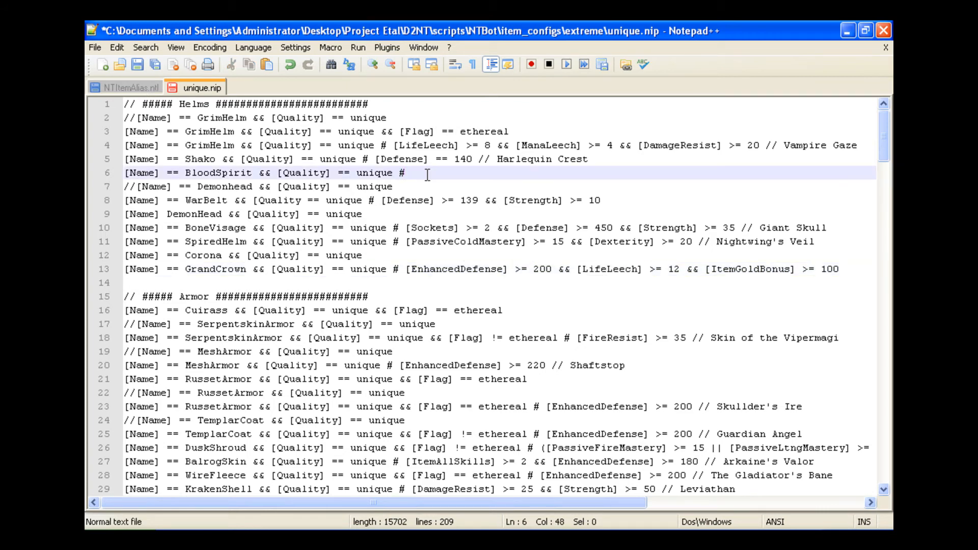
{"action": "mouse_move", "coordinate": [546, 273]}
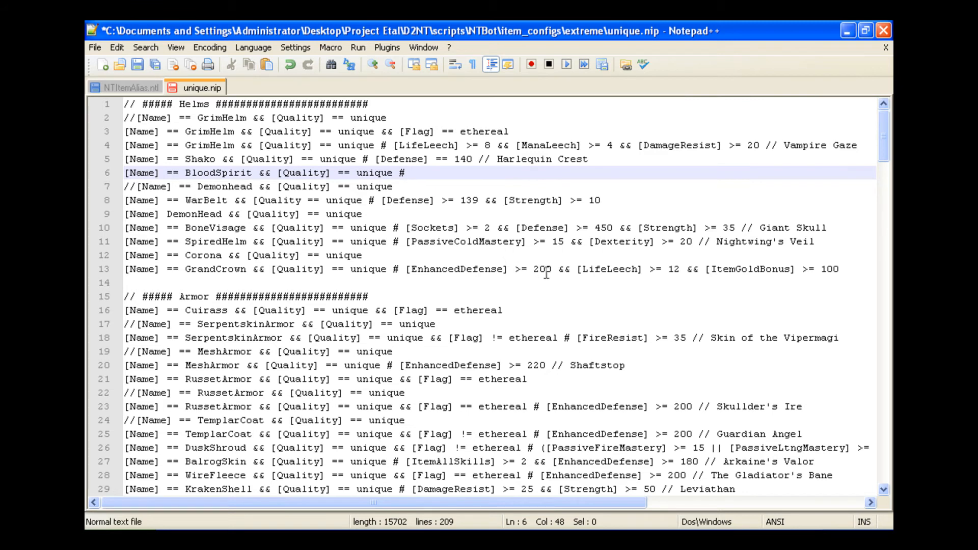
{"action": "mouse_move", "coordinate": [543, 285]}
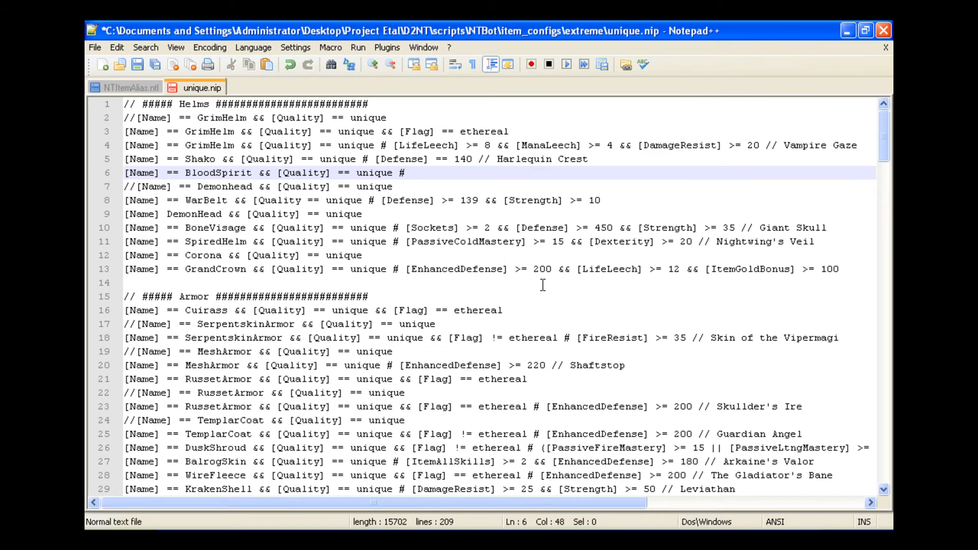
{"action": "mouse_move", "coordinate": [568, 275]}
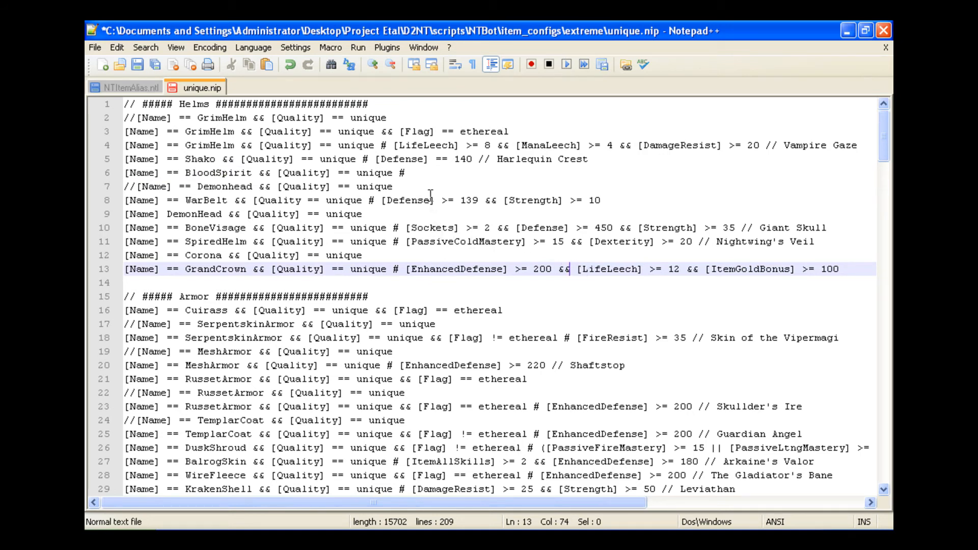
- Review the BloodSpirit and Quality part of line 6 and place the cursor after the #
{"action": "left_click", "coordinate": [405, 174]}
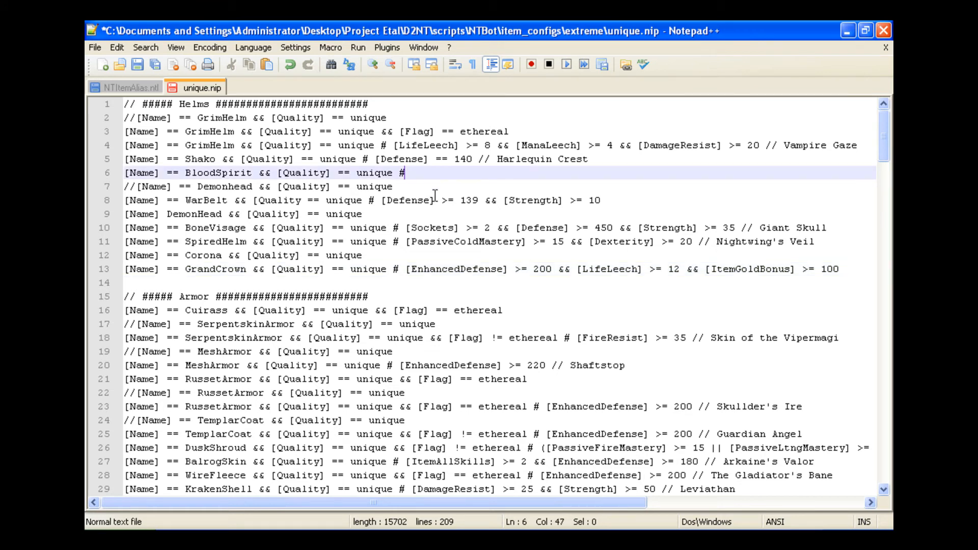
{"action": "left_click_drag", "start_coordinate": [405, 173], "coordinate": [311, 173]}
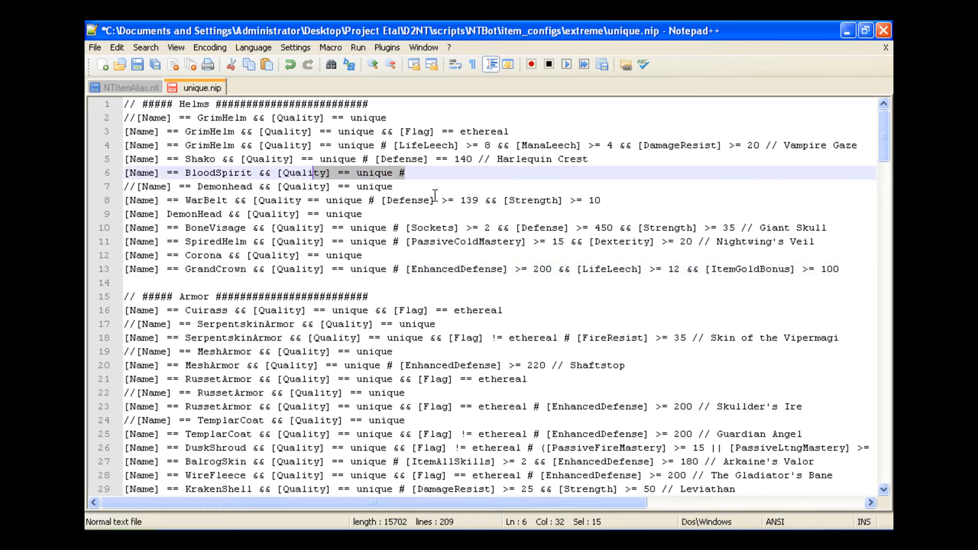
{"action": "left_click", "coordinate": [400, 174]}
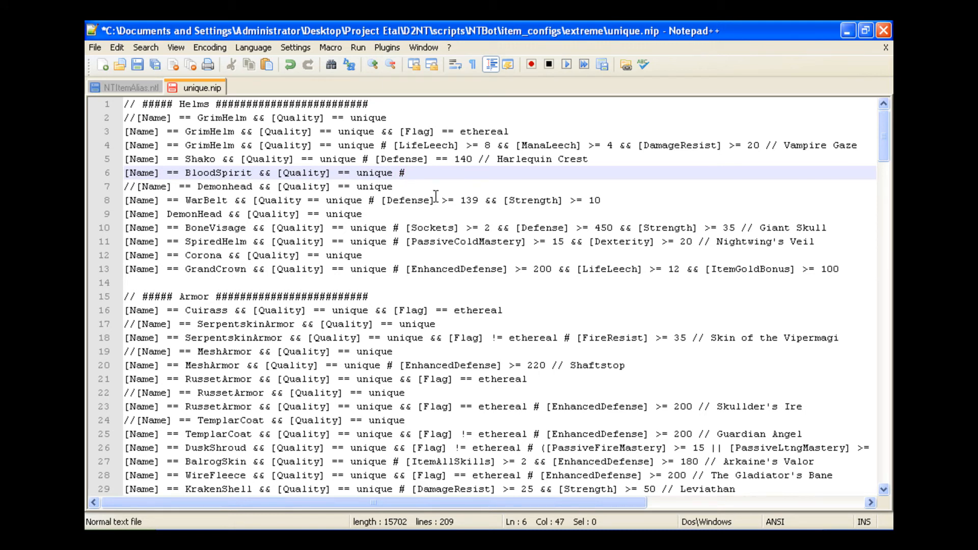
{"action": "mouse_move", "coordinate": [435, 189]}
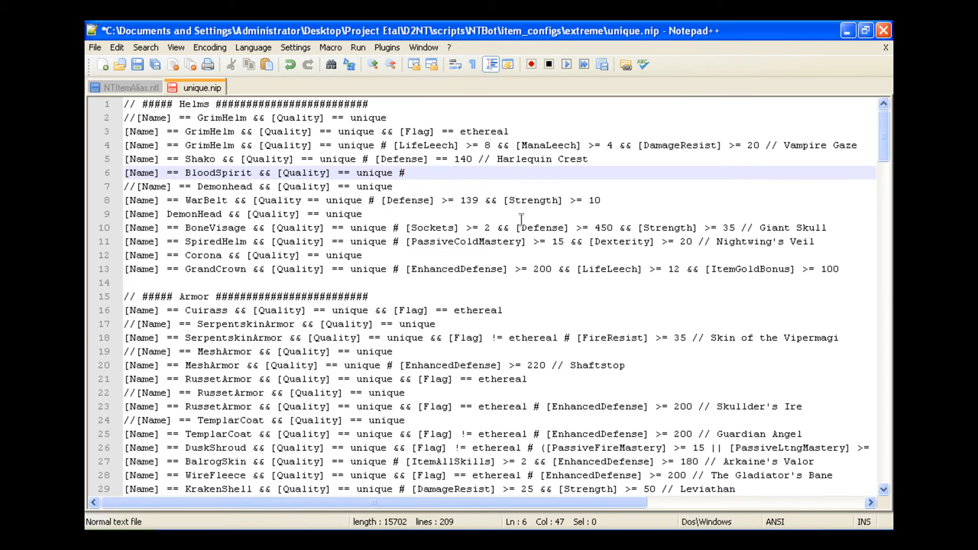
{"action": "mouse_move", "coordinate": [488, 191]}
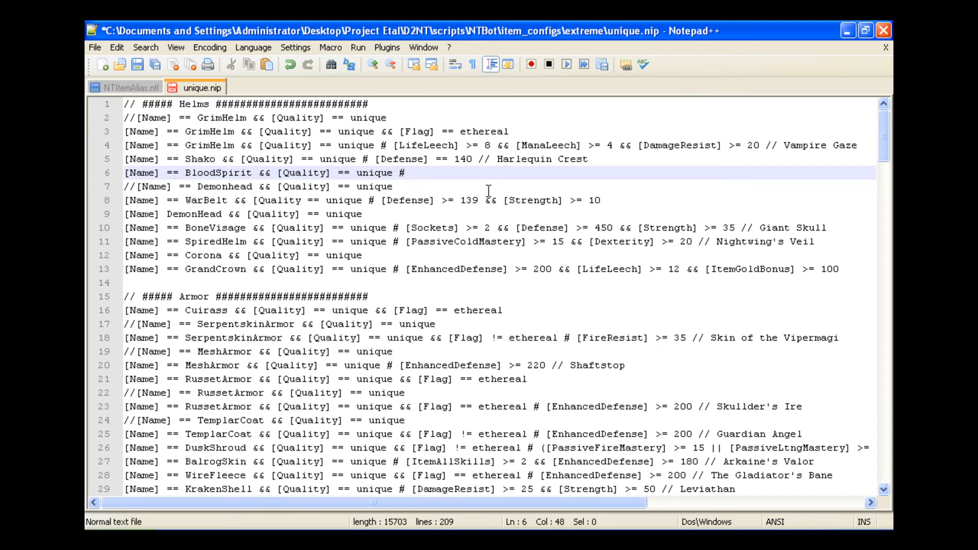
{"action": "left_click", "coordinate": [409, 173]}
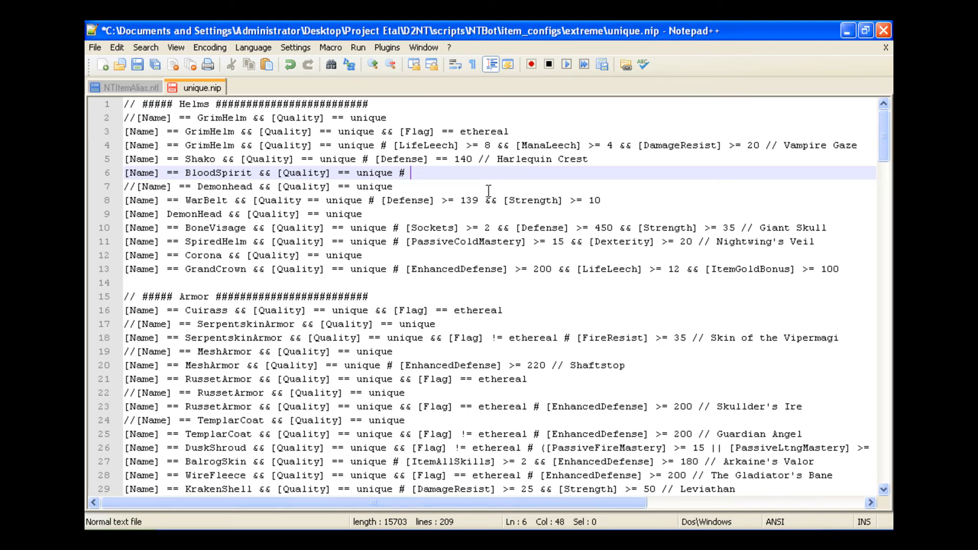
- Search NTItemAlias.ntl for the lifeleech stat name, select it, and return to unique.nip
{"action": "type", "text": "[L"}
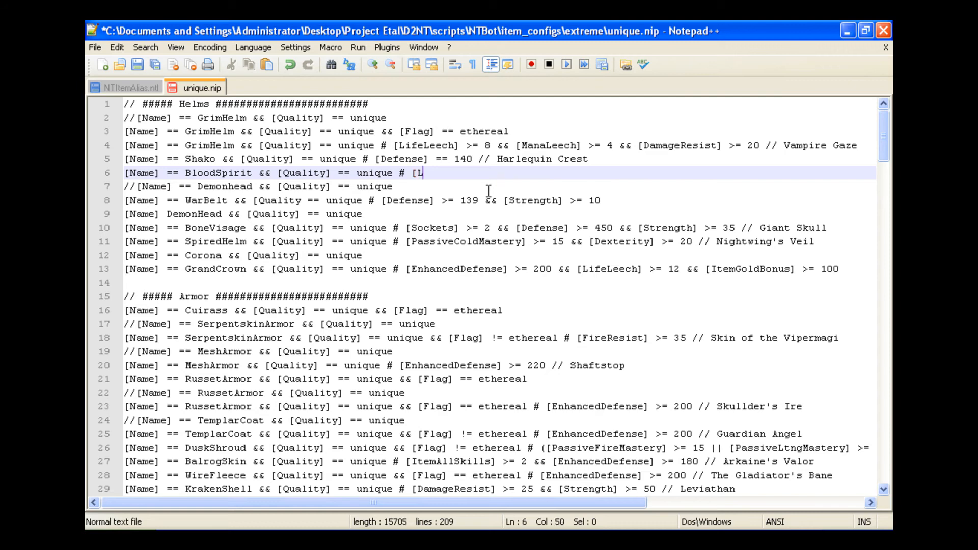
{"action": "type", "text": "ifeLeec"}
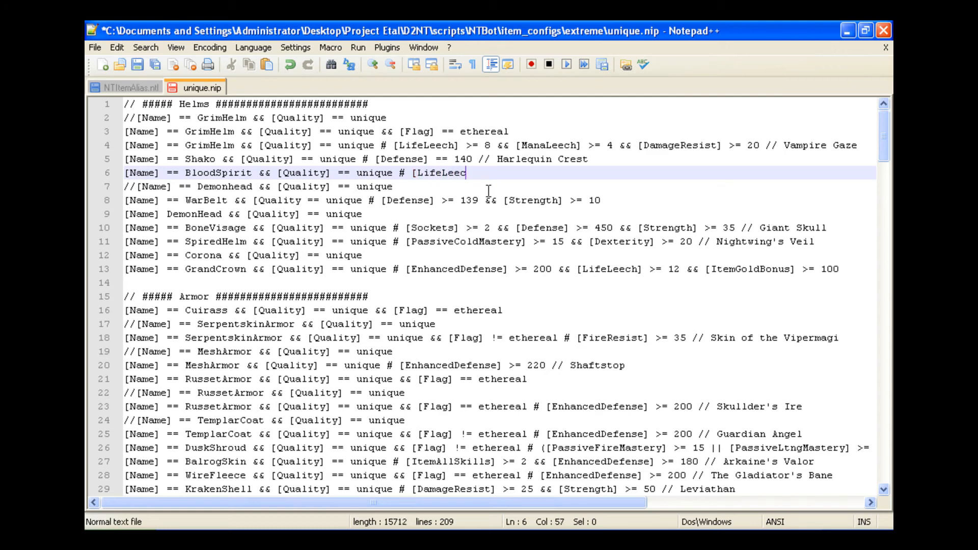
{"action": "key", "text": "ctrl+f"}
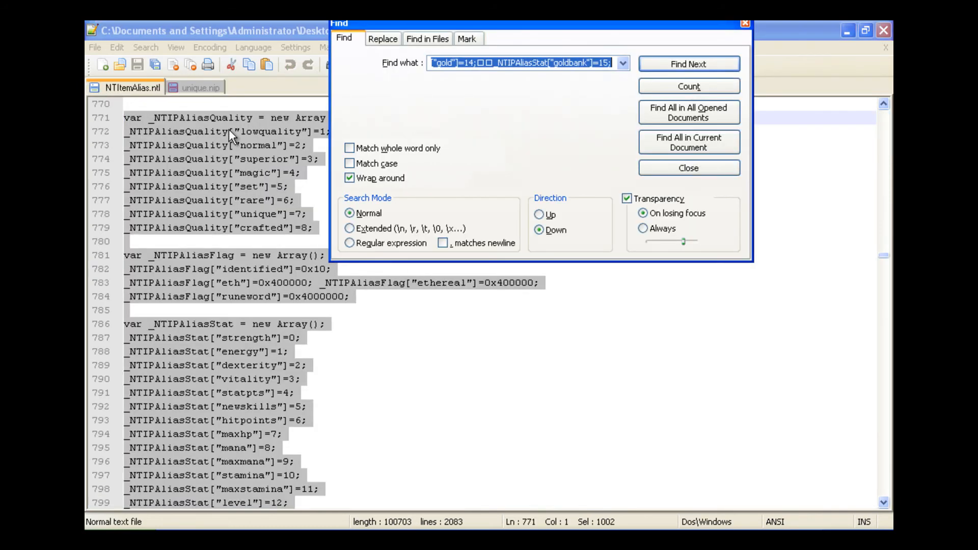
{"action": "type", "text": "lfiel"}
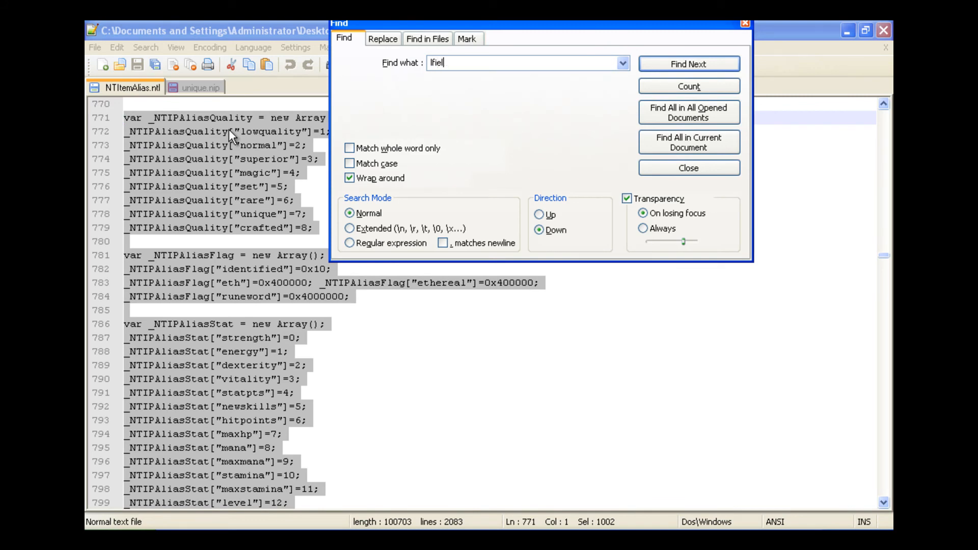
{"action": "left_click", "coordinate": [688, 63]}
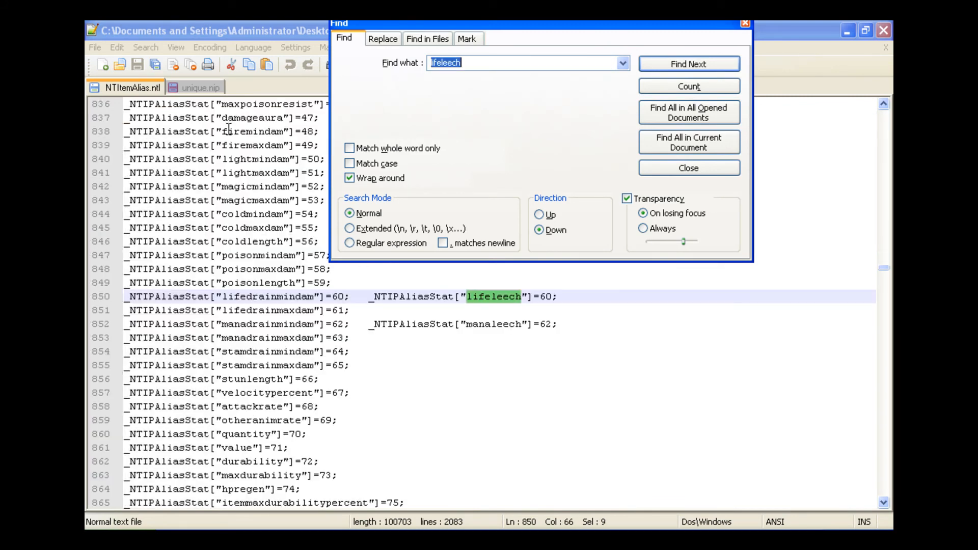
{"action": "left_click", "coordinate": [688, 167]}
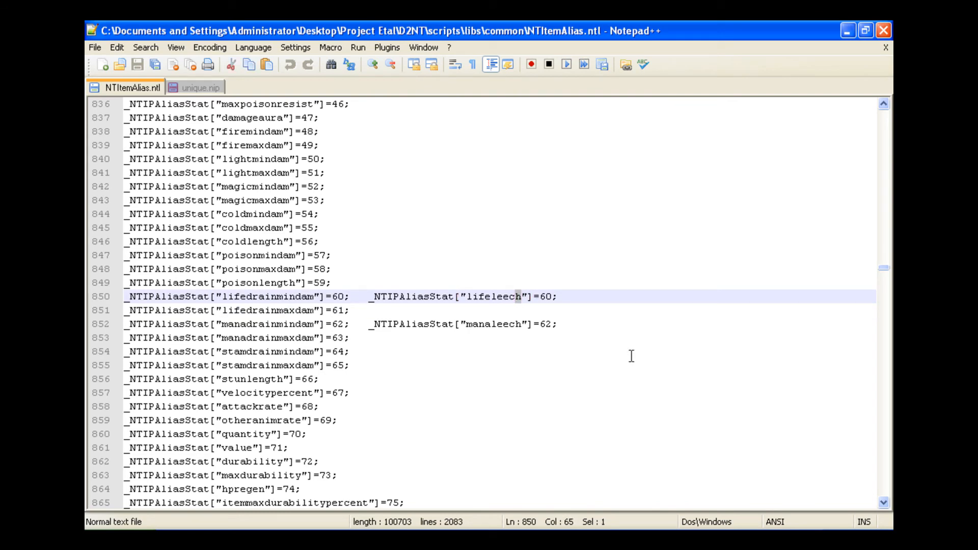
{"action": "double_click", "coordinate": [488, 296]}
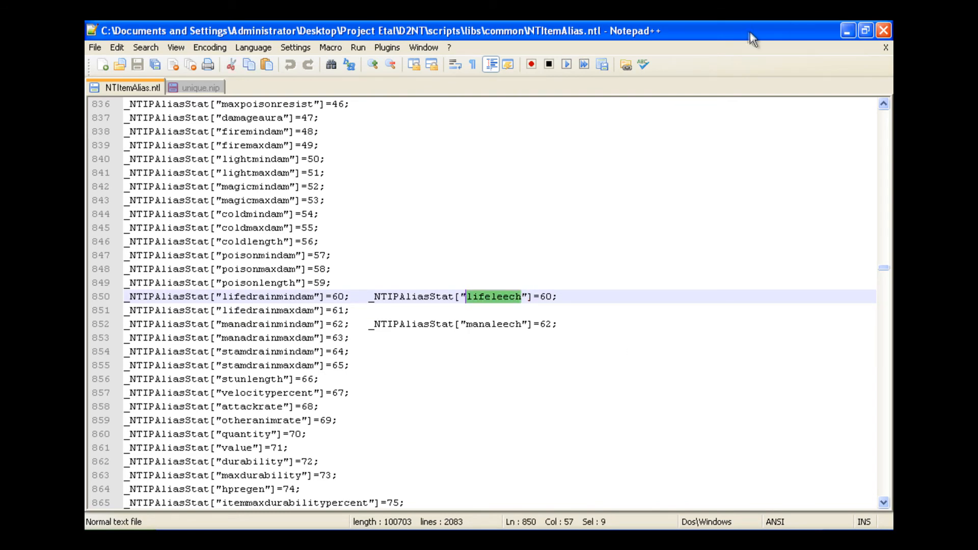
{"action": "left_click", "coordinate": [200, 88]}
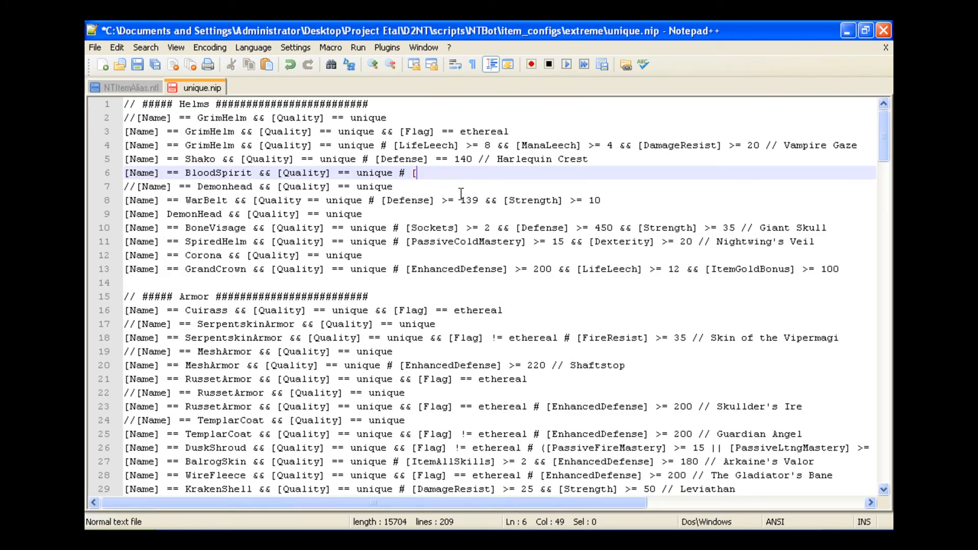
- Write lifeleech] && [ after the # on the BloodSpirit line 6
{"action": "type", "text": "lifeleech]["}
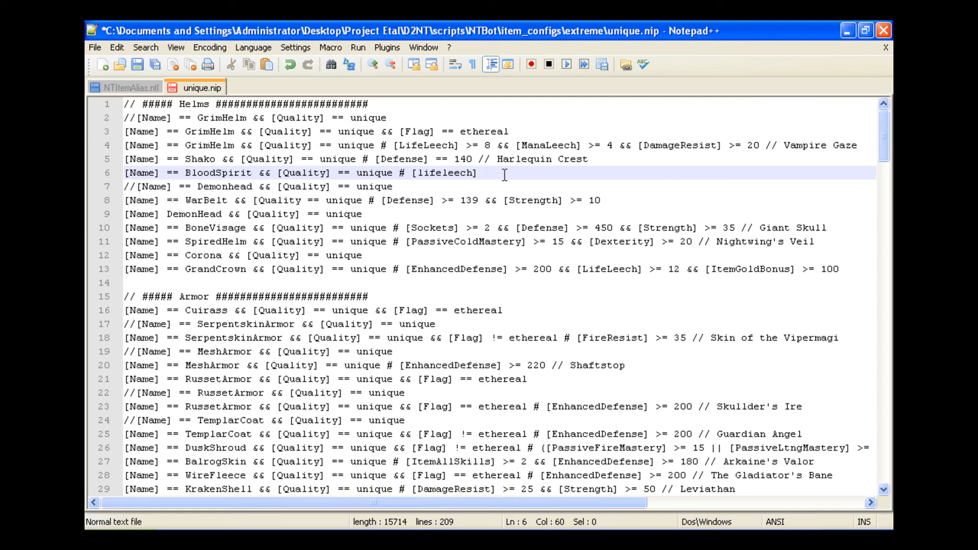
{"action": "type", "text": "&&"}
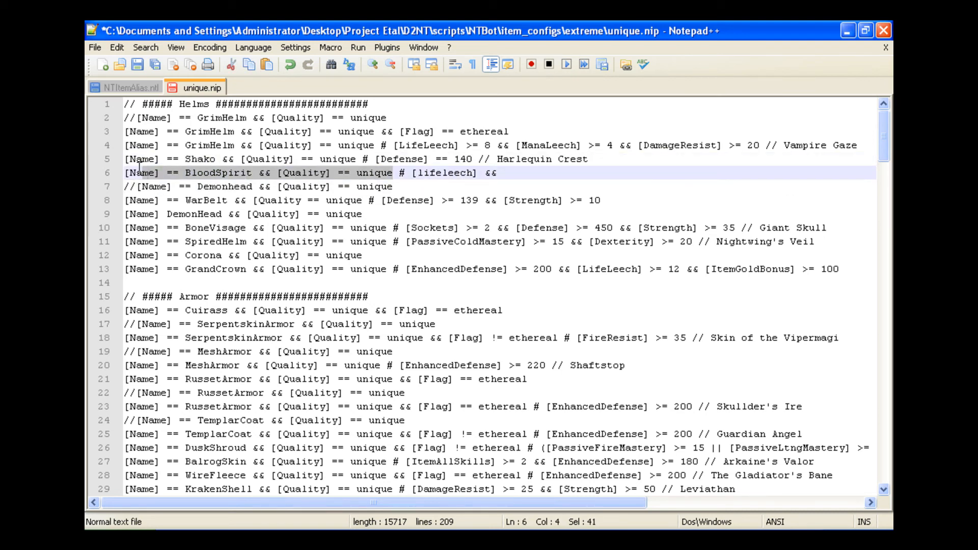
- Insert && [Level] == 25 right after unique on line 6, then move to the line's end
{"action": "left_click", "coordinate": [128, 174]}
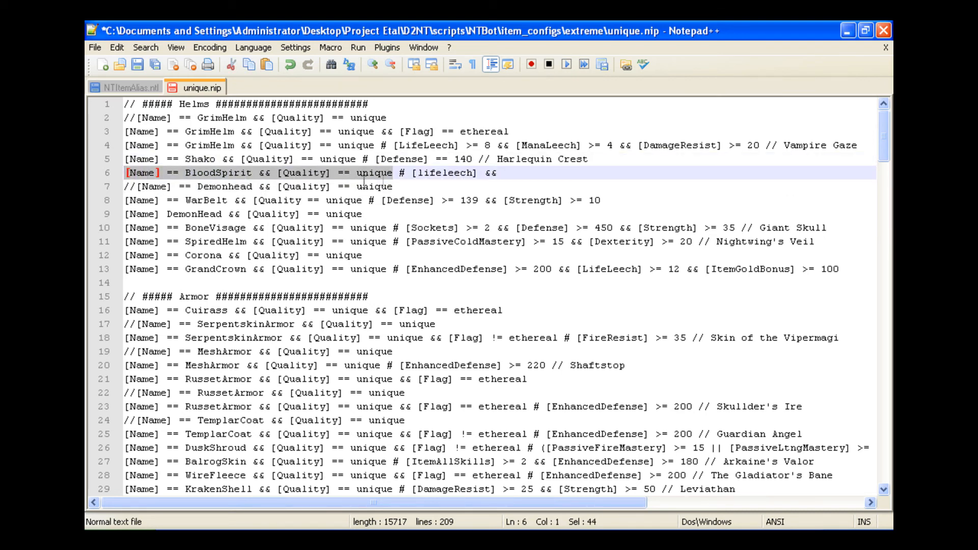
{"action": "left_click", "coordinate": [474, 186]}
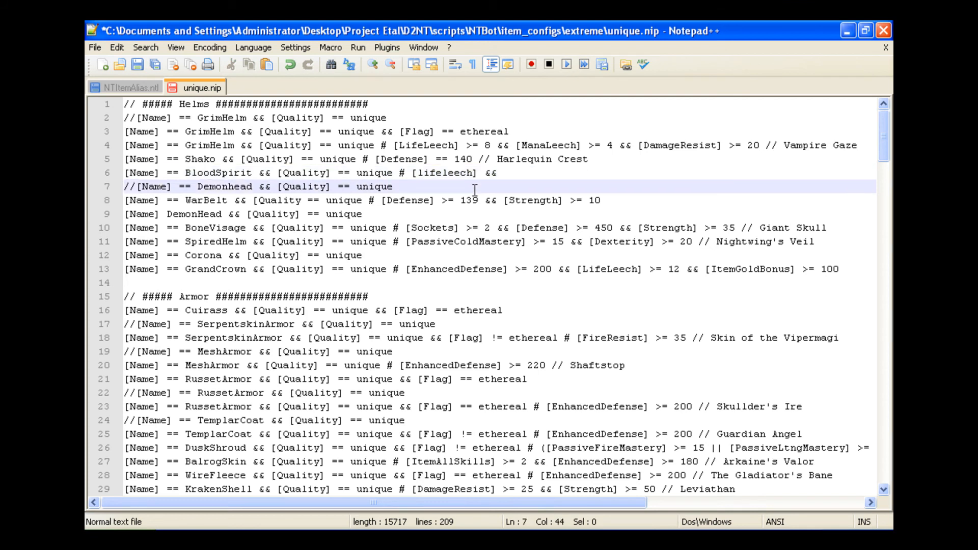
{"action": "left_click", "coordinate": [394, 173]}
{"action": "type", "text": "&& "}
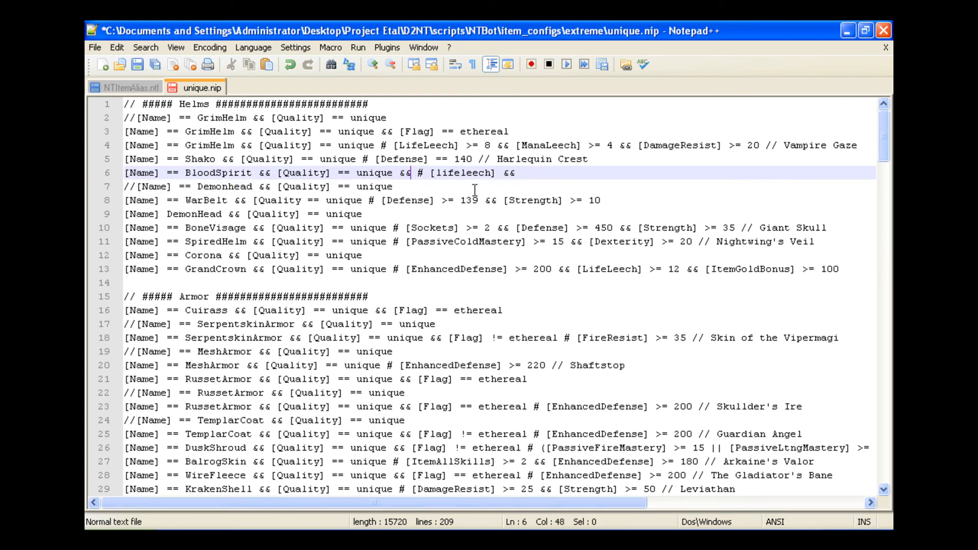
{"action": "type", "text": "["}
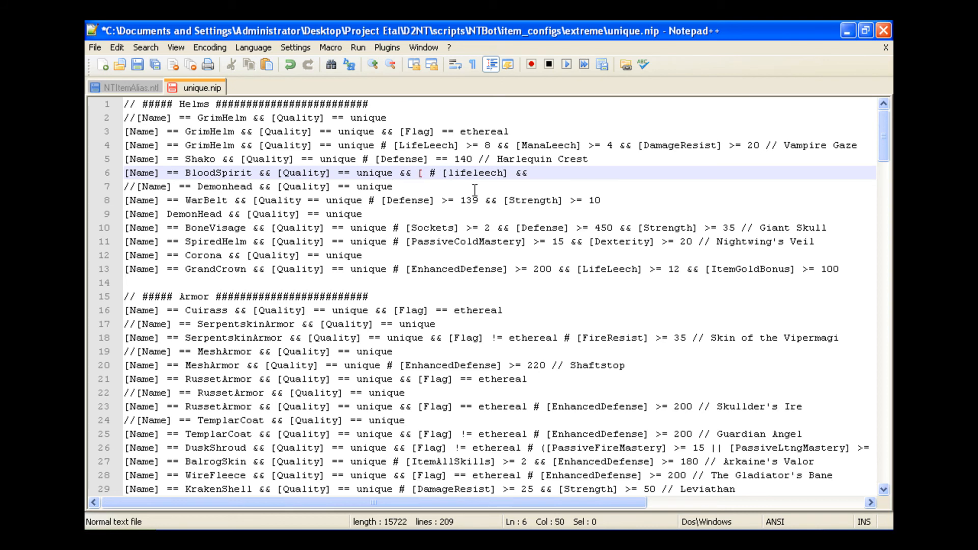
{"action": "type", "text": "Level]"}
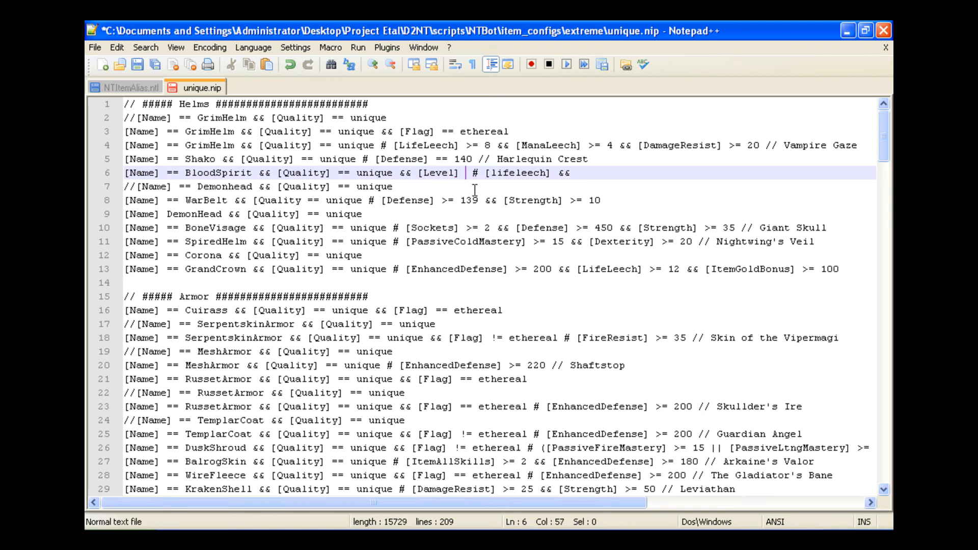
{"action": "type", "text": "=="}
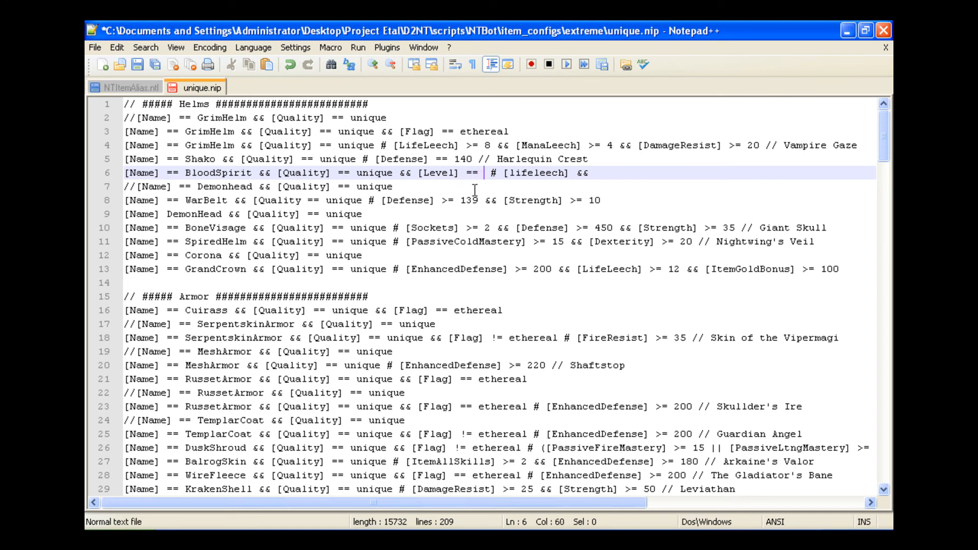
{"action": "type", "text": "25"}
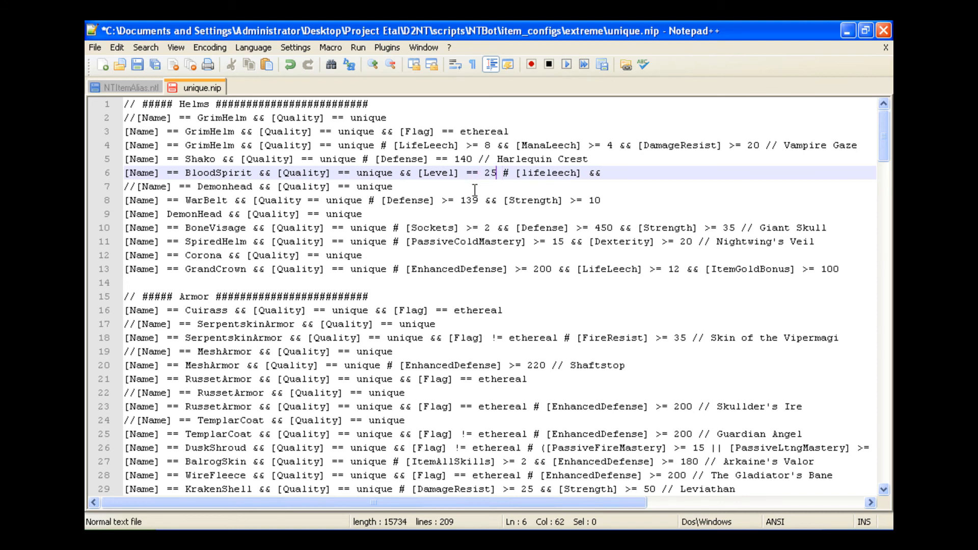
{"action": "left_click", "coordinate": [505, 173]}
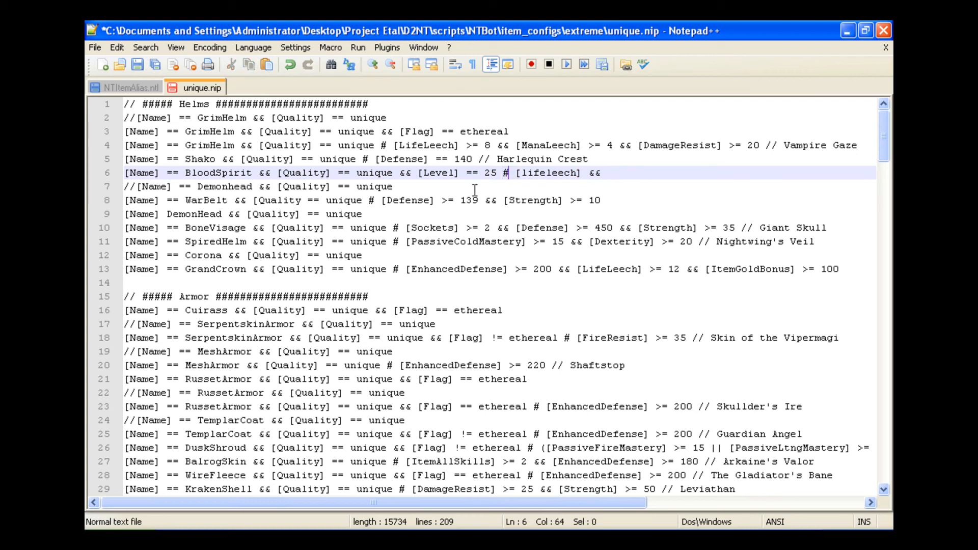
{"action": "left_click", "coordinate": [594, 173]}
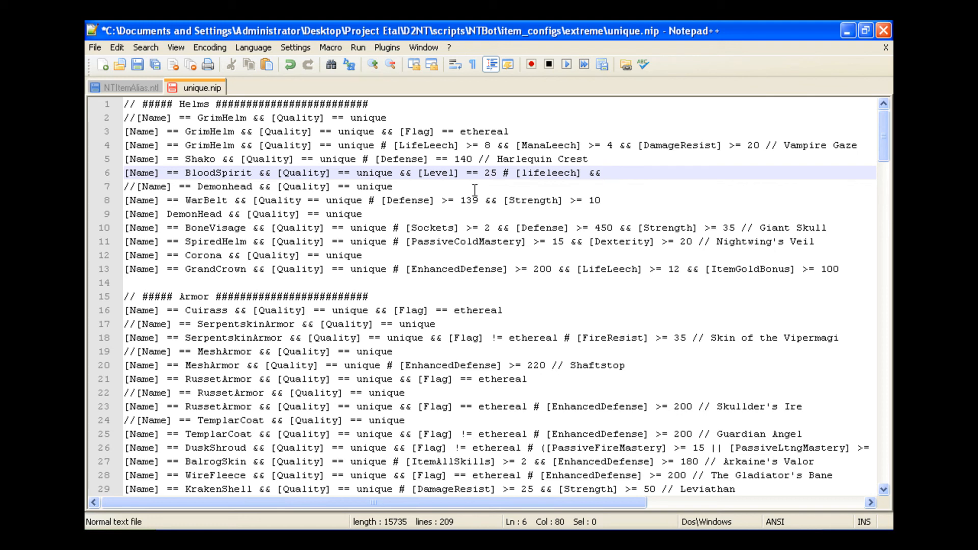
- End line 6 with [enhanceddefense] >= 136 and save unique.nip
{"action": "type", "text": "["}
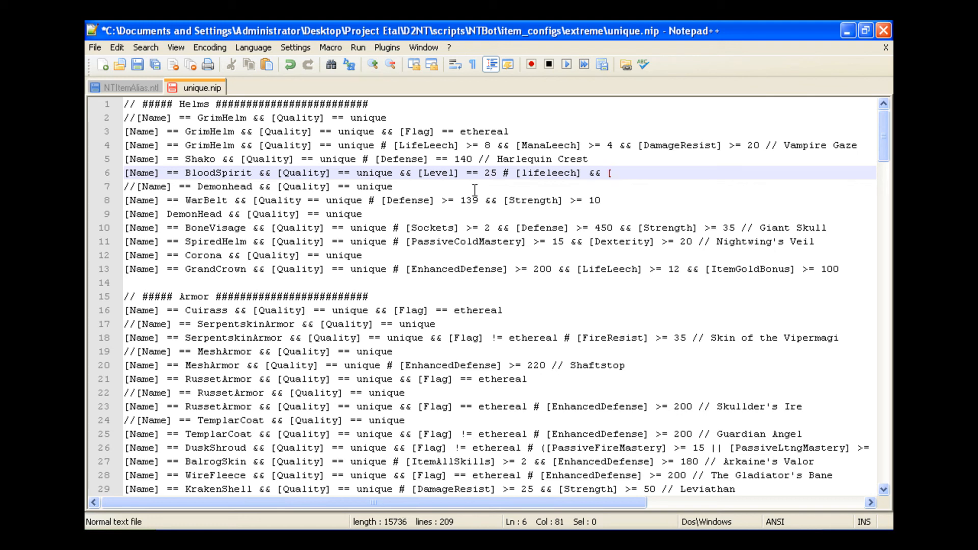
{"action": "type", "text": "enhanc"}
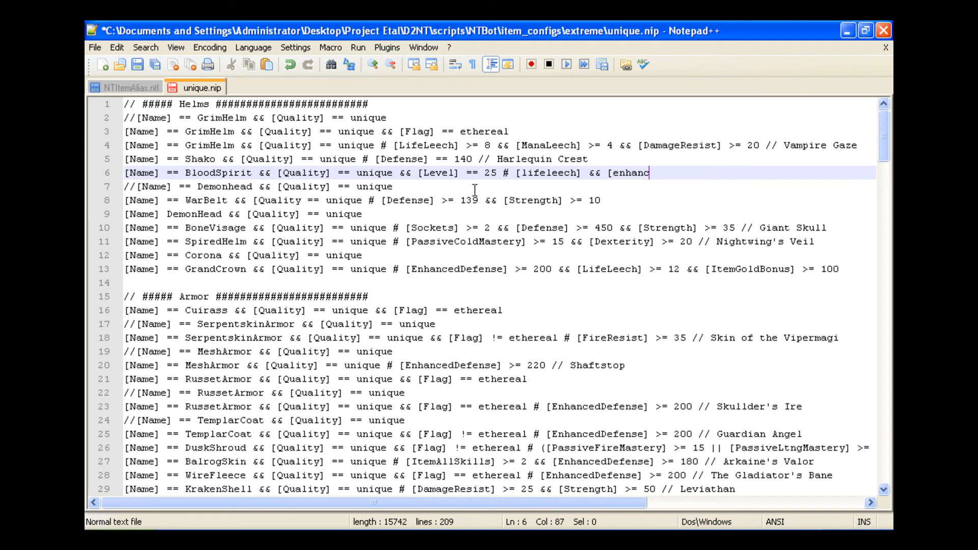
{"action": "type", "text": "eddefens"}
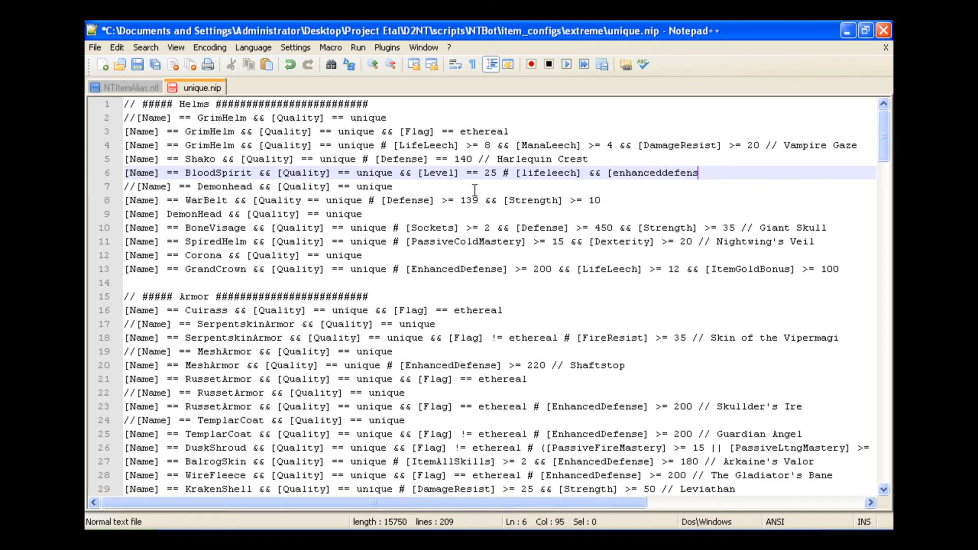
{"action": "type", "text": "se] >="}
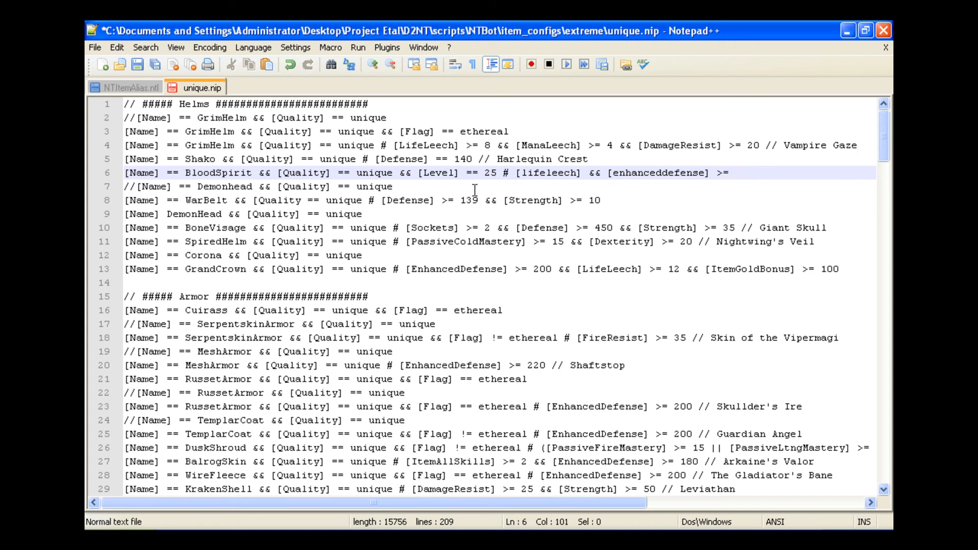
{"action": "type", "text": "1"}
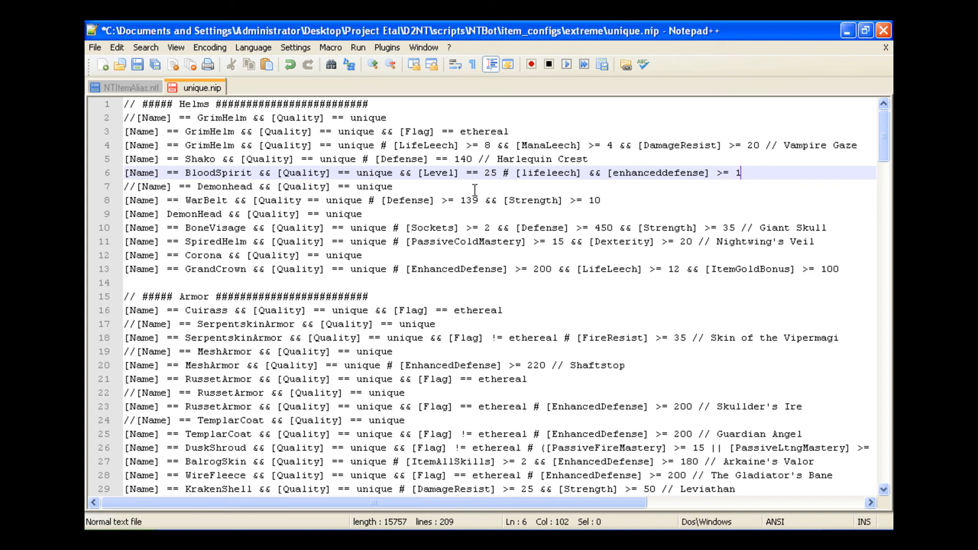
{"action": "type", "text": "6"}
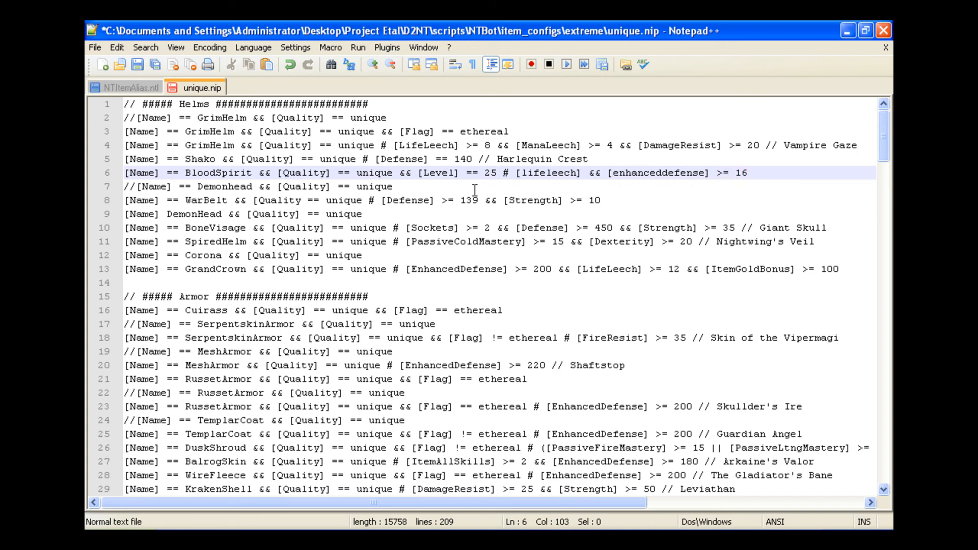
{"action": "type", "text": "3"}
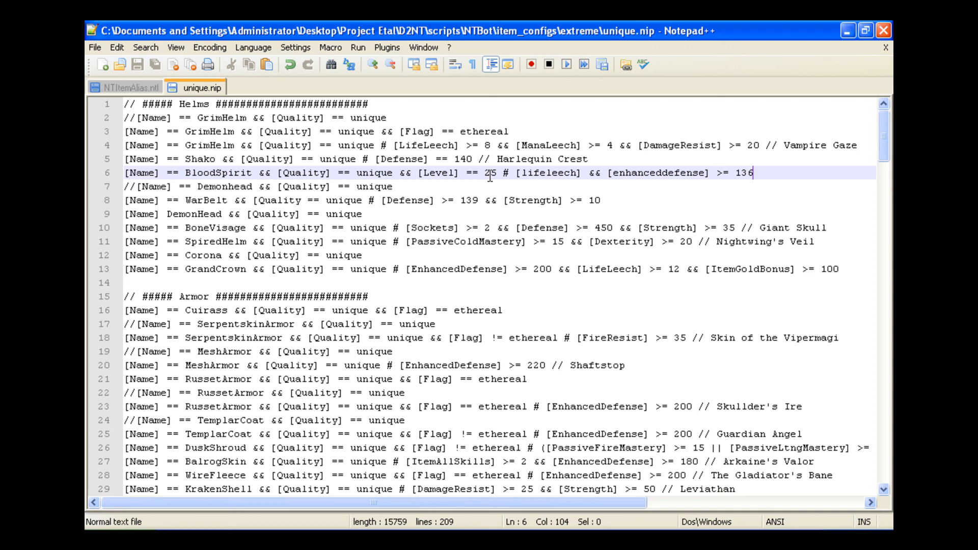
{"action": "left_click", "coordinate": [753, 174]}
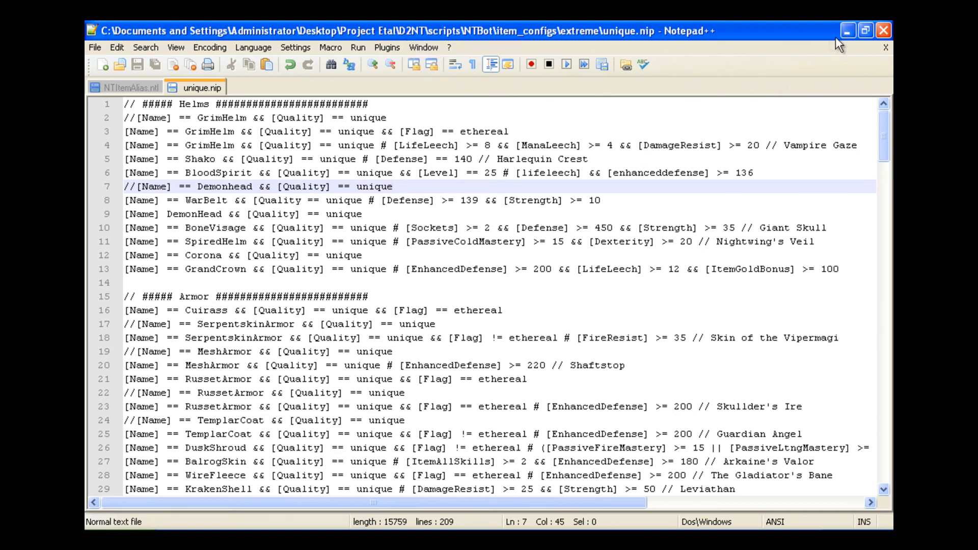
{"action": "mouse_move", "coordinate": [877, 50]}
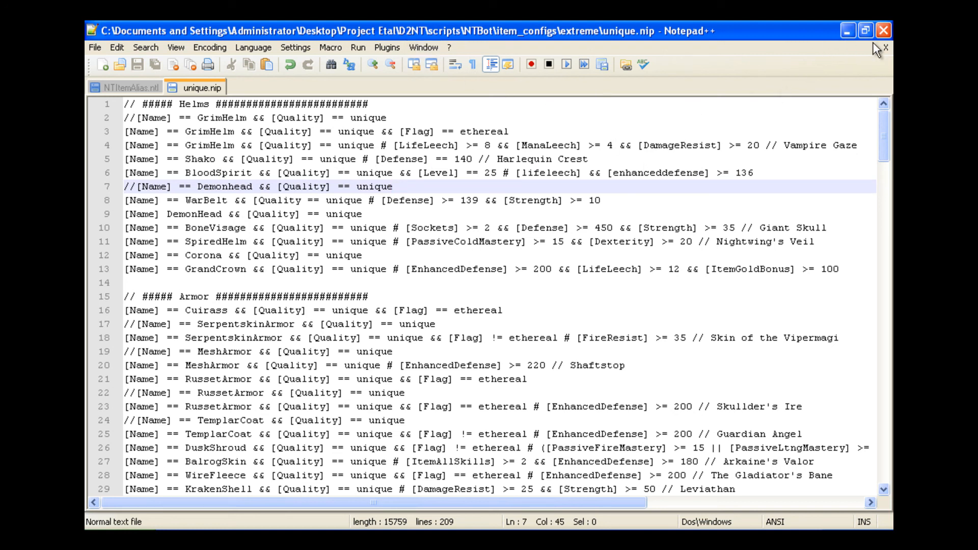
{"action": "mouse_move", "coordinate": [793, 105]}
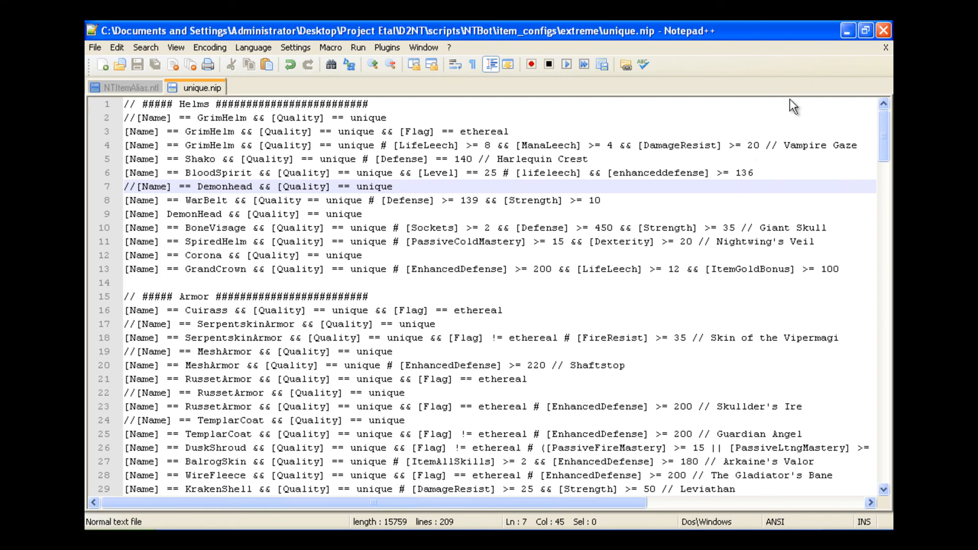
{"action": "scroll", "scroll_direction": "down", "scroll_amount": 3}
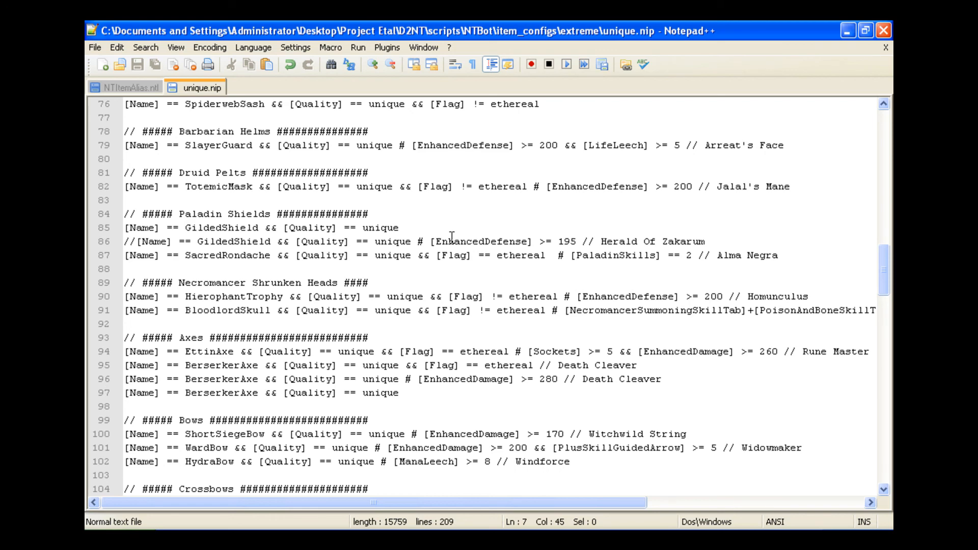
{"action": "scroll", "scroll_direction": "down", "scroll_amount": 3}
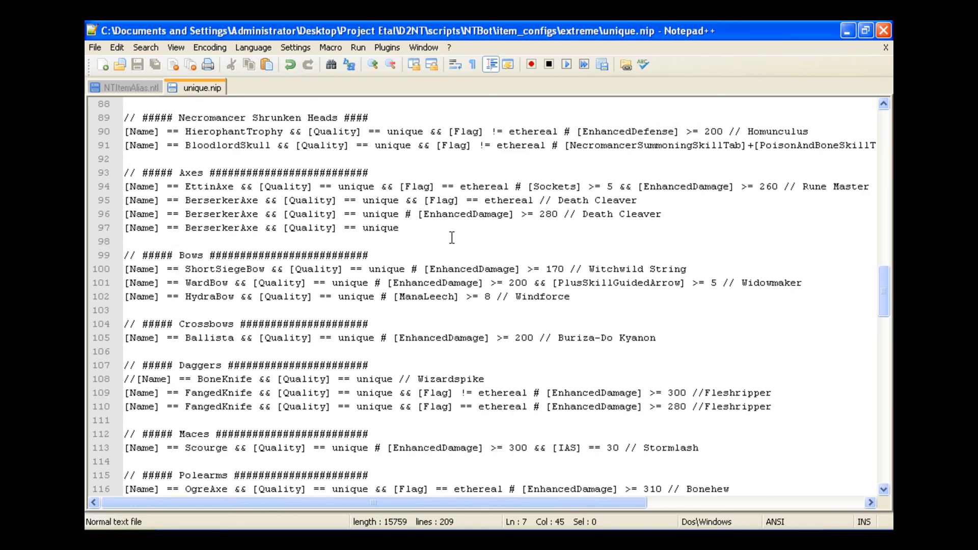